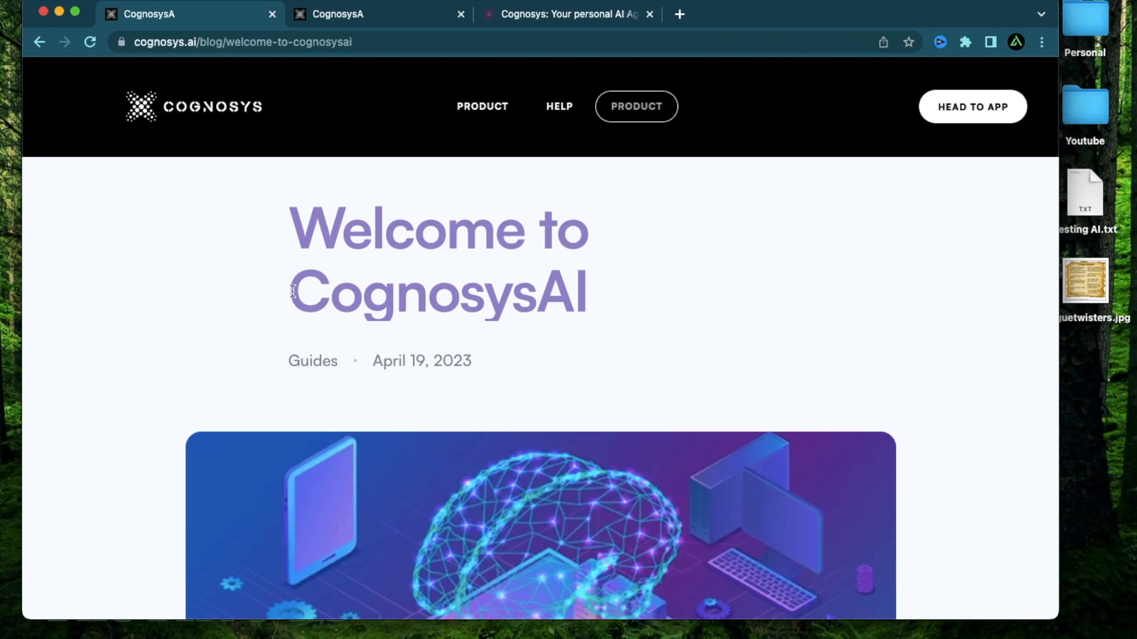
# Read through the Help Center introduction and its how-it-works steps.
pyautogui.doubleClick(438, 290)
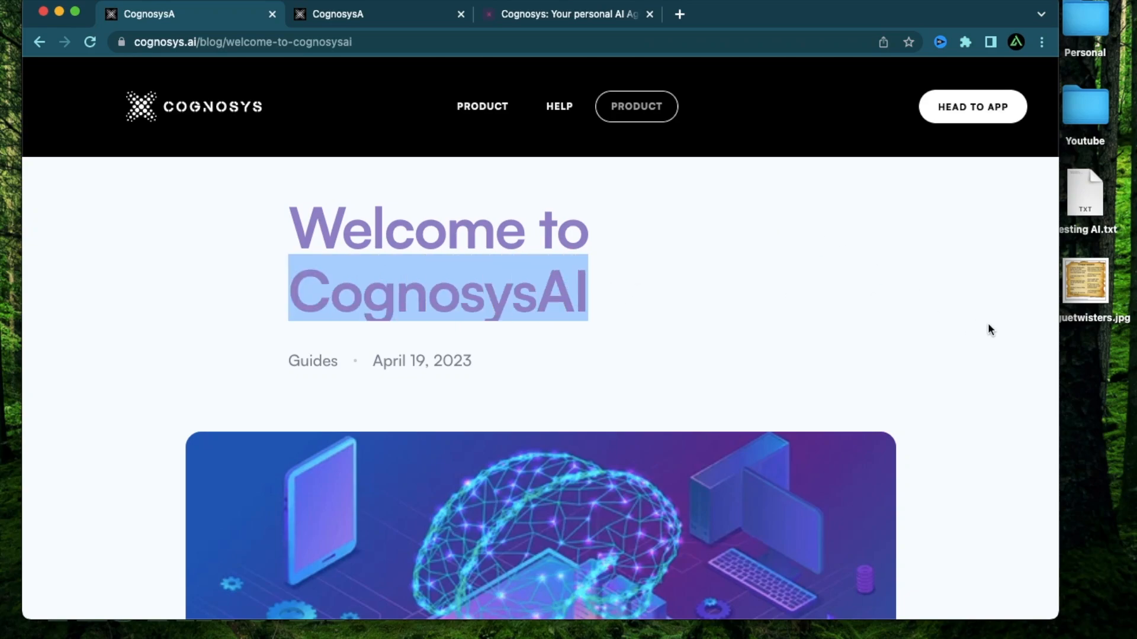
pyautogui.scroll(-3)
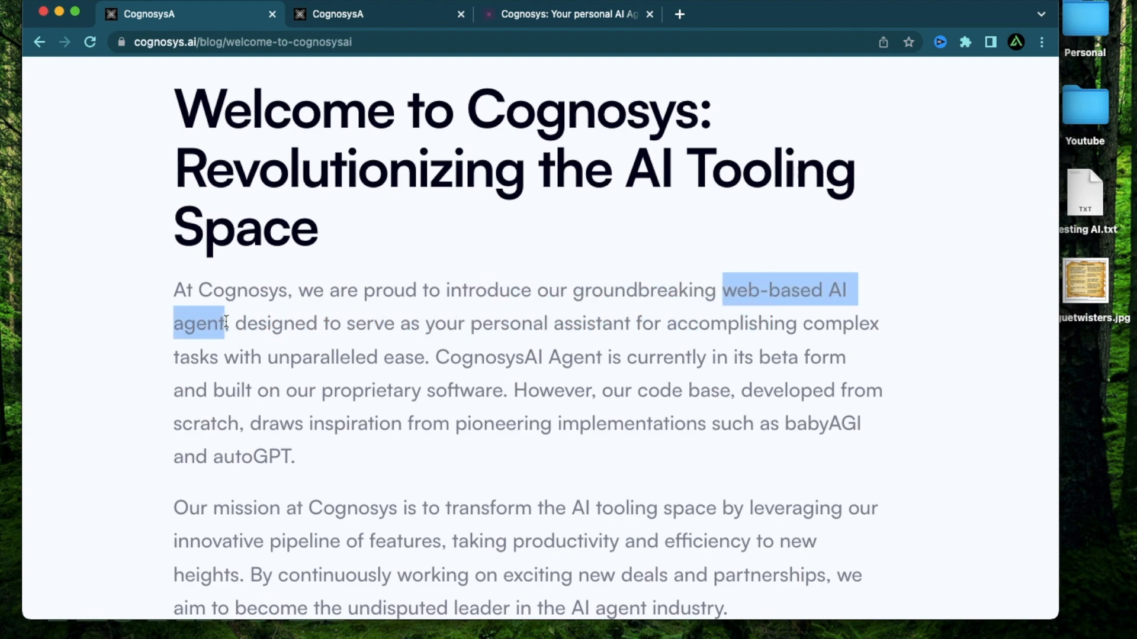
pyautogui.click(575, 409)
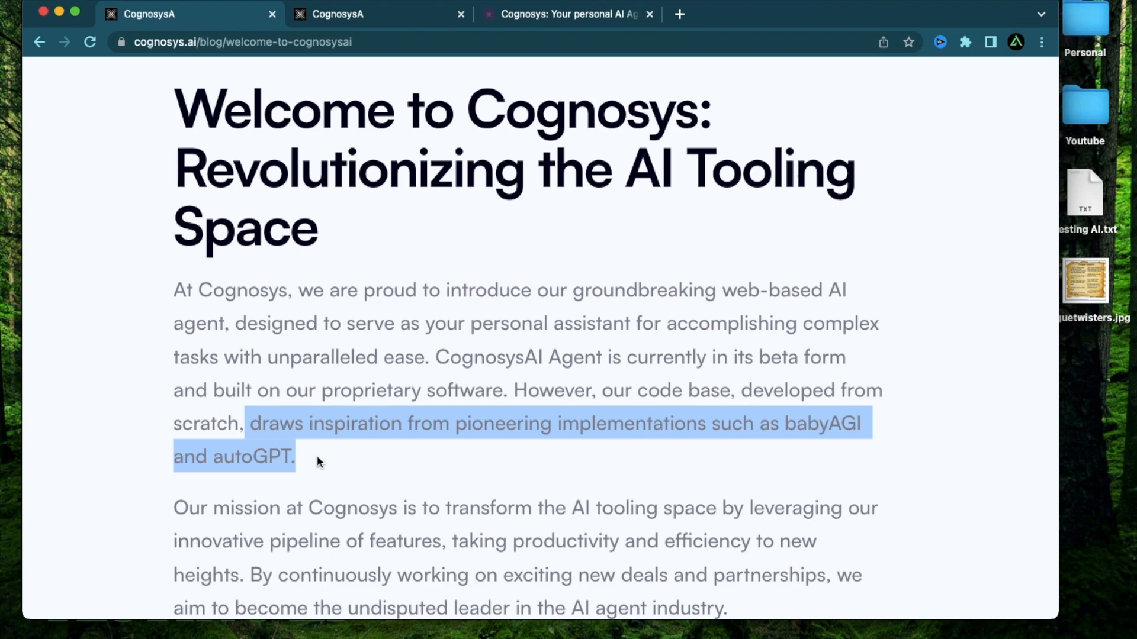
pyautogui.click(930, 214)
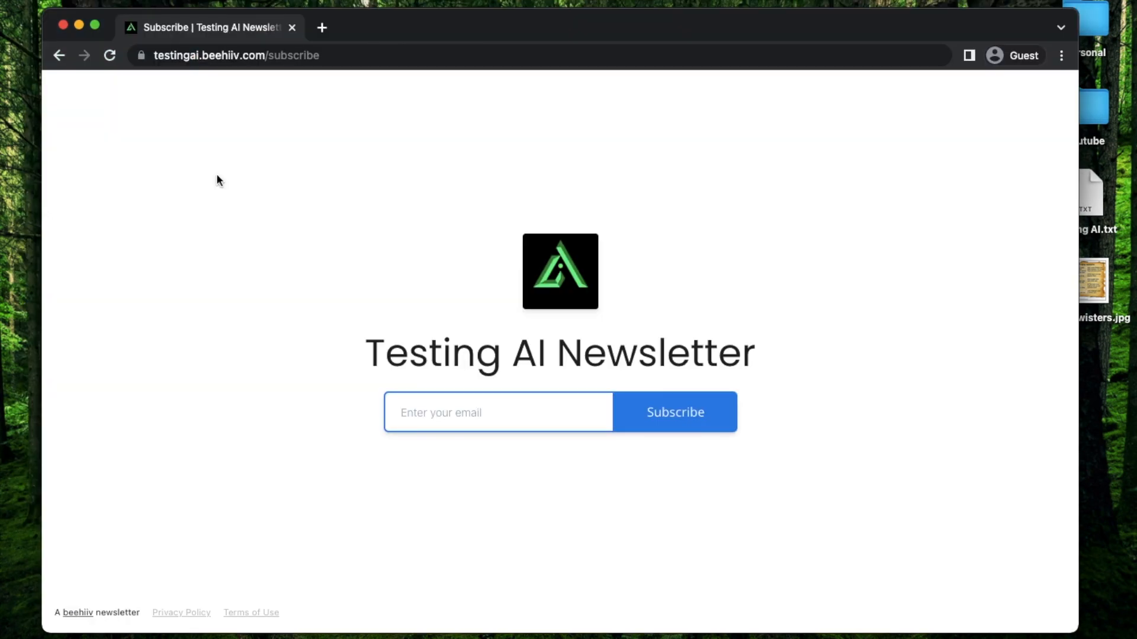
pyautogui.moveTo(289, 307)
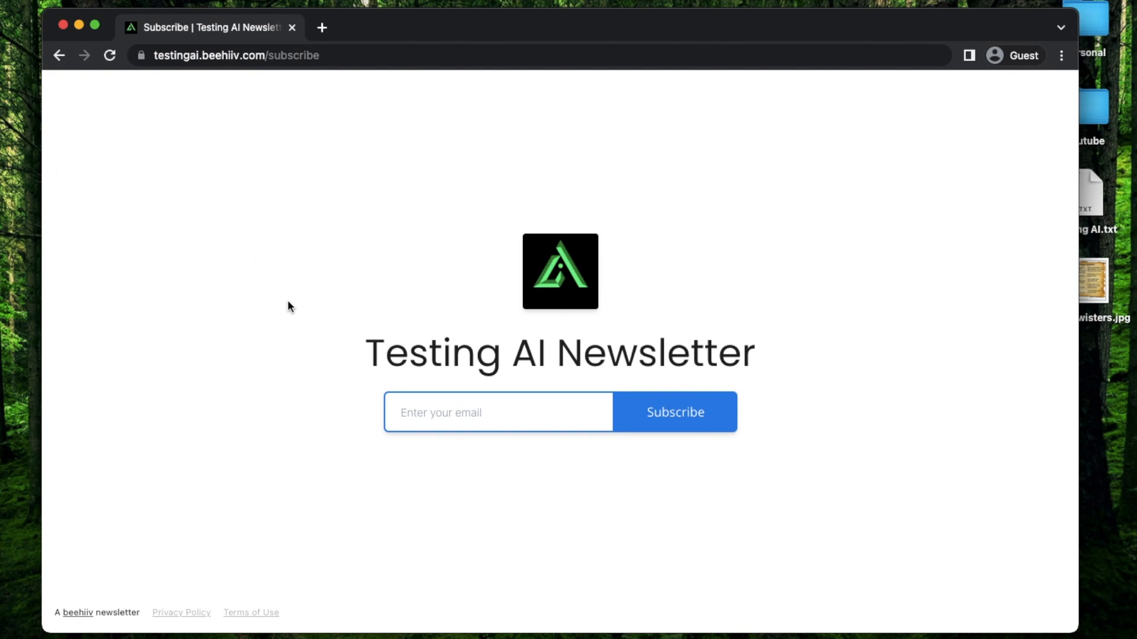
pyautogui.moveTo(258, 366)
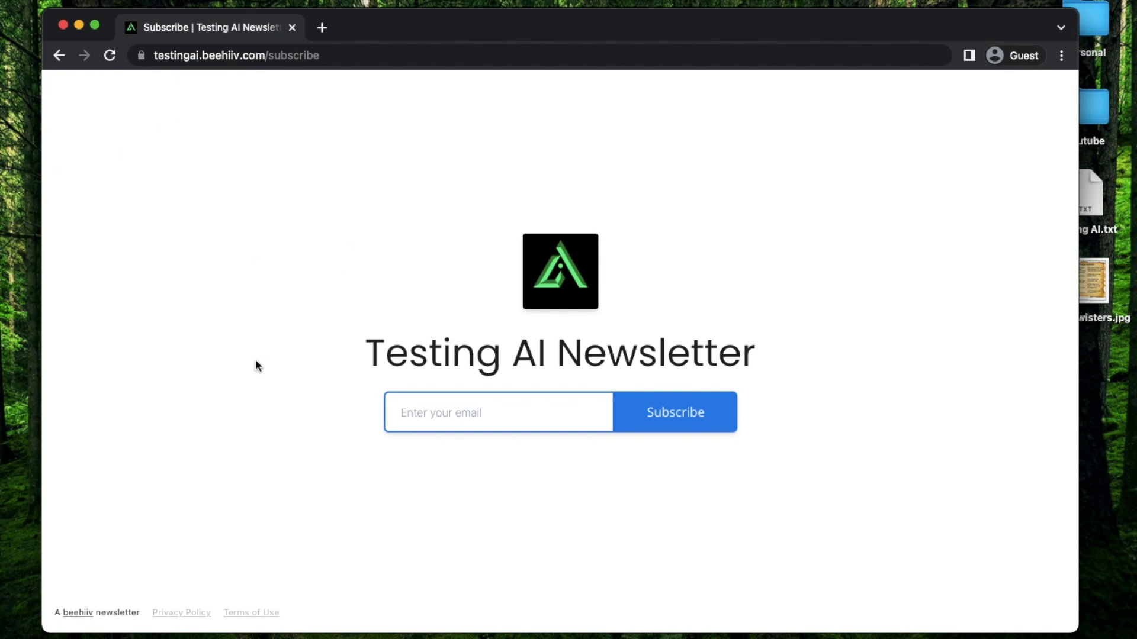
pyautogui.moveTo(856, 497)
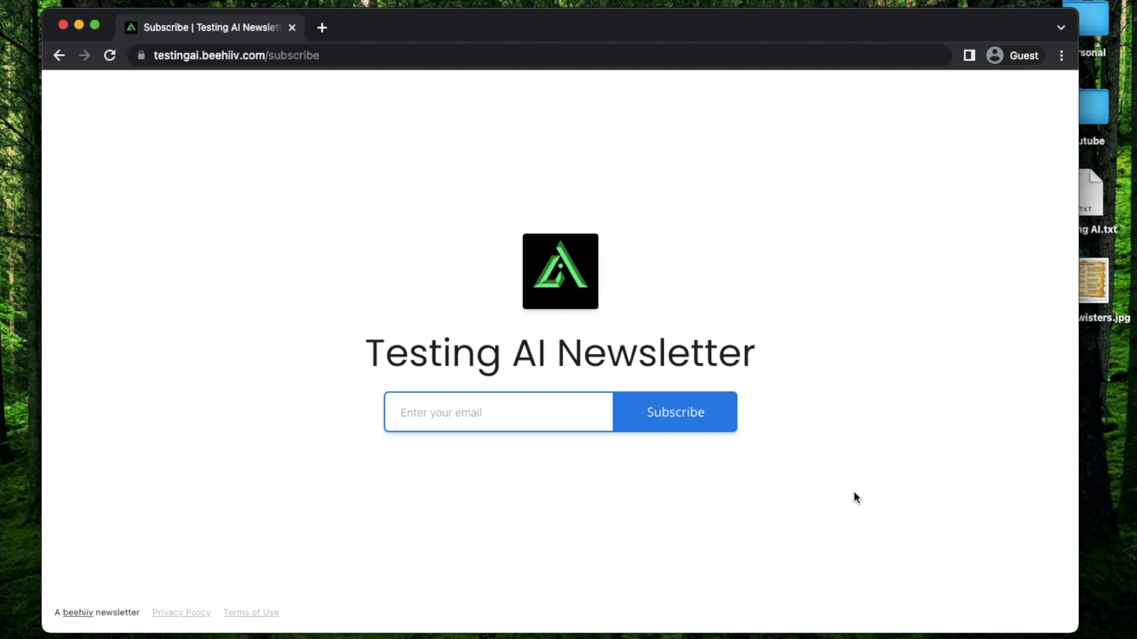
pyautogui.moveTo(775, 512)
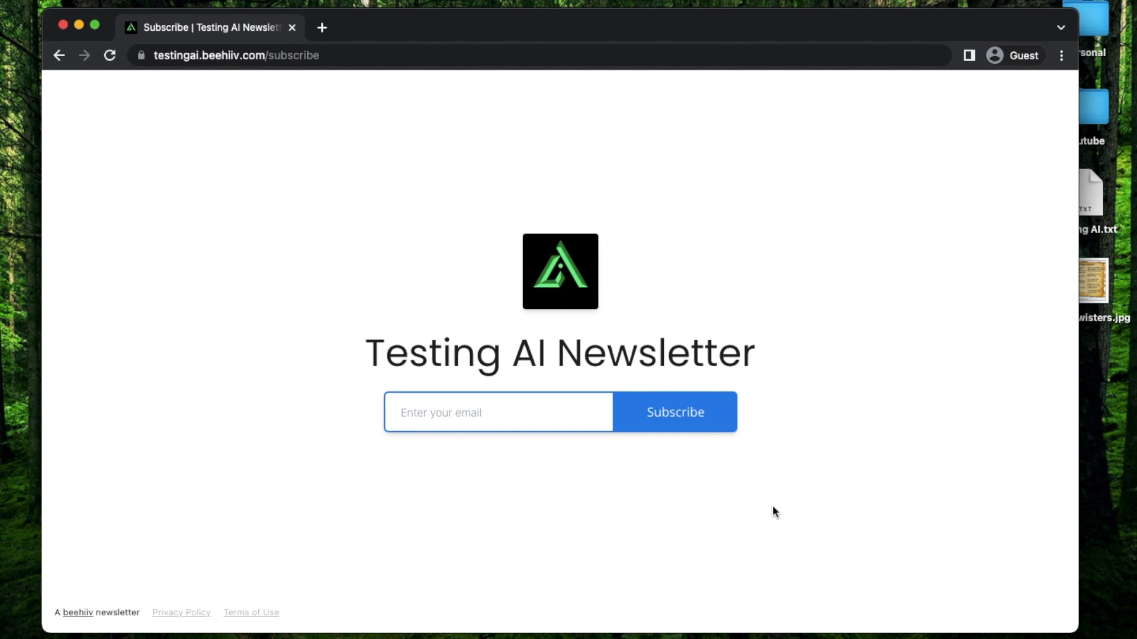
pyautogui.moveTo(787, 405)
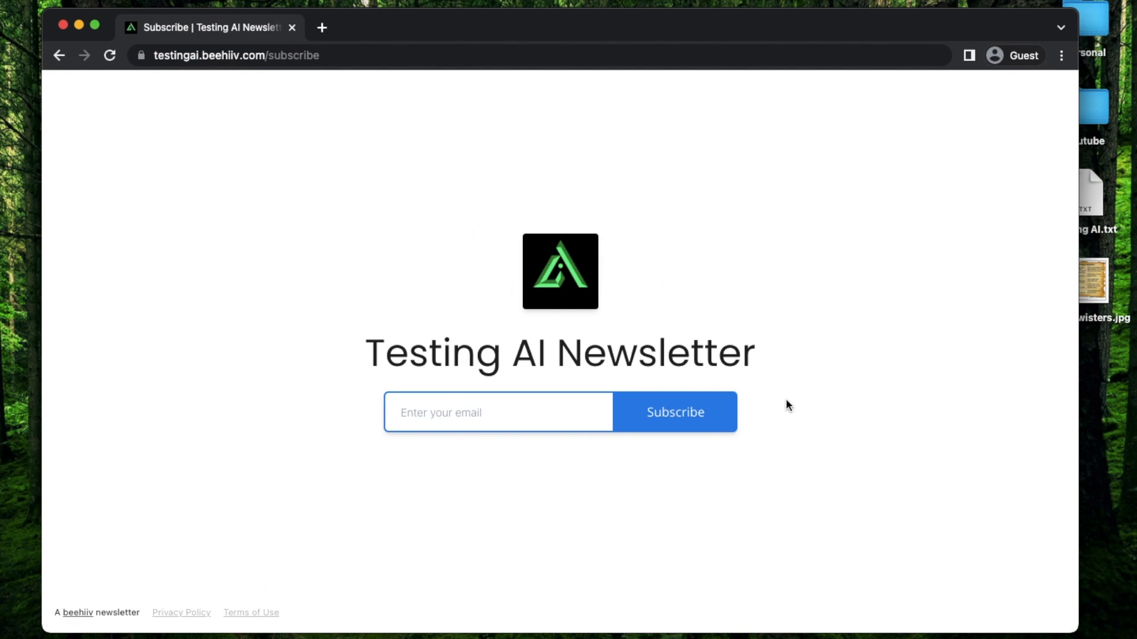
pyautogui.moveTo(663, 352)
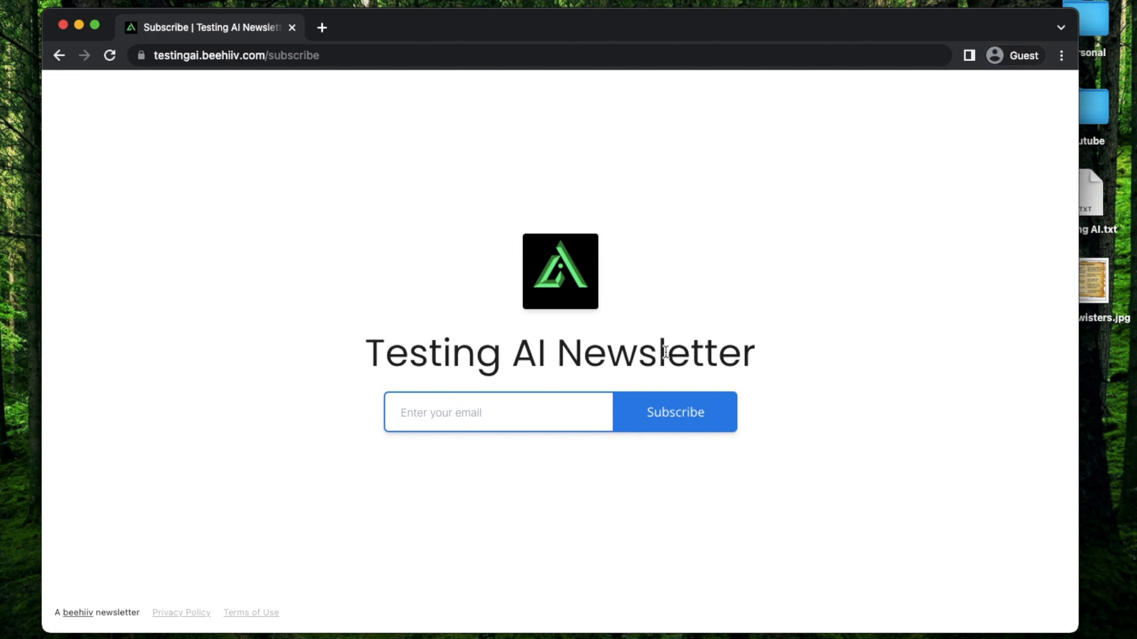
pyautogui.moveTo(869, 349)
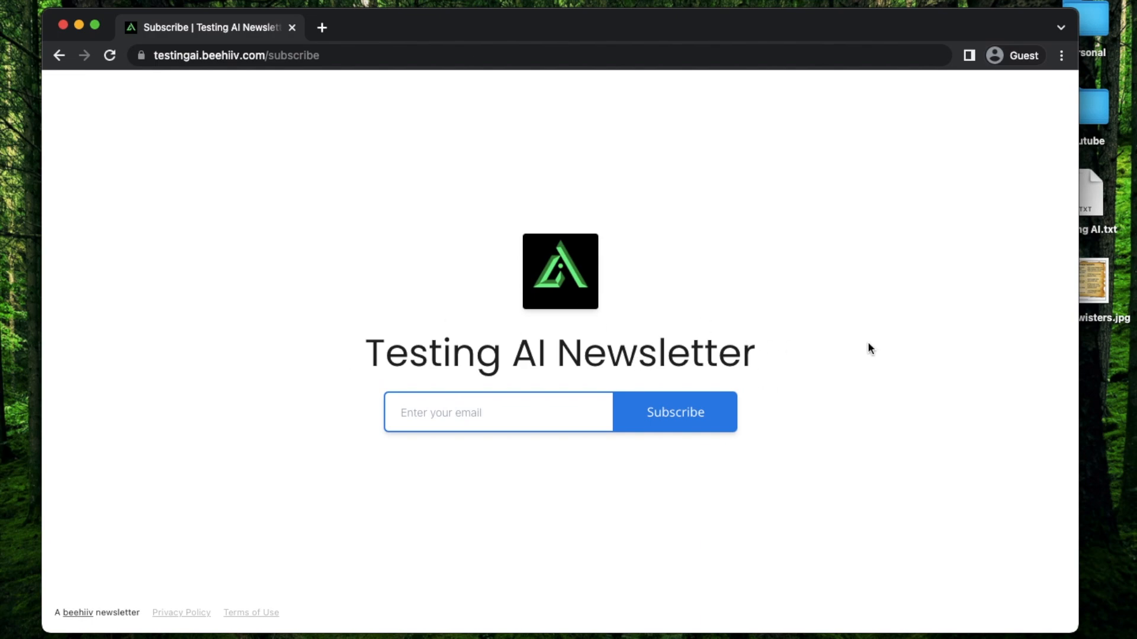
pyautogui.moveTo(417, 545)
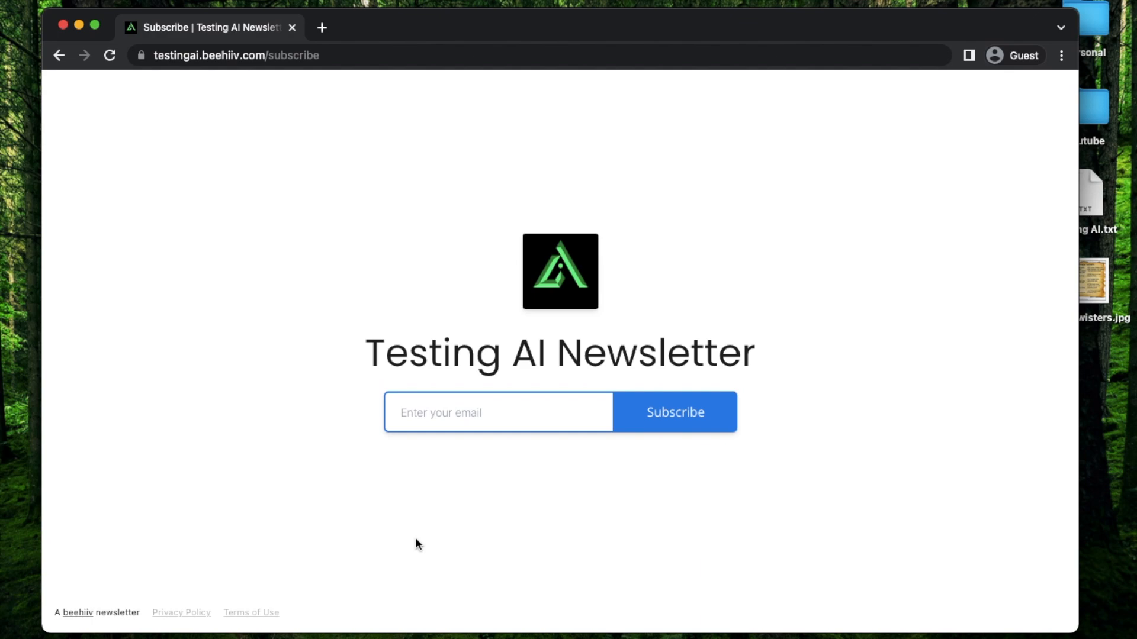
pyautogui.moveTo(880, 492)
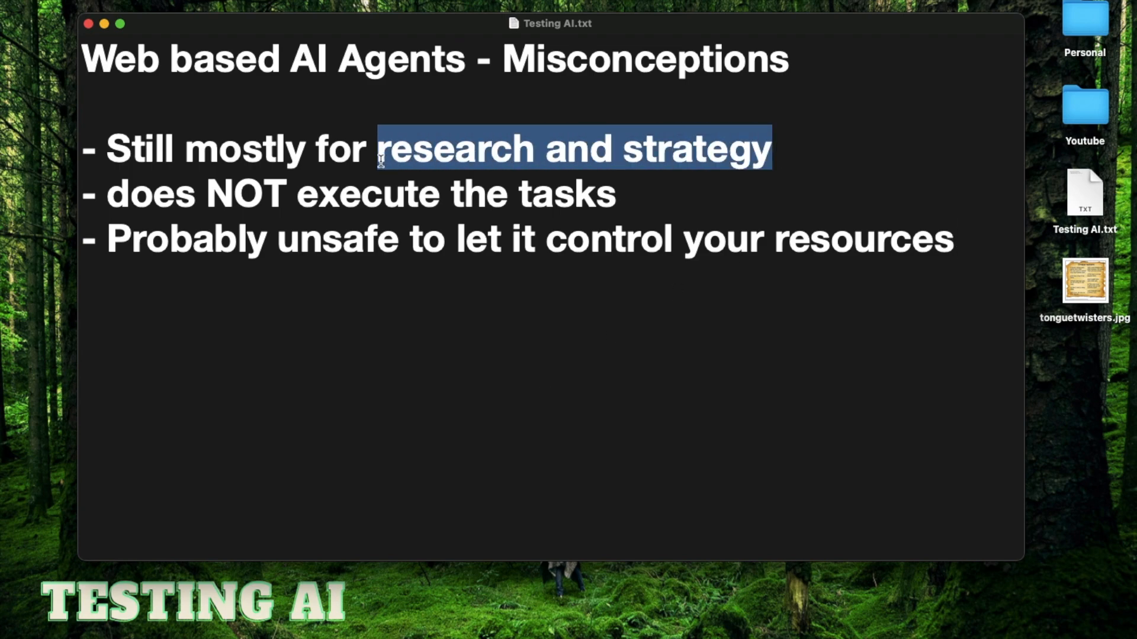
pyautogui.click(617, 193)
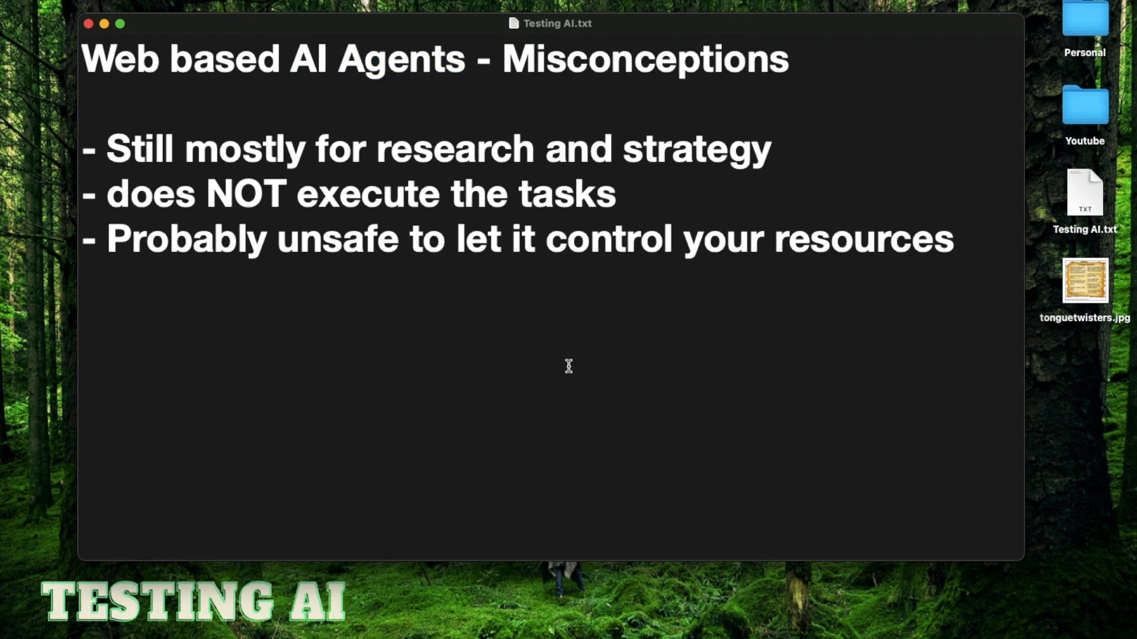
pyautogui.moveTo(617, 286)
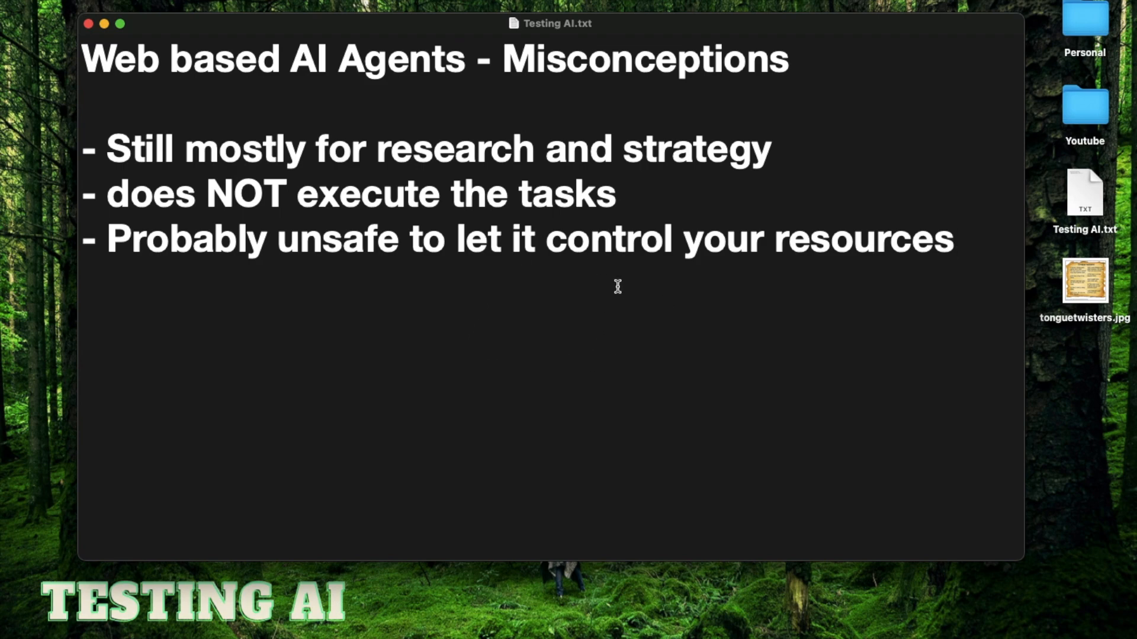
pyautogui.moveTo(955, 243)
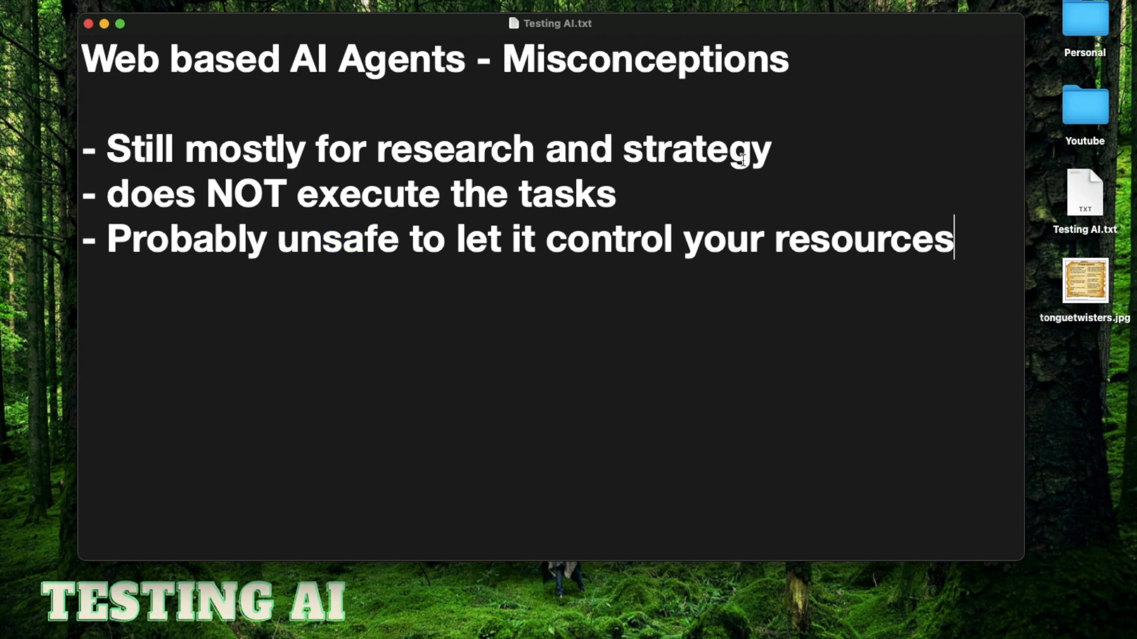
pyautogui.moveTo(776, 155)
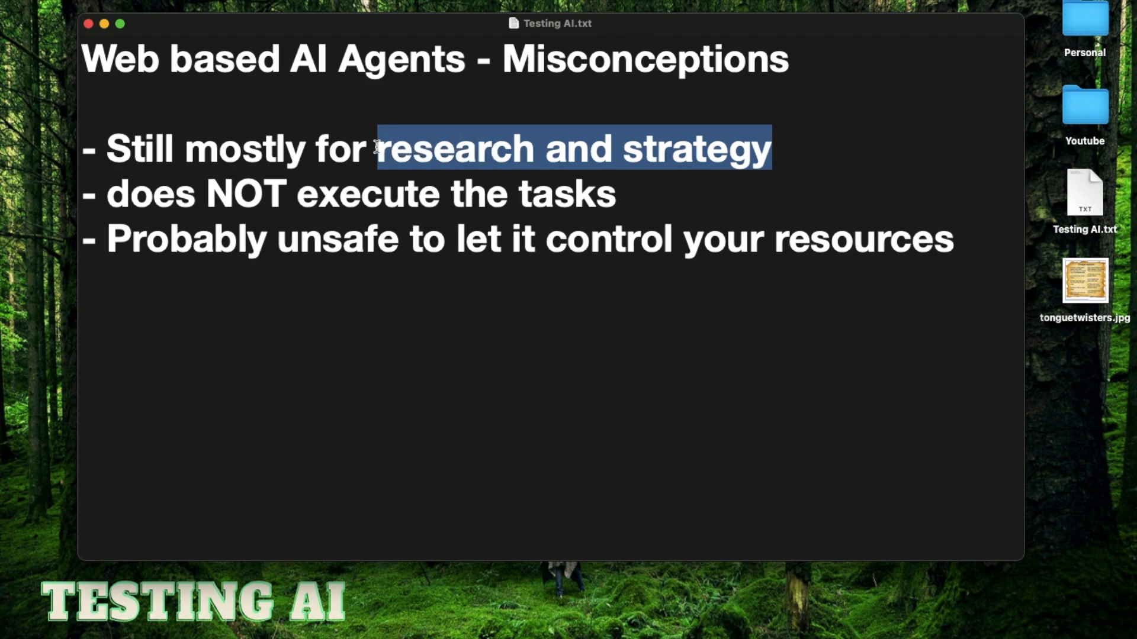
pyautogui.click(373, 361)
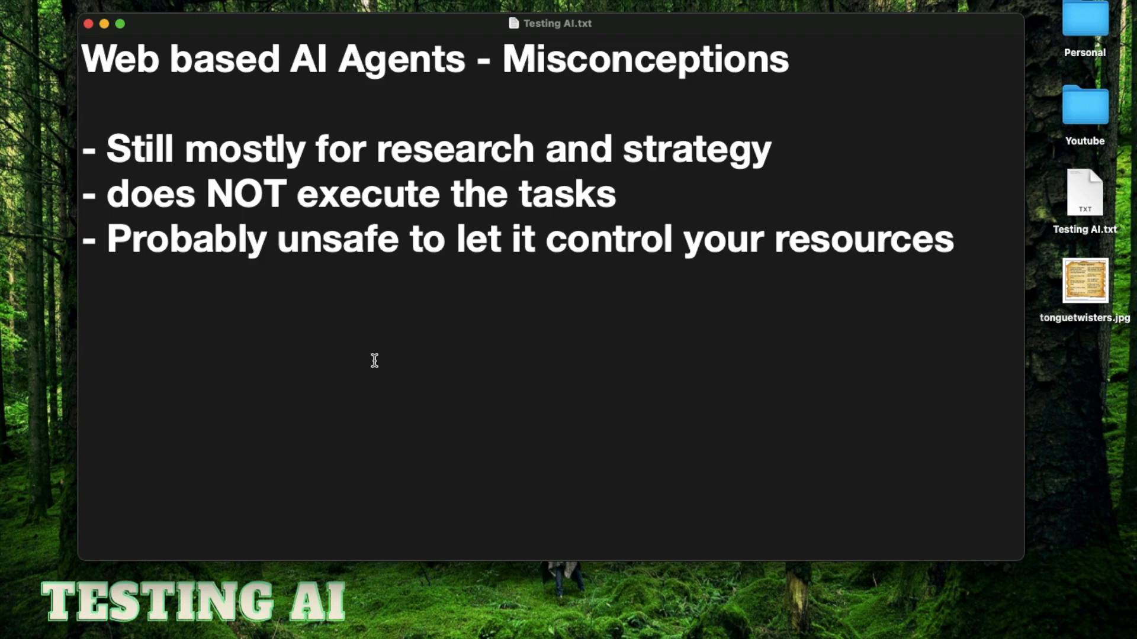
pyautogui.moveTo(404, 386)
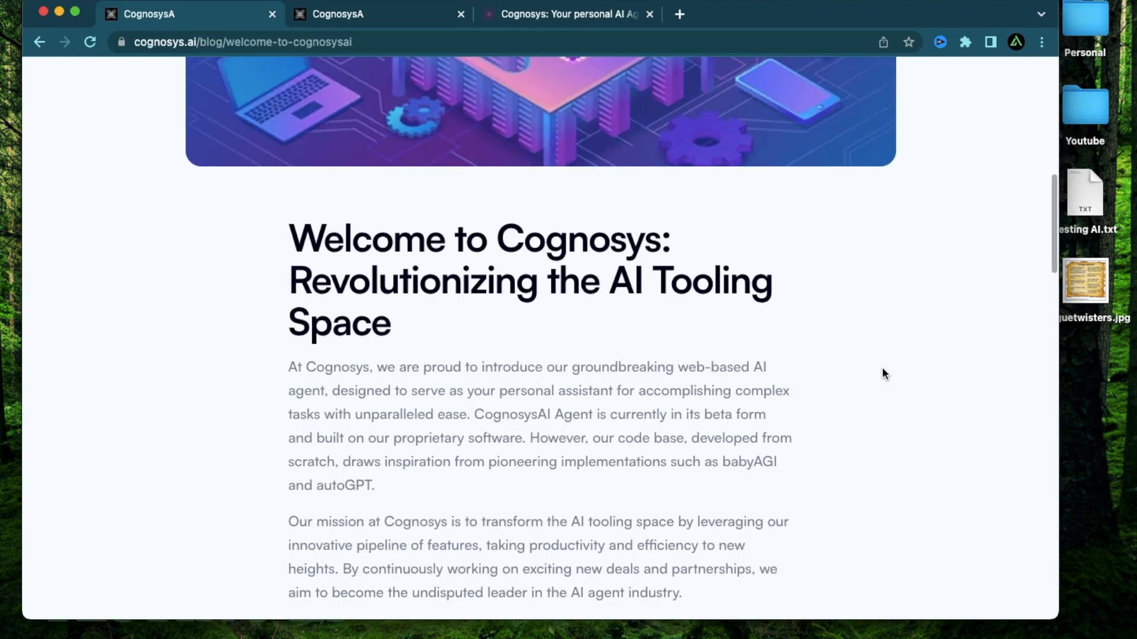
pyautogui.scroll(-3)
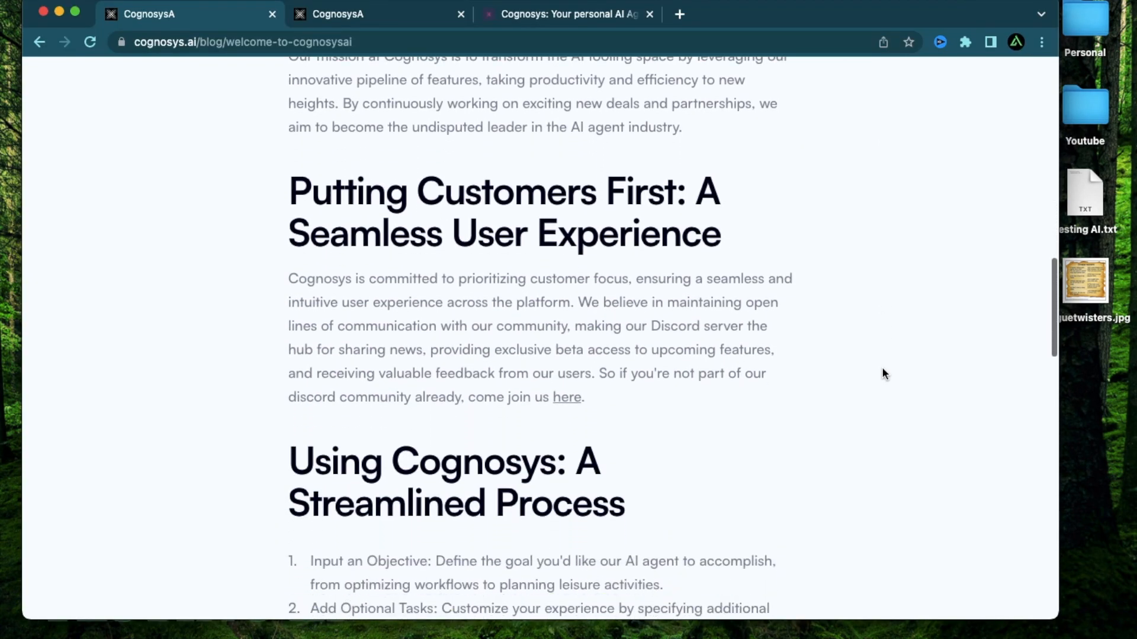
pyautogui.scroll(-3)
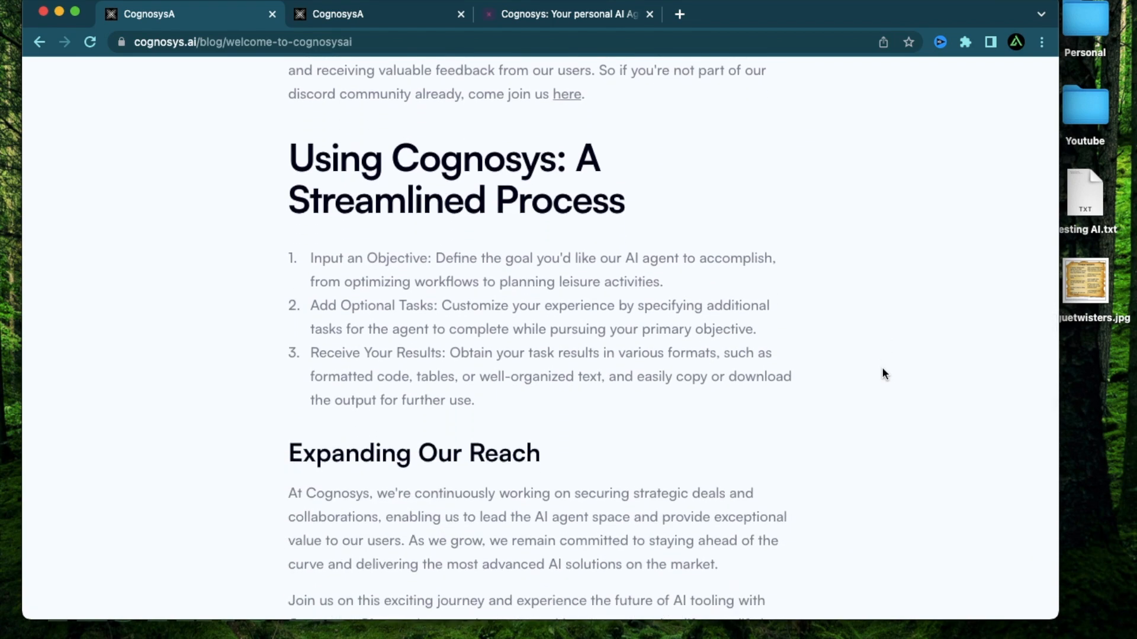
pyautogui.moveTo(900, 367)
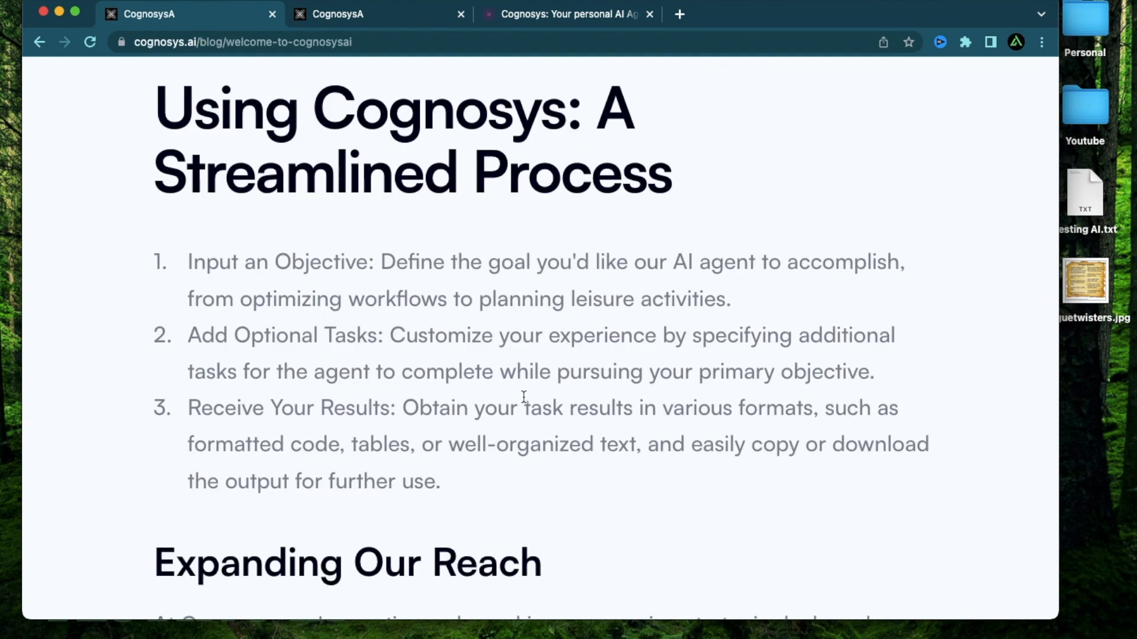
pyautogui.moveTo(185, 263)
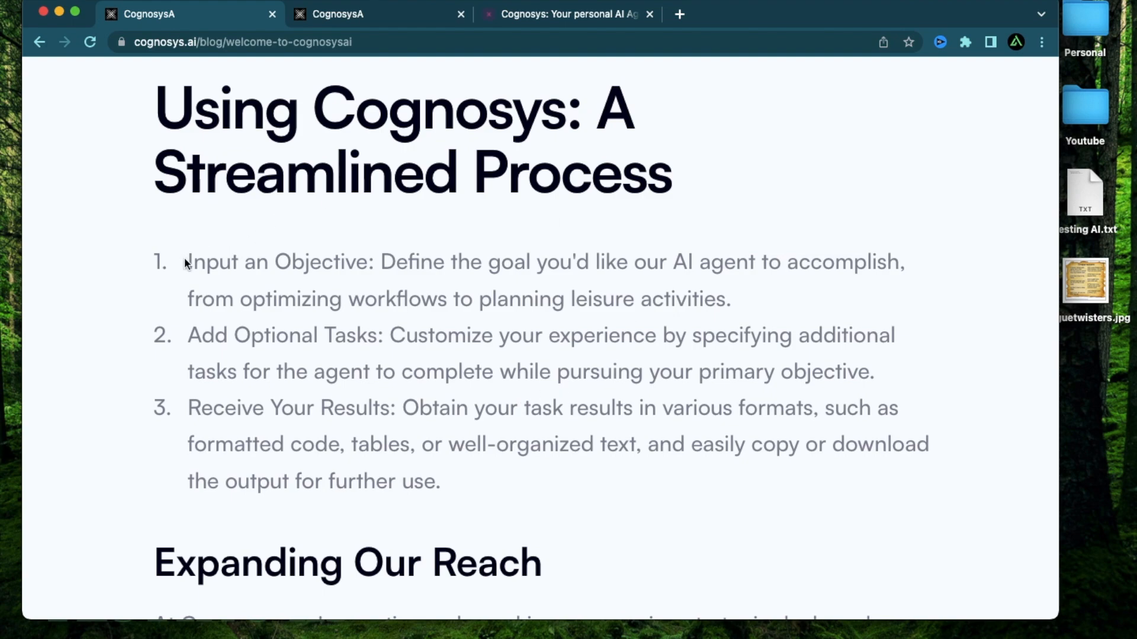
pyautogui.doubleClick(275, 262)
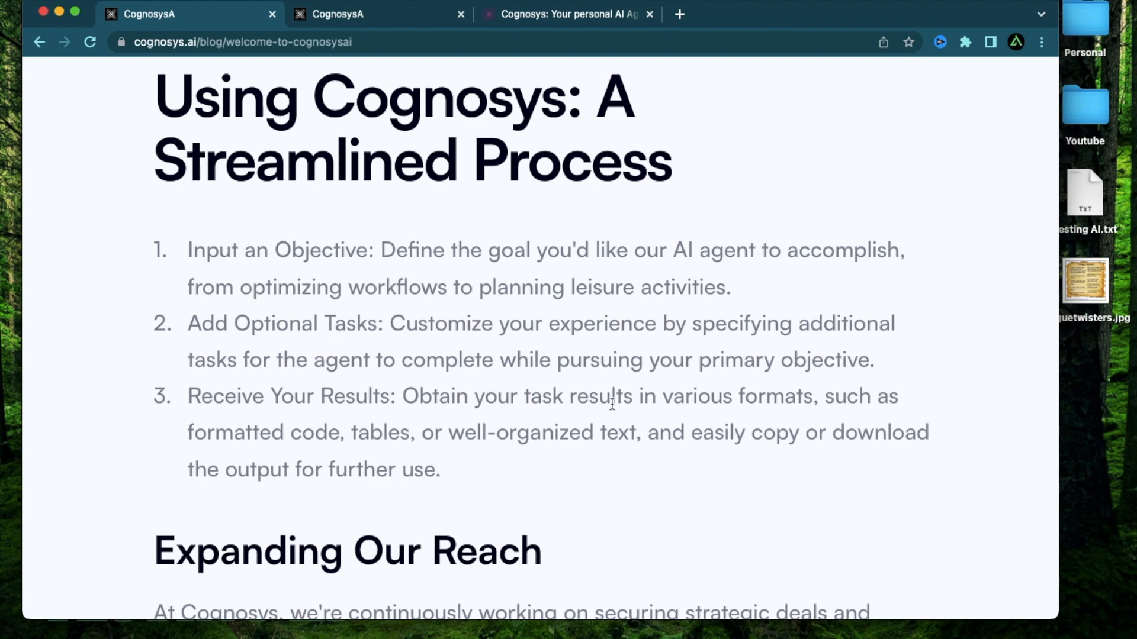
pyautogui.moveTo(575, 465)
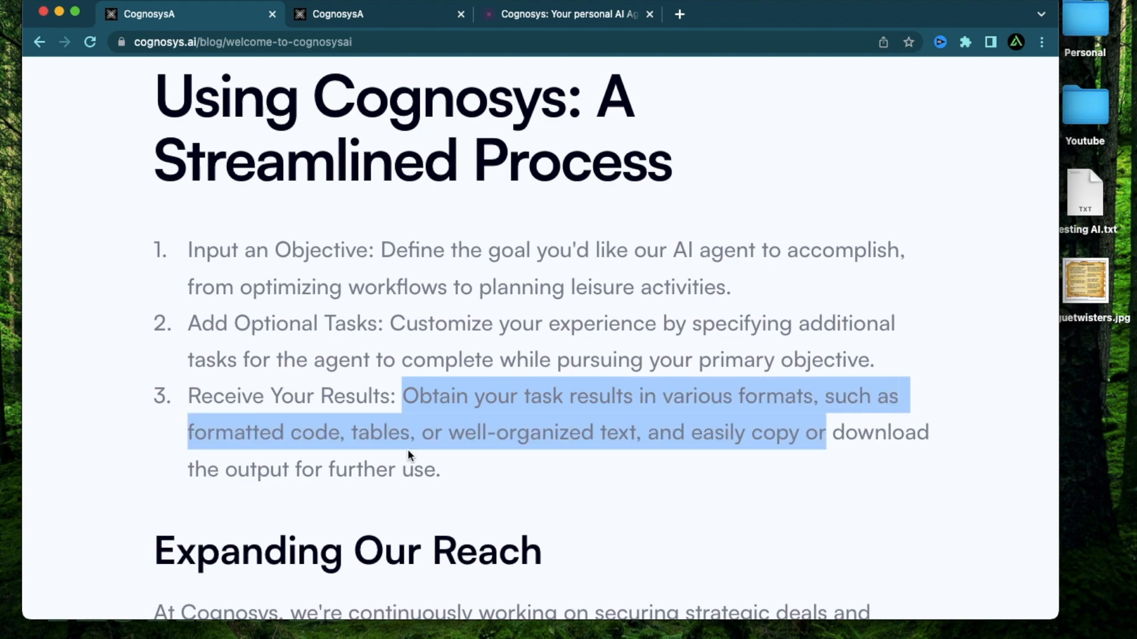
pyautogui.click(580, 438)
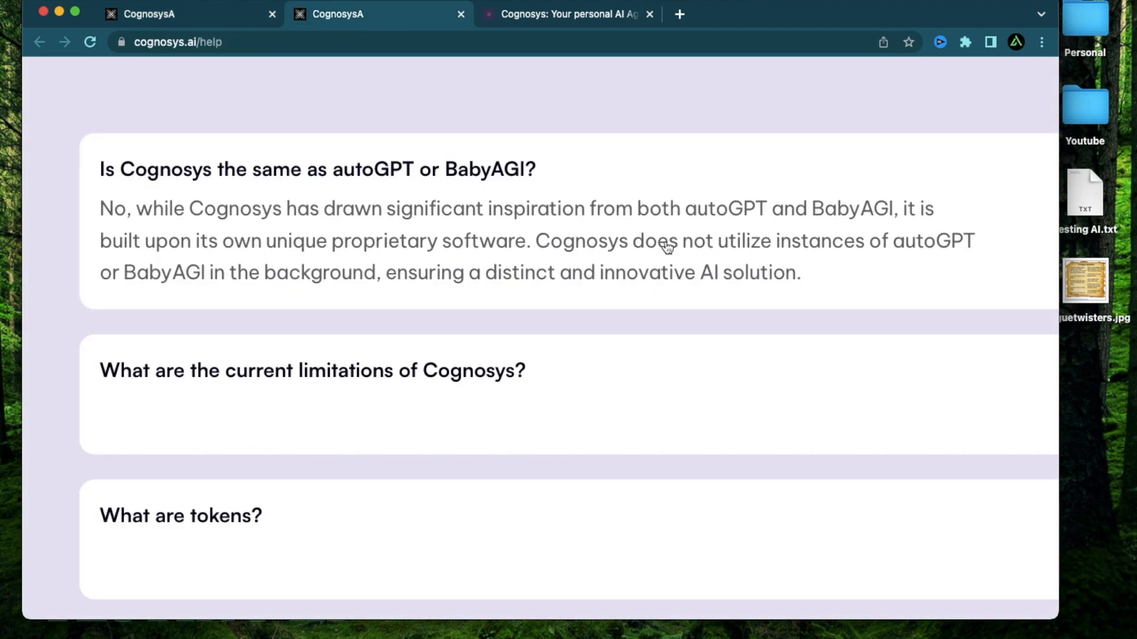
pyautogui.moveTo(944, 259)
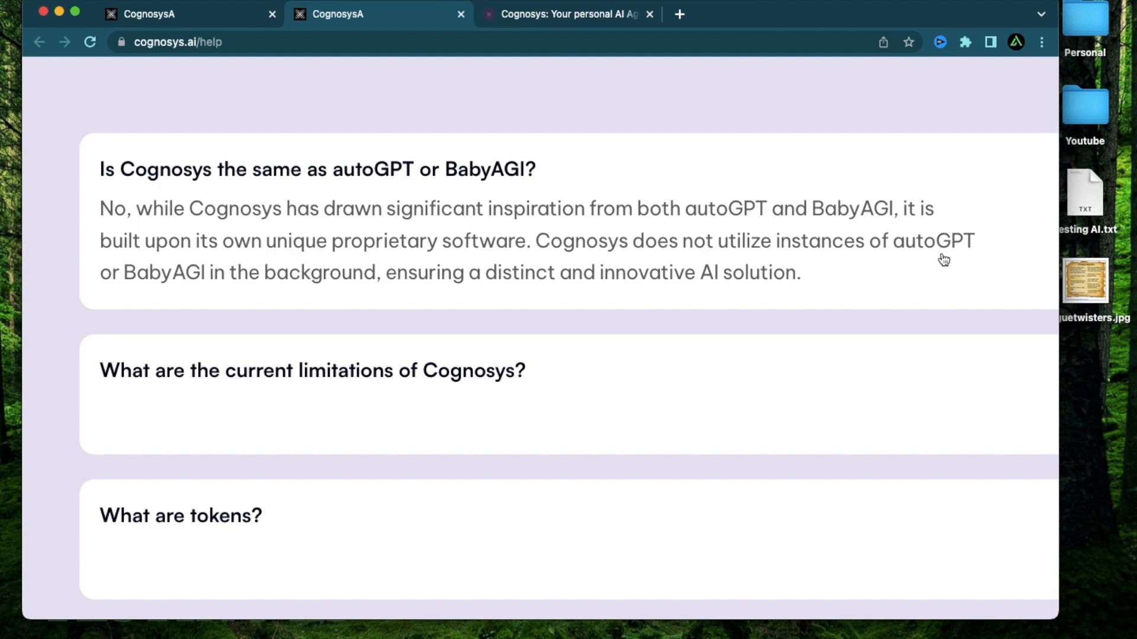
# Expand the current-limitations FAQ and the ChatGPT-without-your-own-key answer.
pyautogui.click(312, 371)
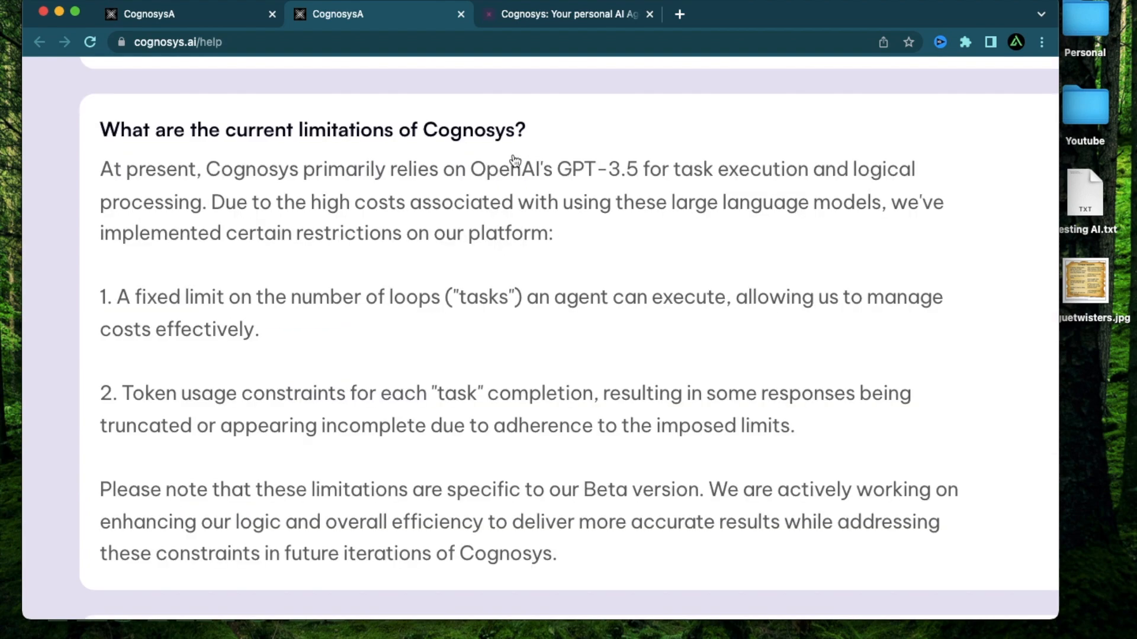
pyautogui.moveTo(692, 188)
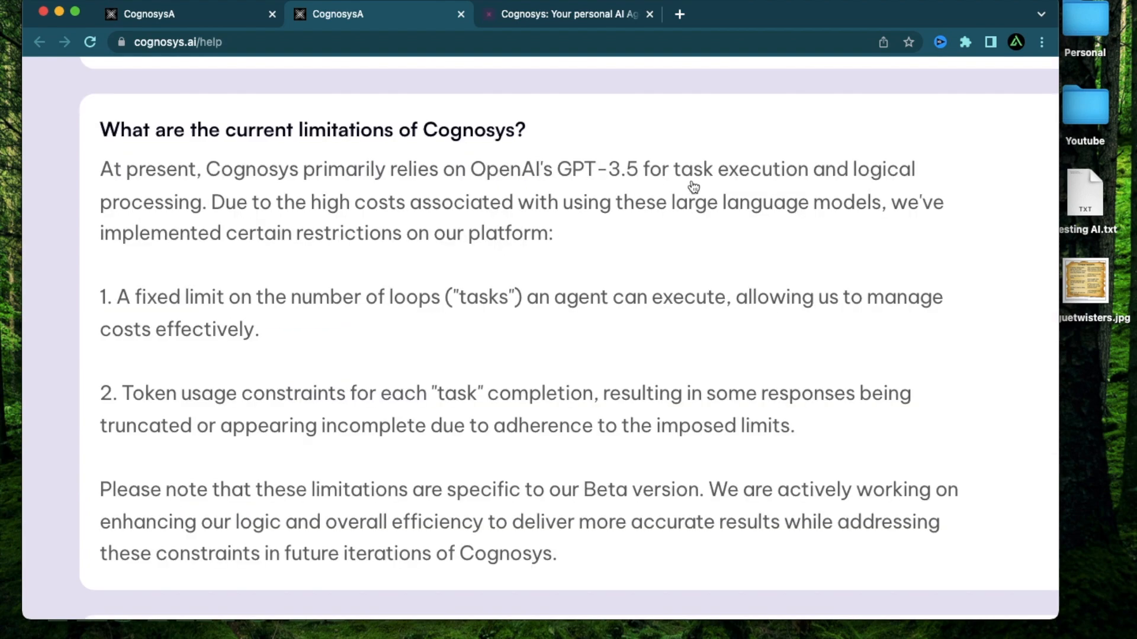
pyautogui.moveTo(617, 178)
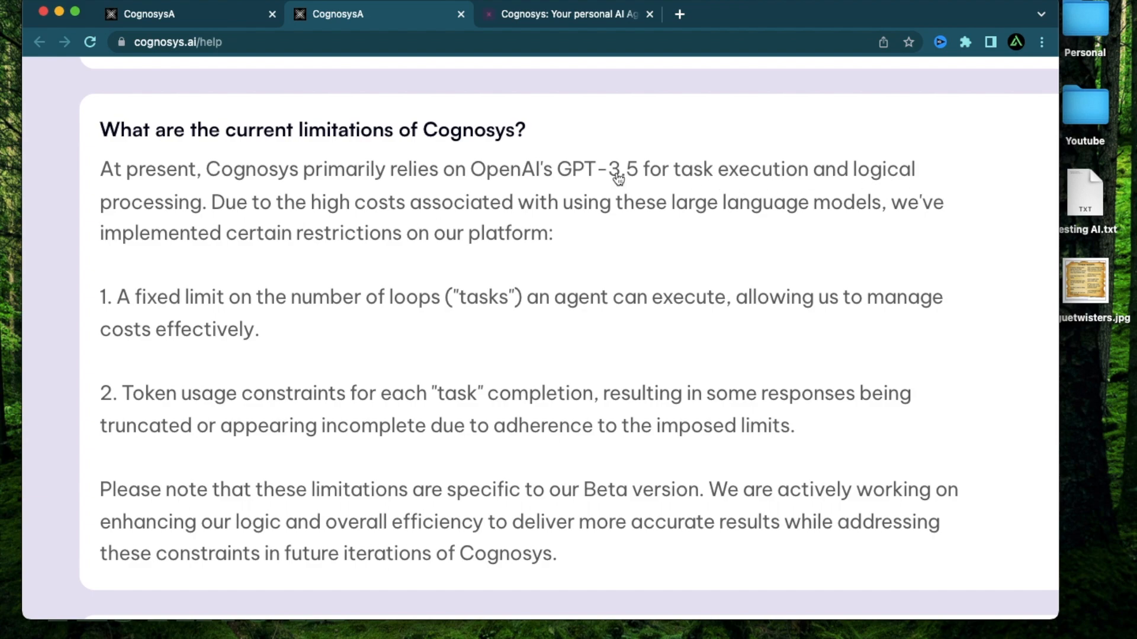
pyautogui.scroll(-3)
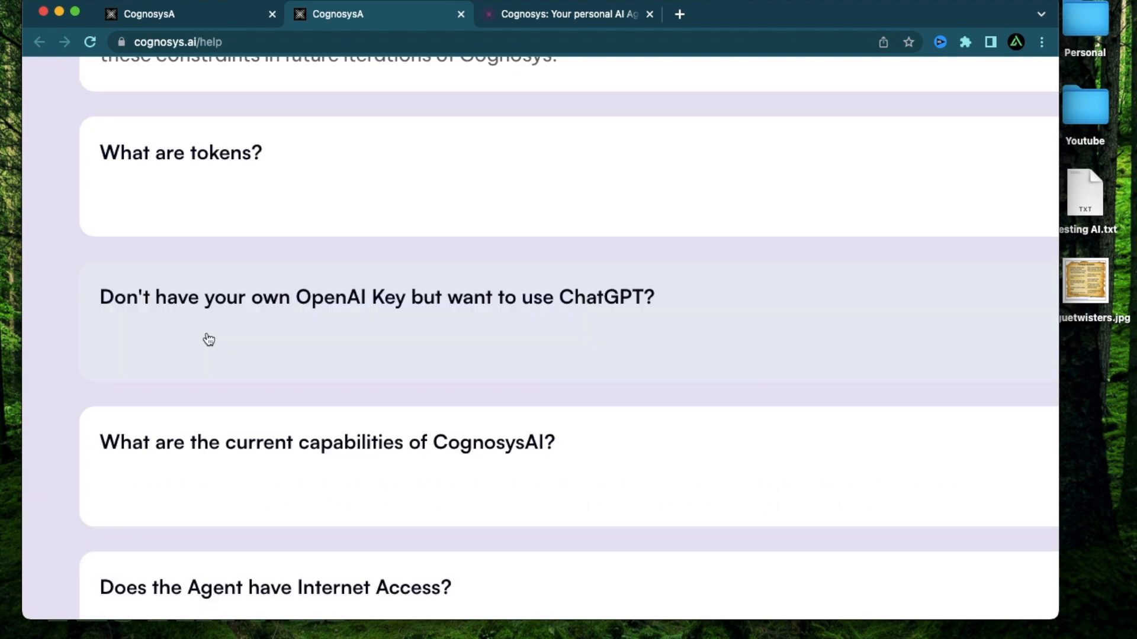
pyautogui.moveTo(345, 307)
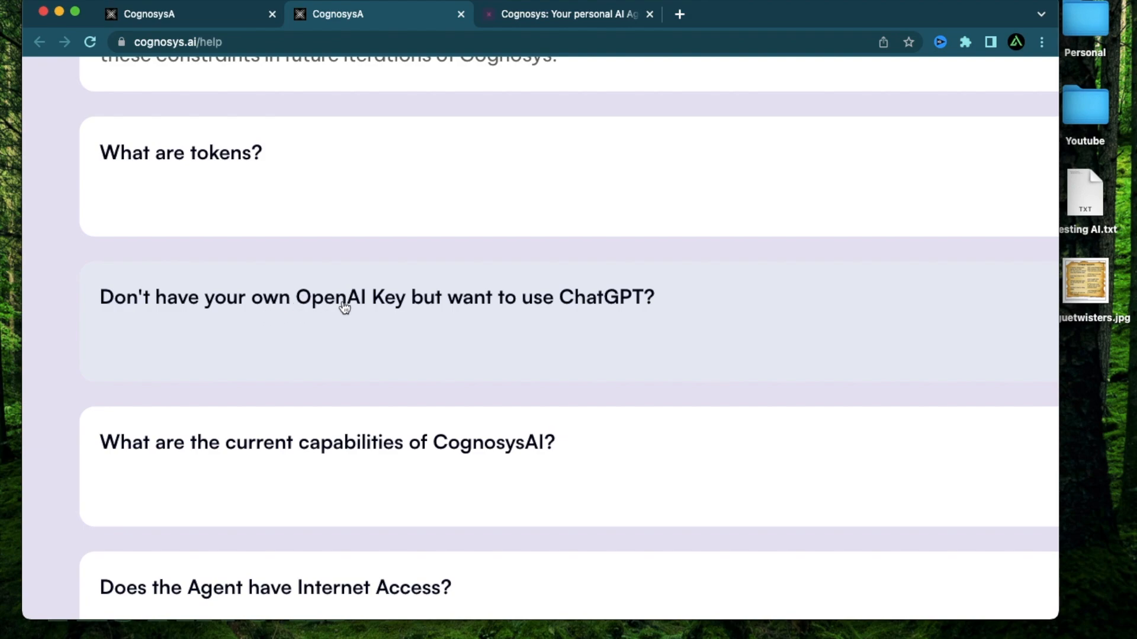
pyautogui.click(377, 297)
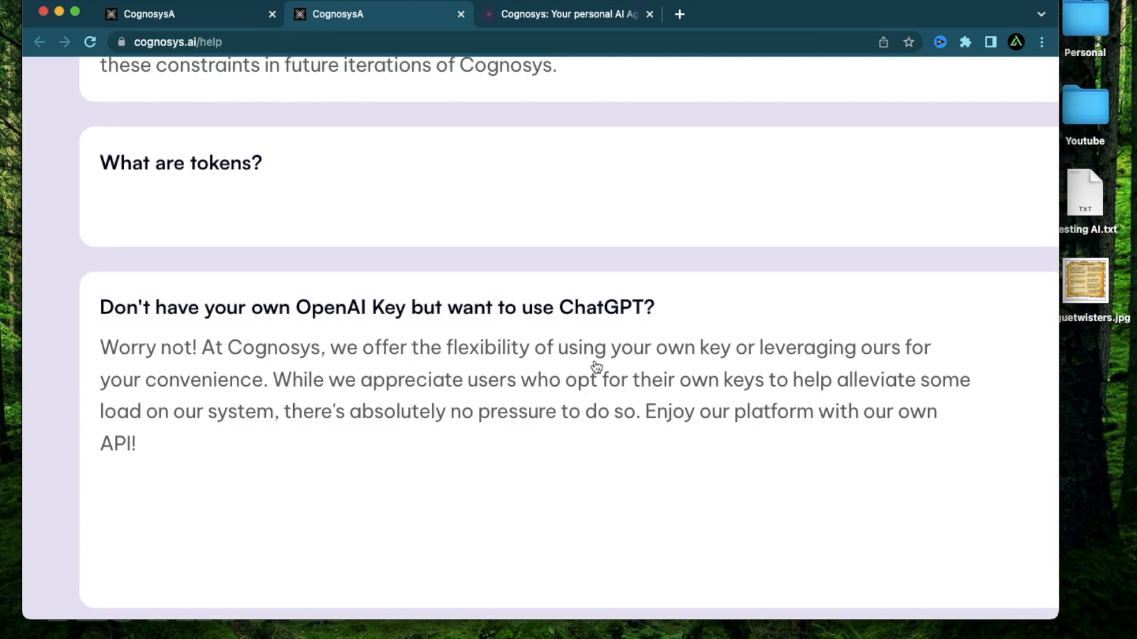
pyautogui.moveTo(758, 364)
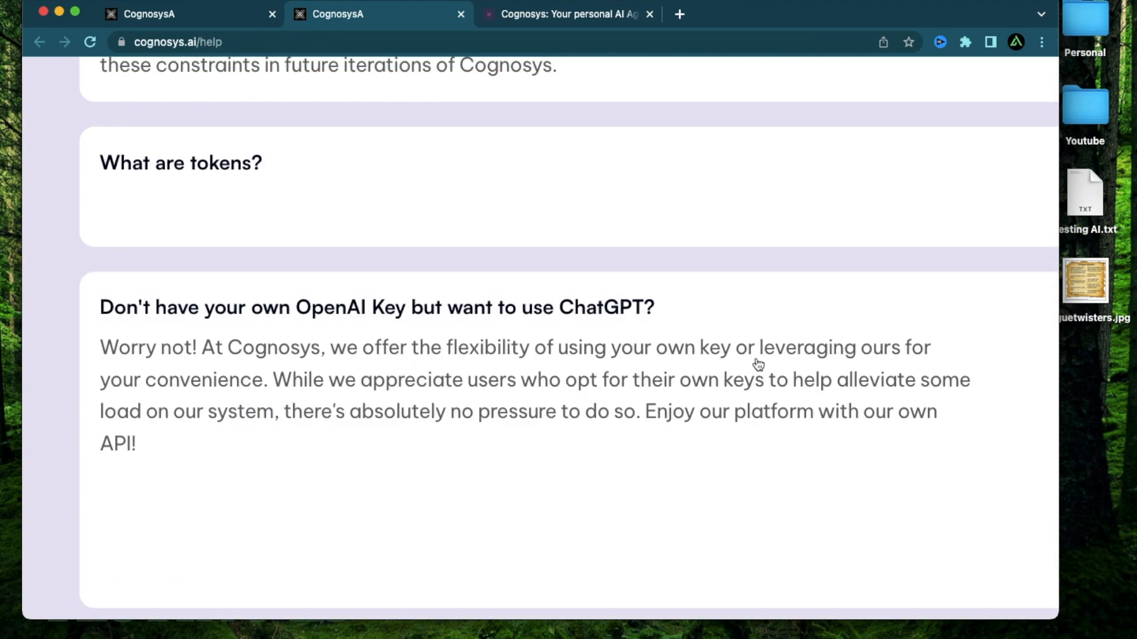
pyautogui.moveTo(226, 407)
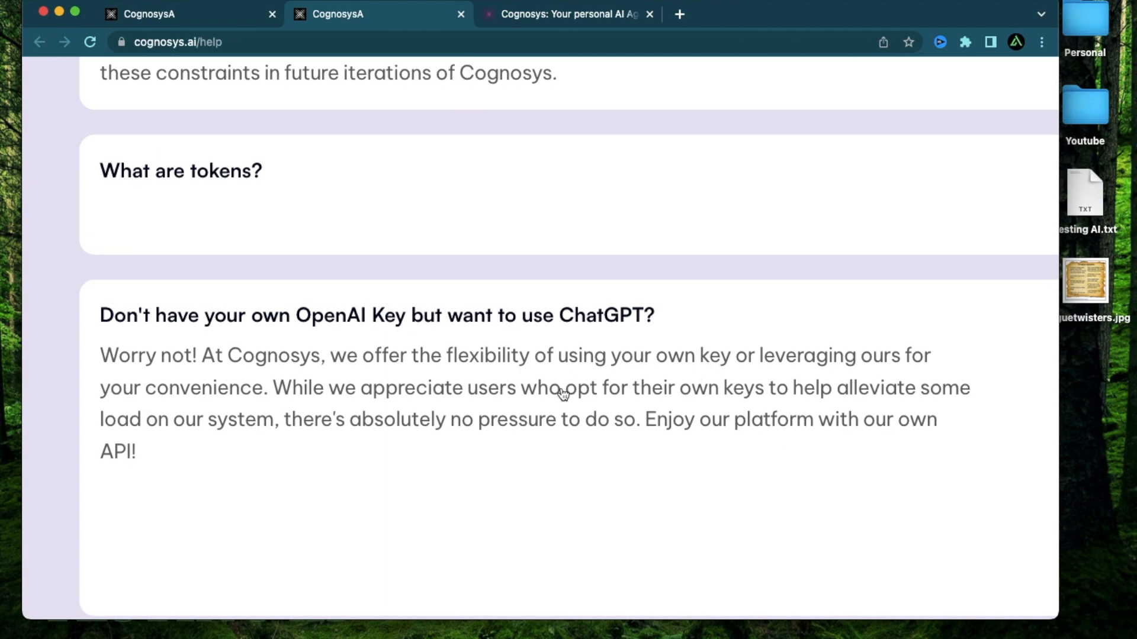
pyautogui.scroll(-3)
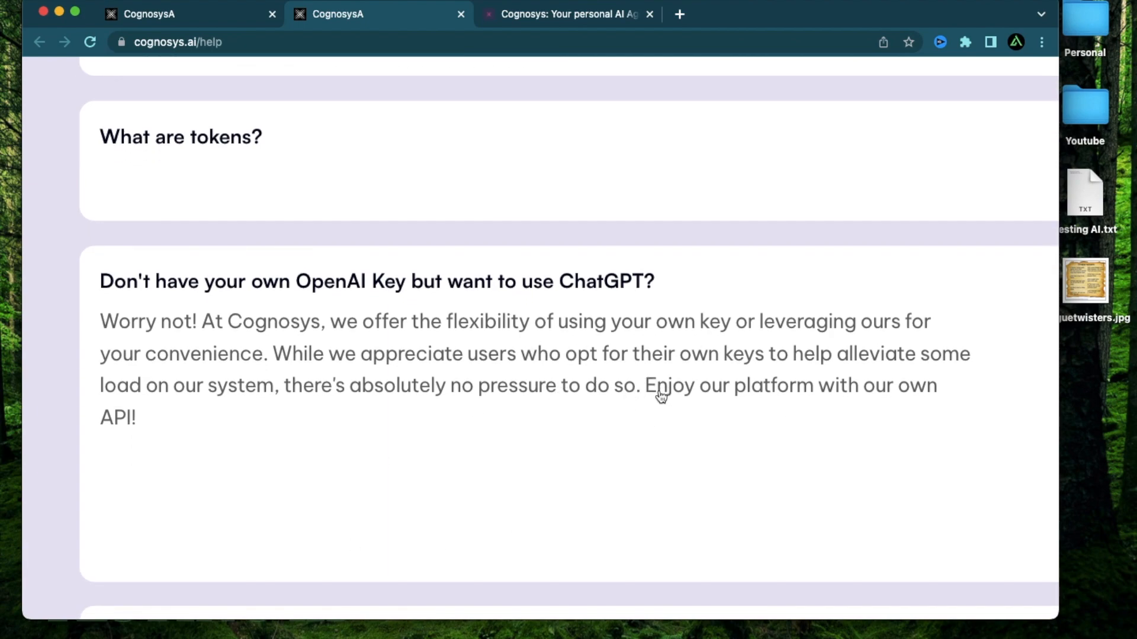
pyautogui.moveTo(740, 396)
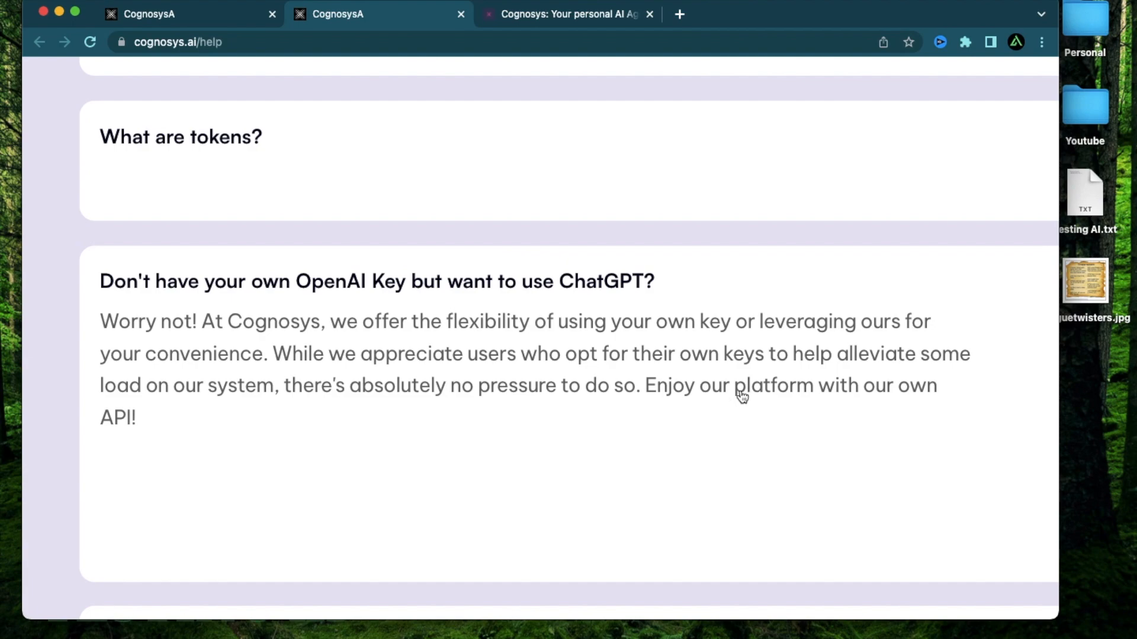
pyautogui.moveTo(605, 323)
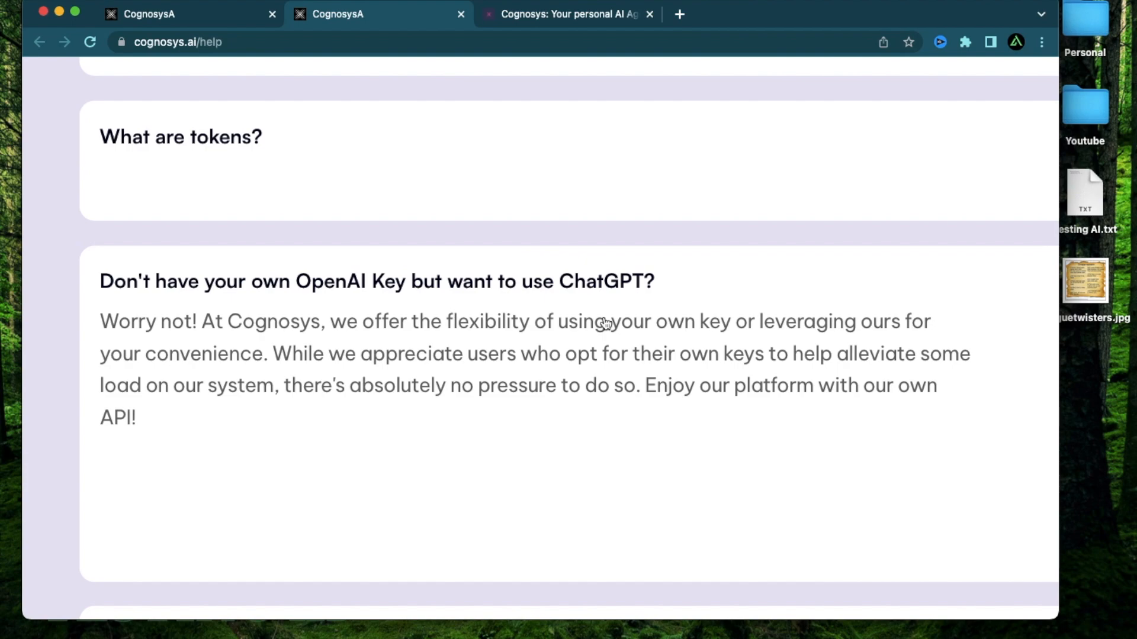
# Go from the Help Center to the Cognosys app, then to the To Agent page.
pyautogui.click(647, 14)
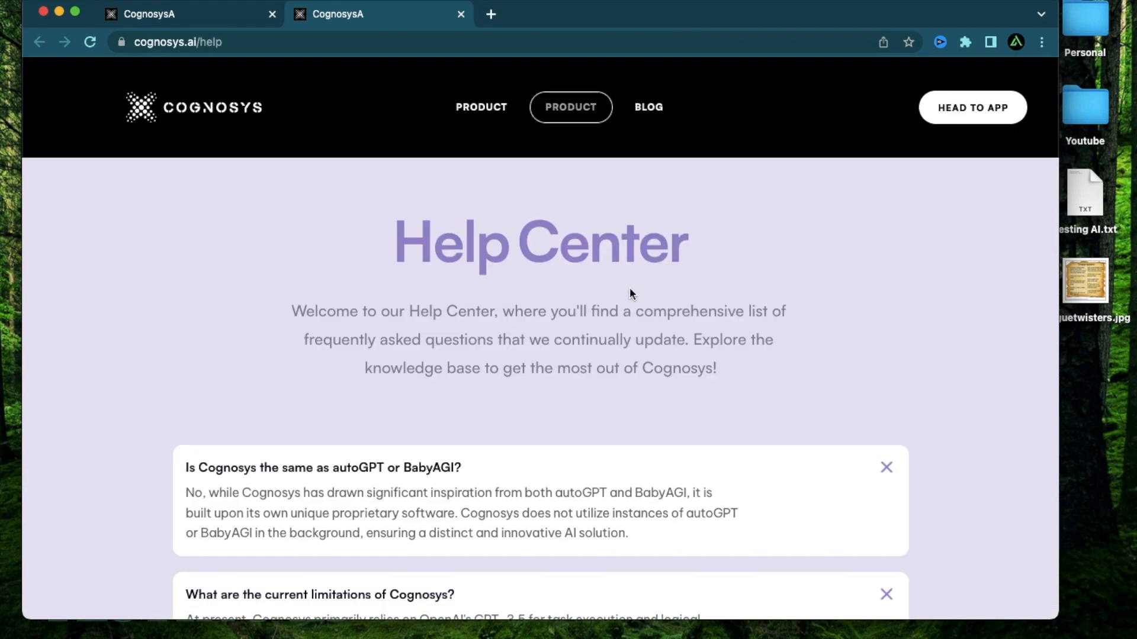
pyautogui.moveTo(997, 93)
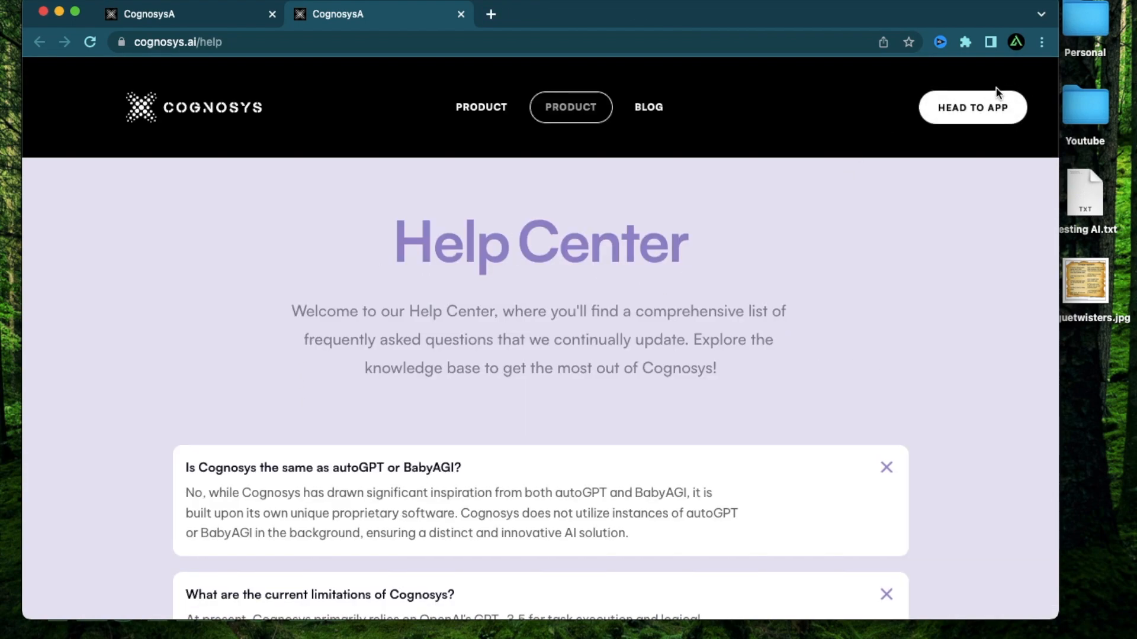
pyautogui.moveTo(973, 107)
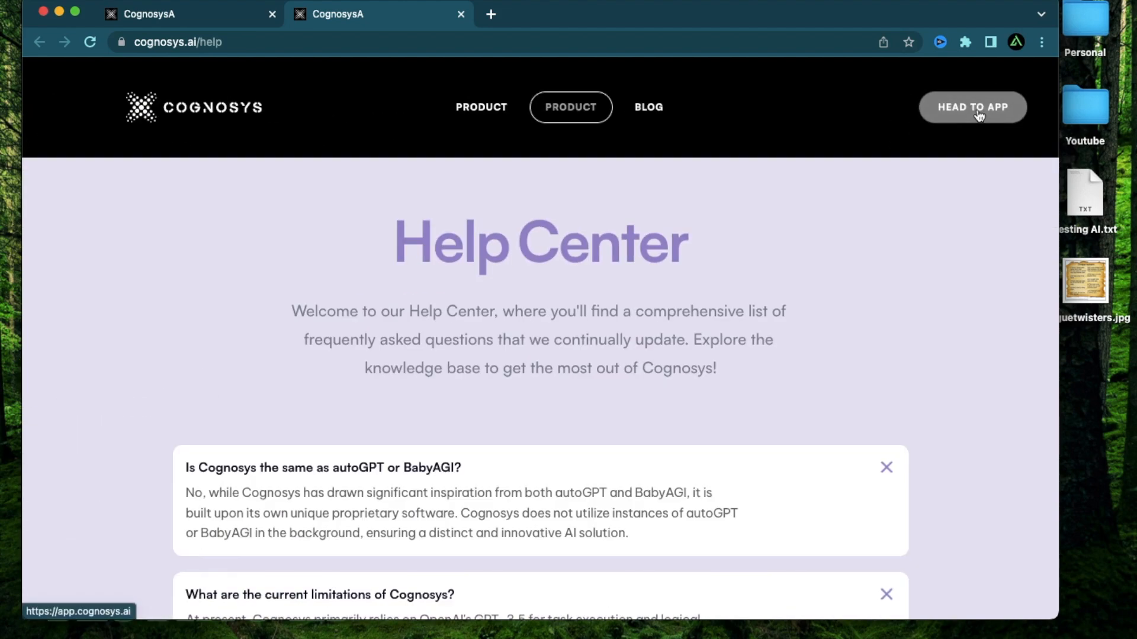
pyautogui.click(972, 107)
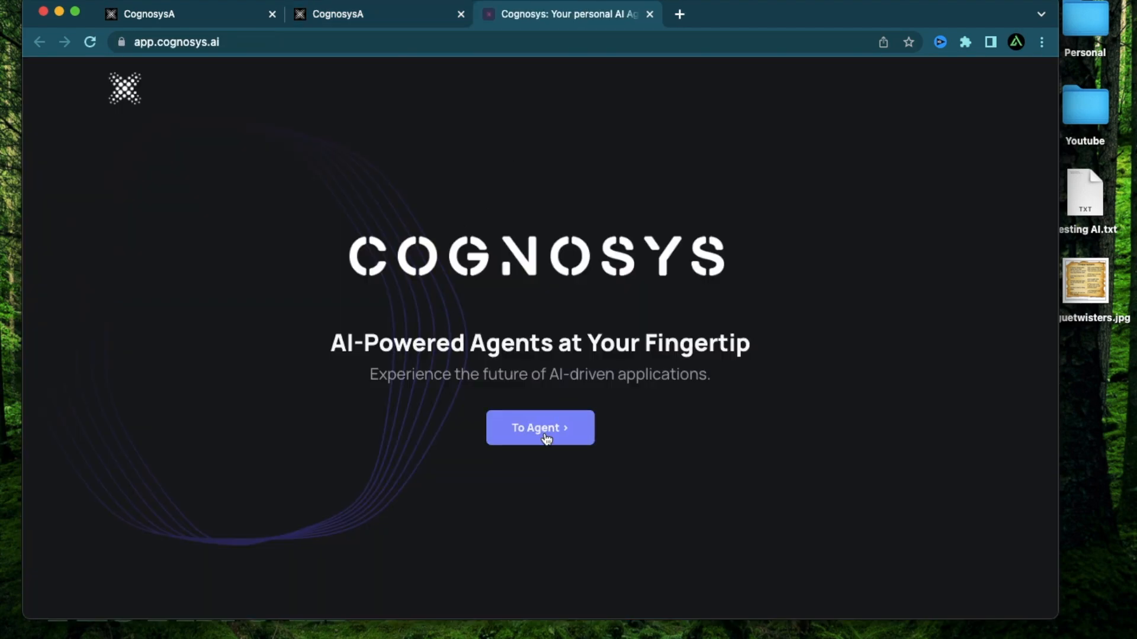
pyautogui.click(539, 428)
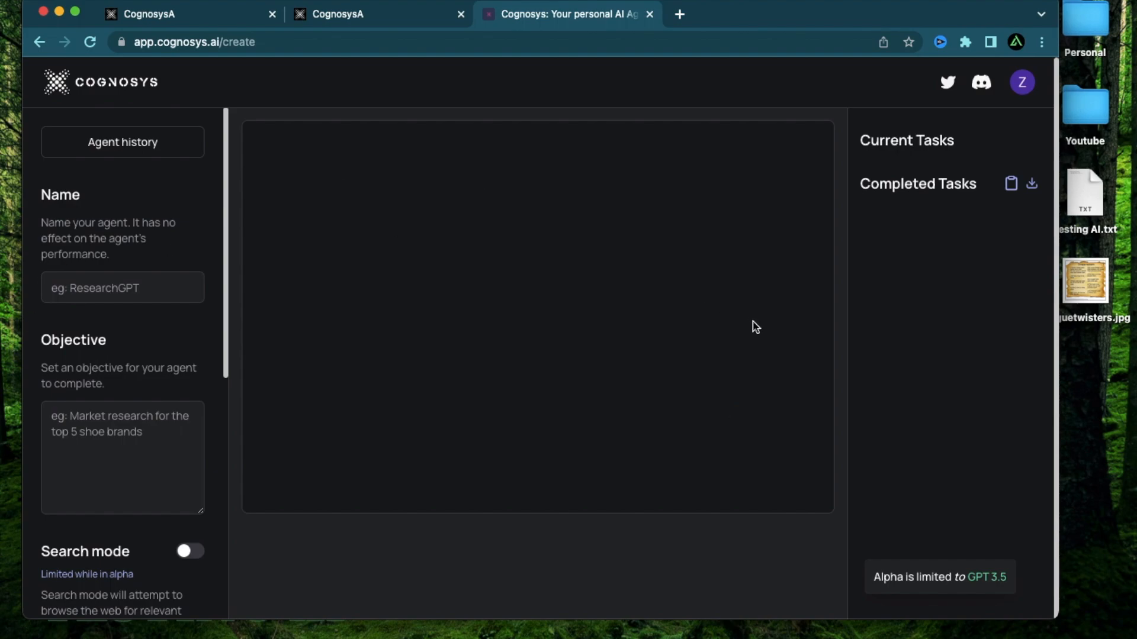
pyautogui.moveTo(6, 131)
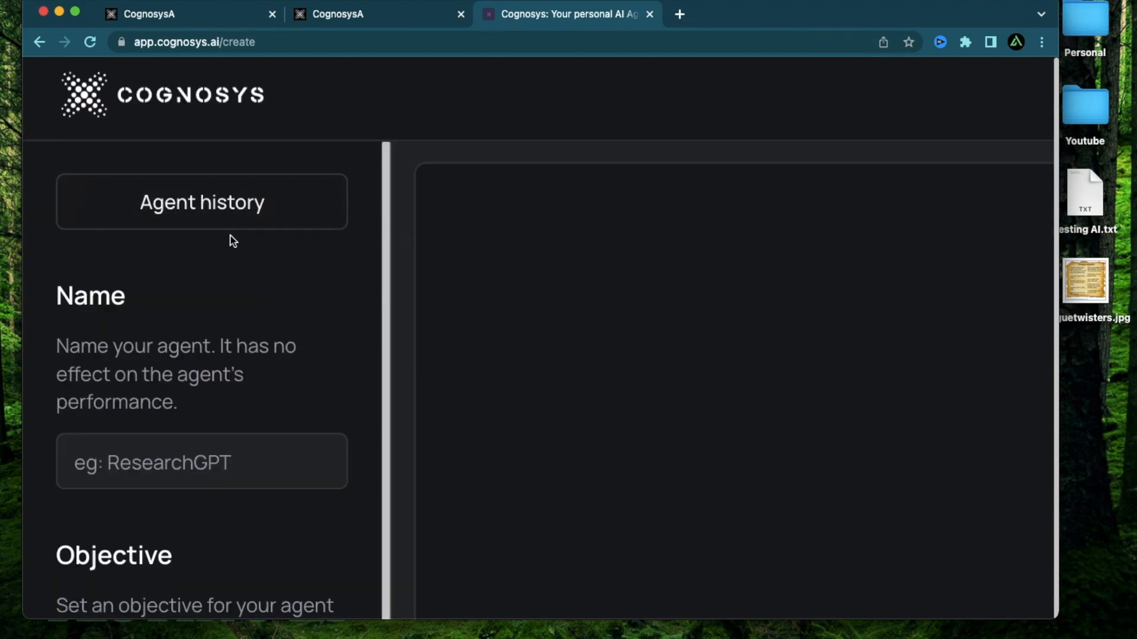
pyautogui.moveTo(347, 294)
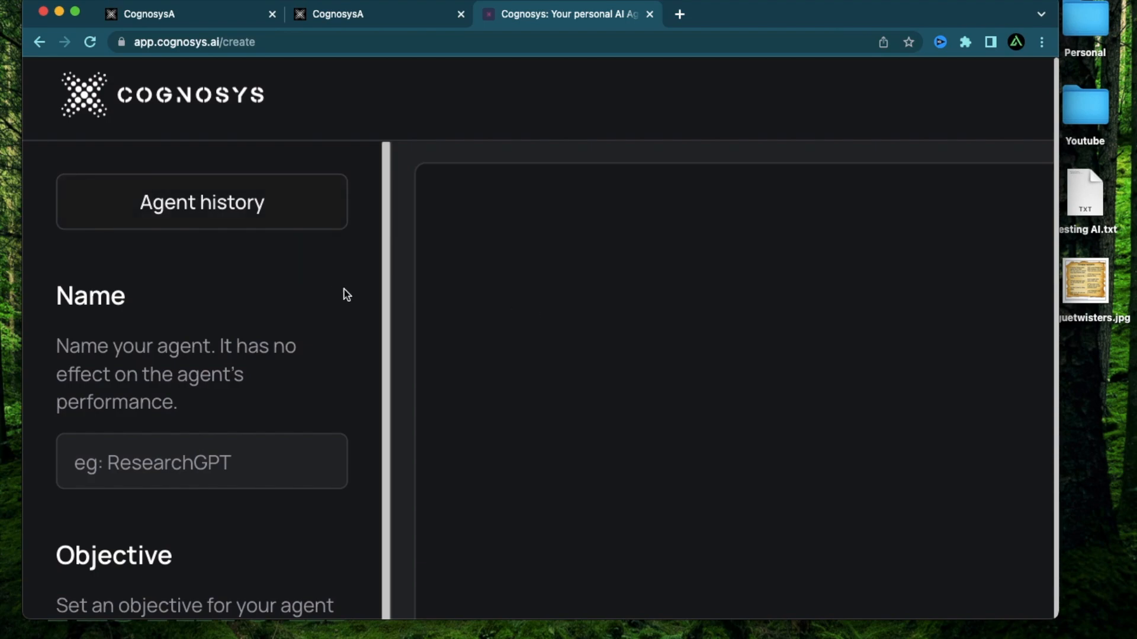
pyautogui.moveTo(633, 300)
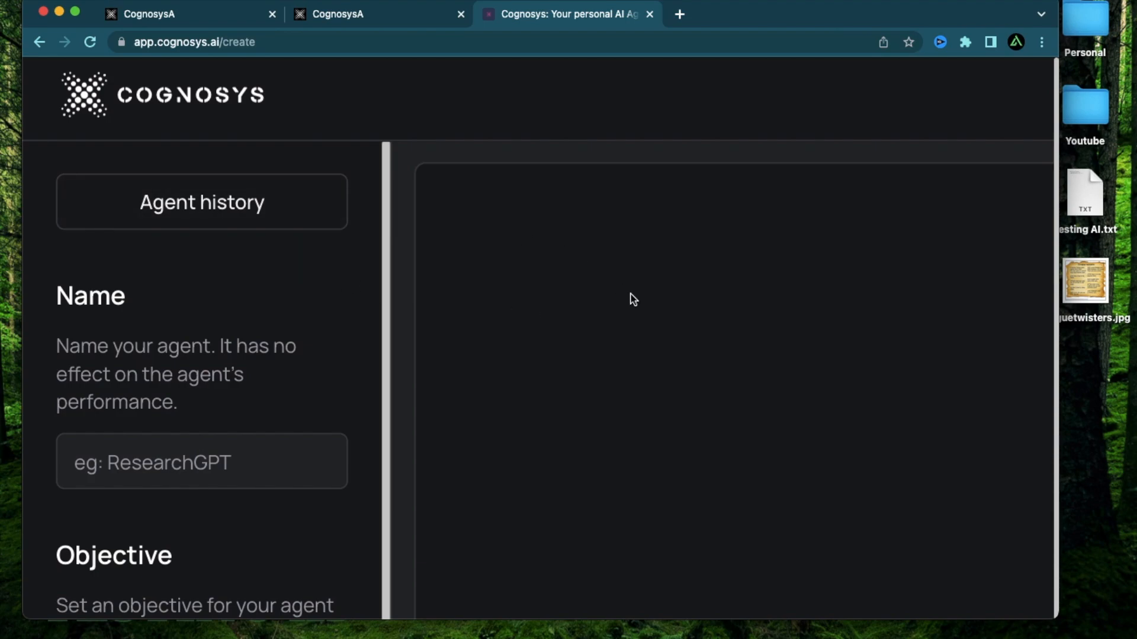
# Scroll the agent settings panel down to the Search mode toggle and task panels.
pyautogui.scroll(-3)
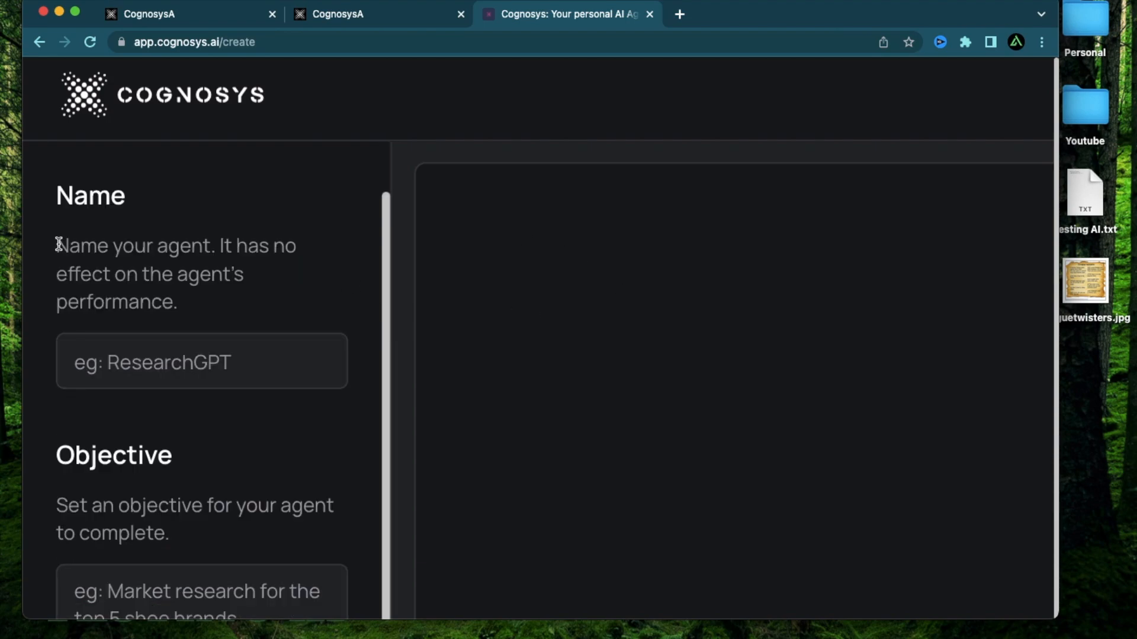
pyautogui.scroll(-3)
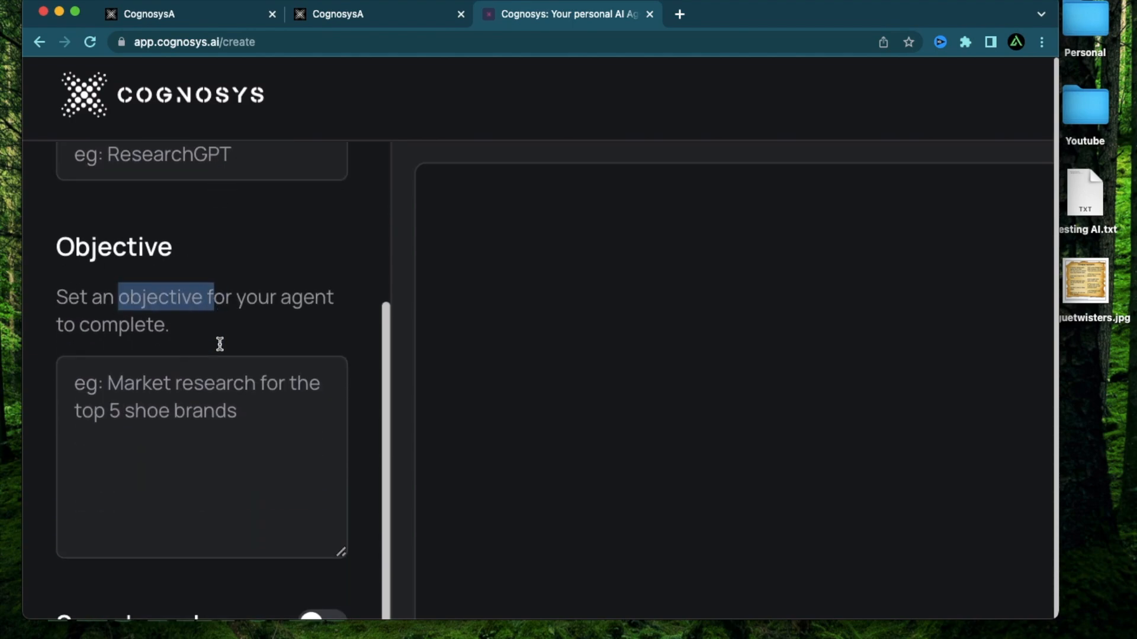
pyautogui.scroll(-3)
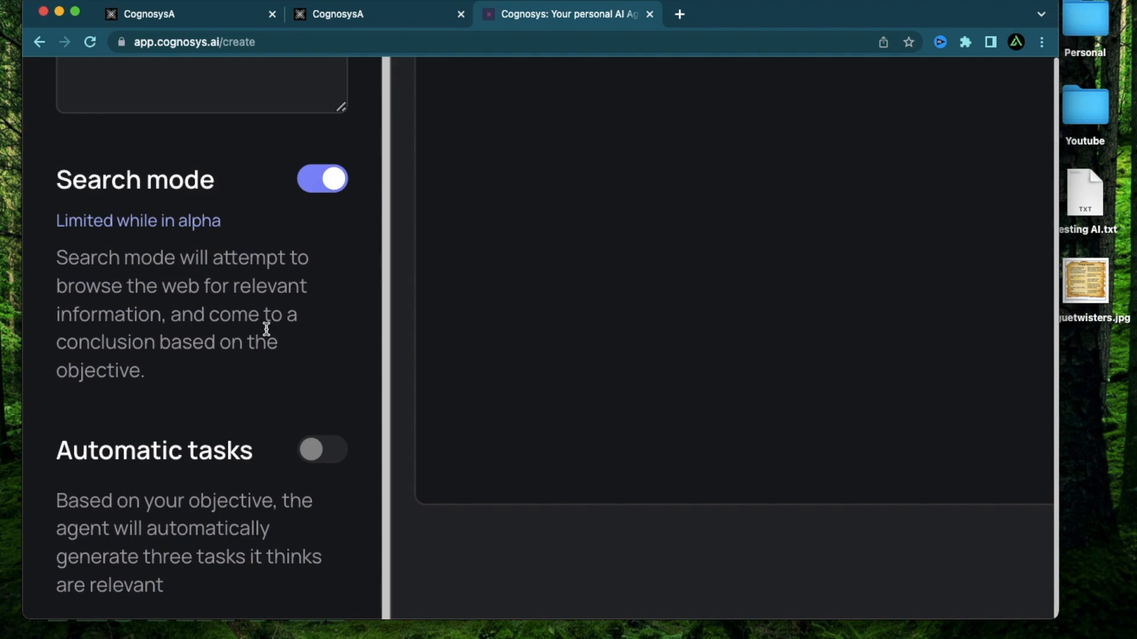
pyautogui.moveTo(145, 286)
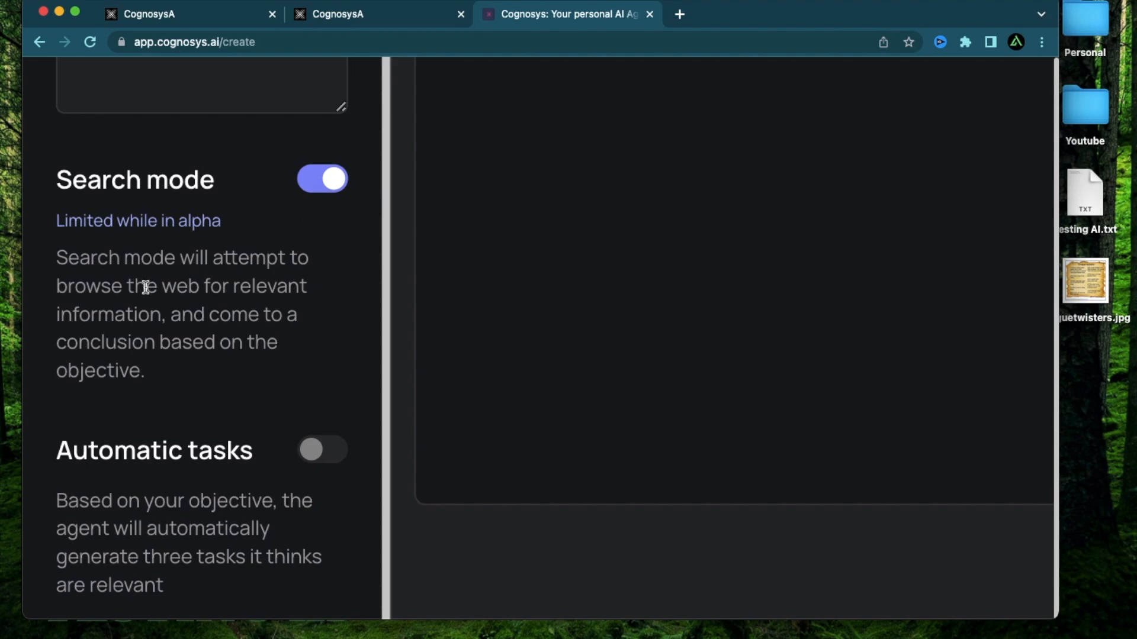
pyautogui.moveTo(243, 189)
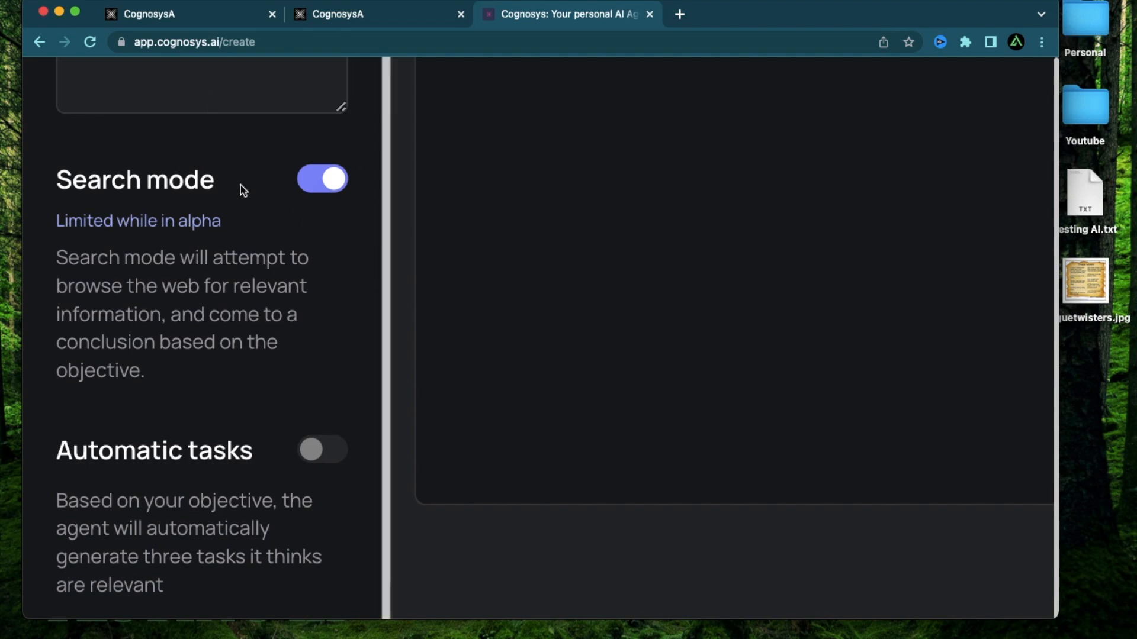
pyautogui.moveTo(464, 209)
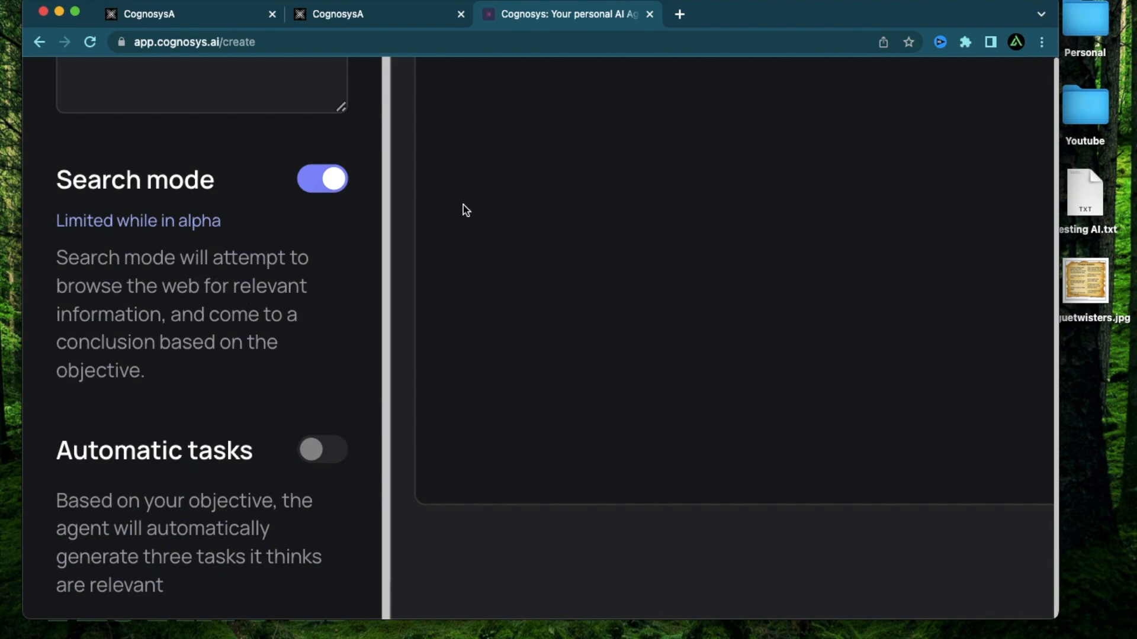
pyautogui.moveTo(322, 178)
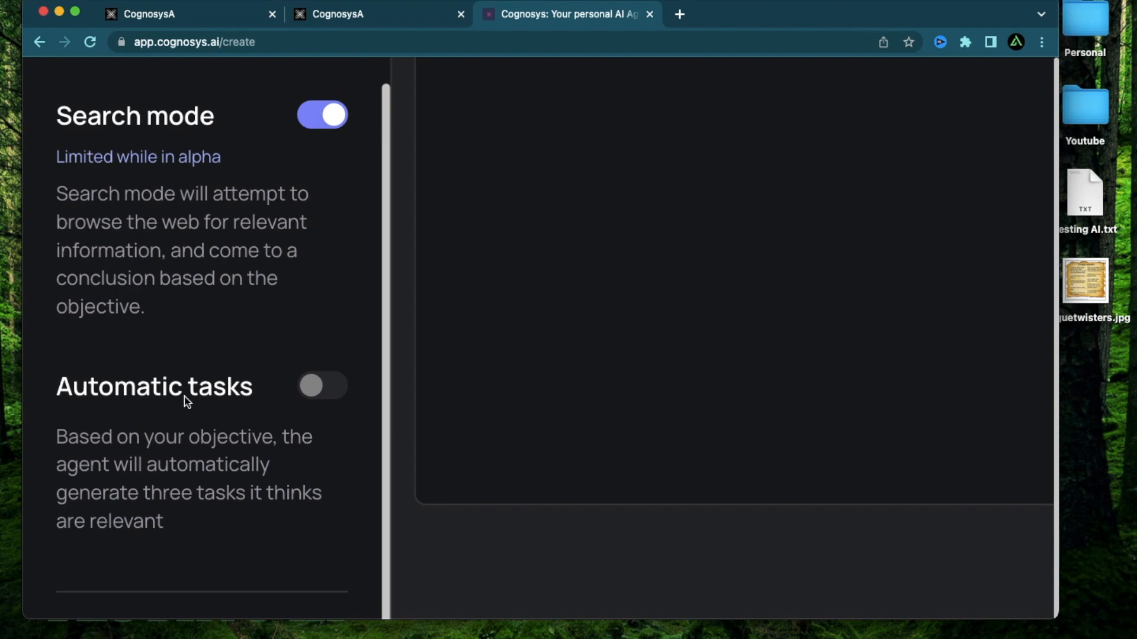
pyautogui.moveTo(245, 444)
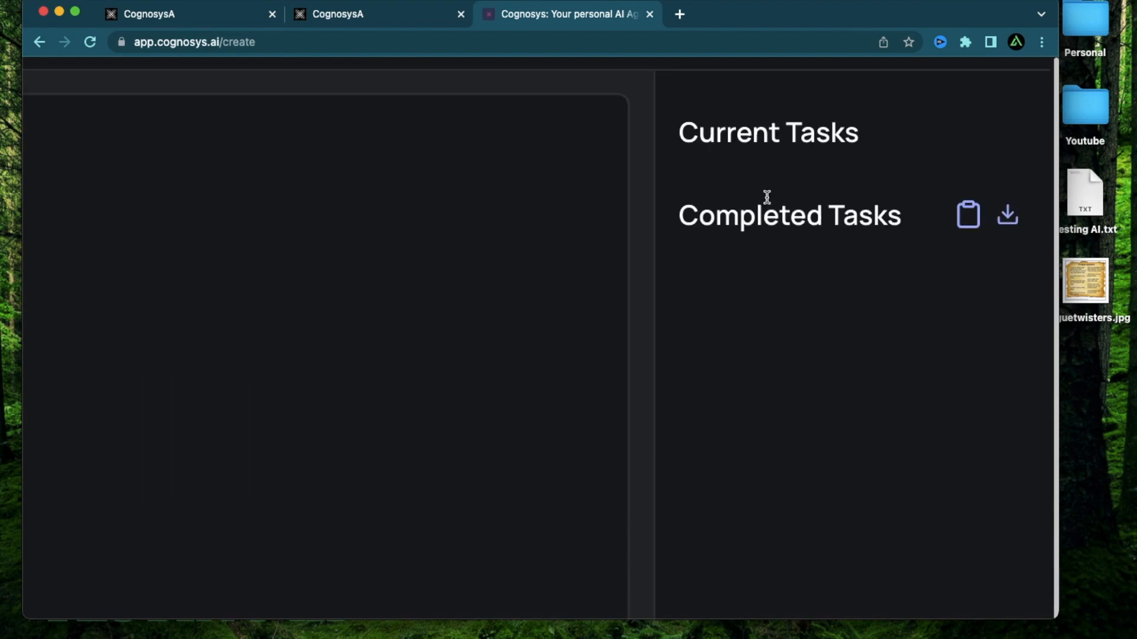
pyautogui.moveTo(813, 191)
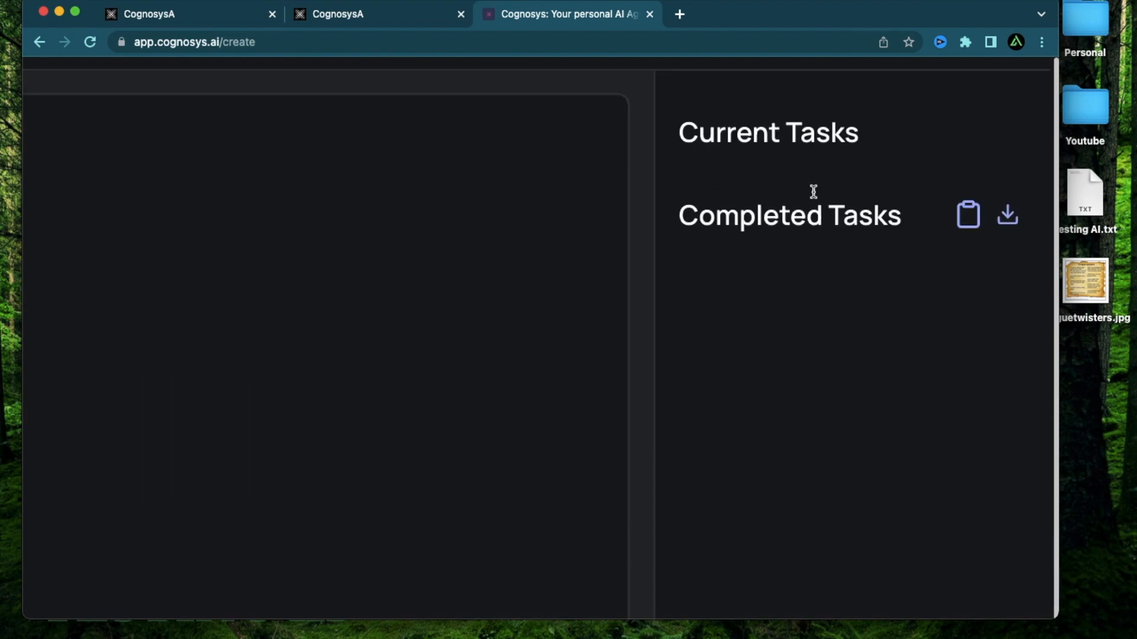
pyautogui.moveTo(823, 227)
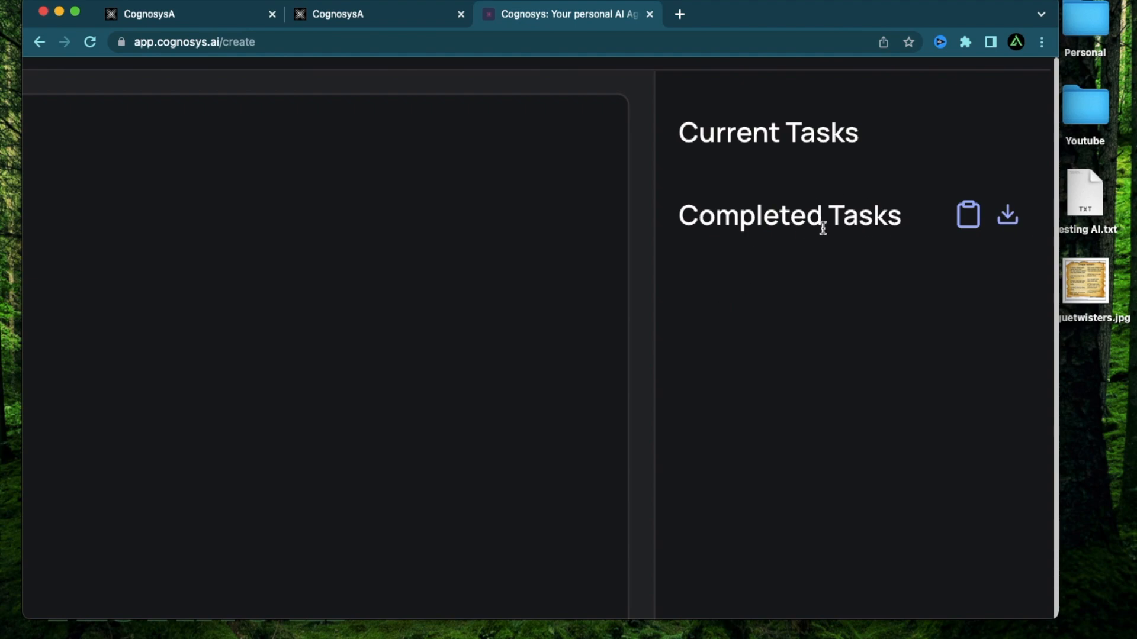
pyautogui.moveTo(875, 354)
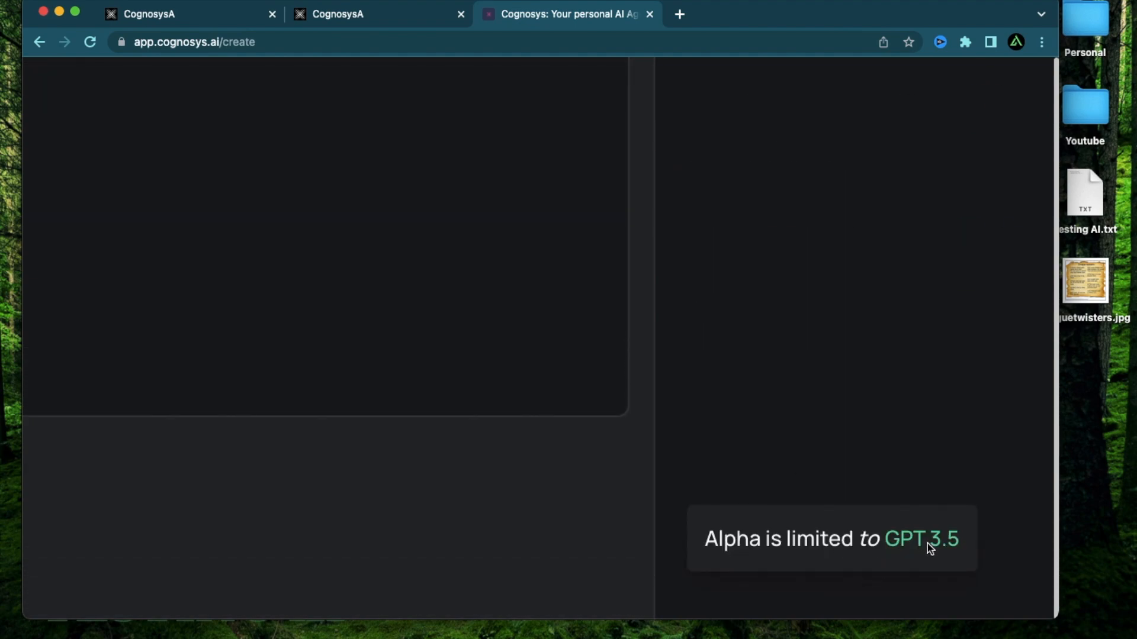
pyautogui.moveTo(873, 470)
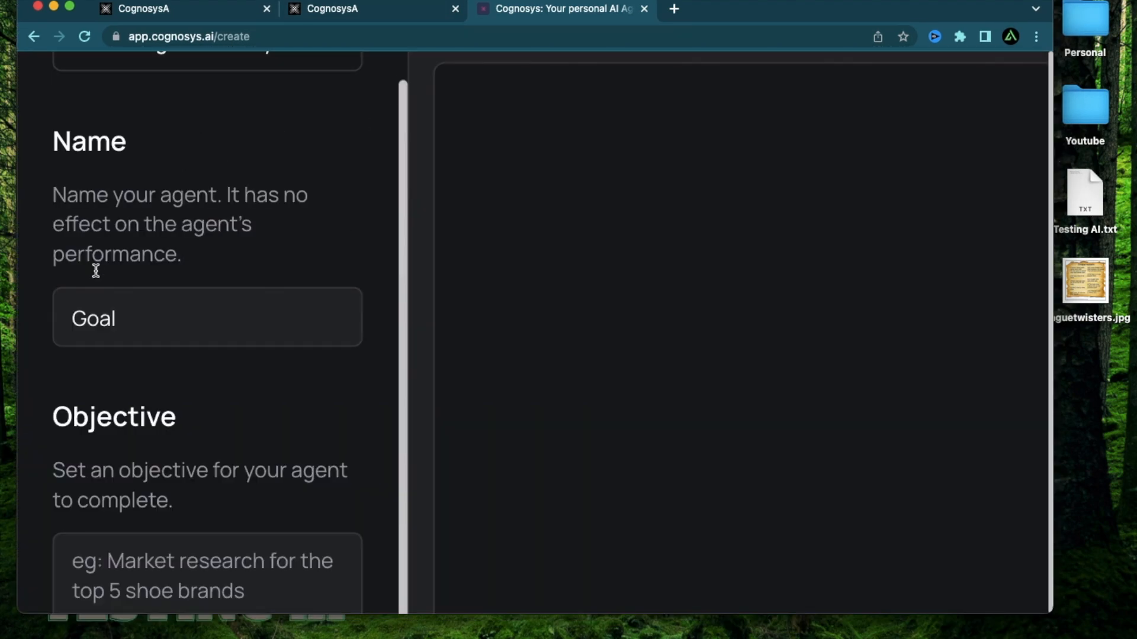
# Name the agent NewsletterGPT with objective 'Help me build my AI newsletter and scale it to 100,000 users'.
pyautogui.scroll(3)
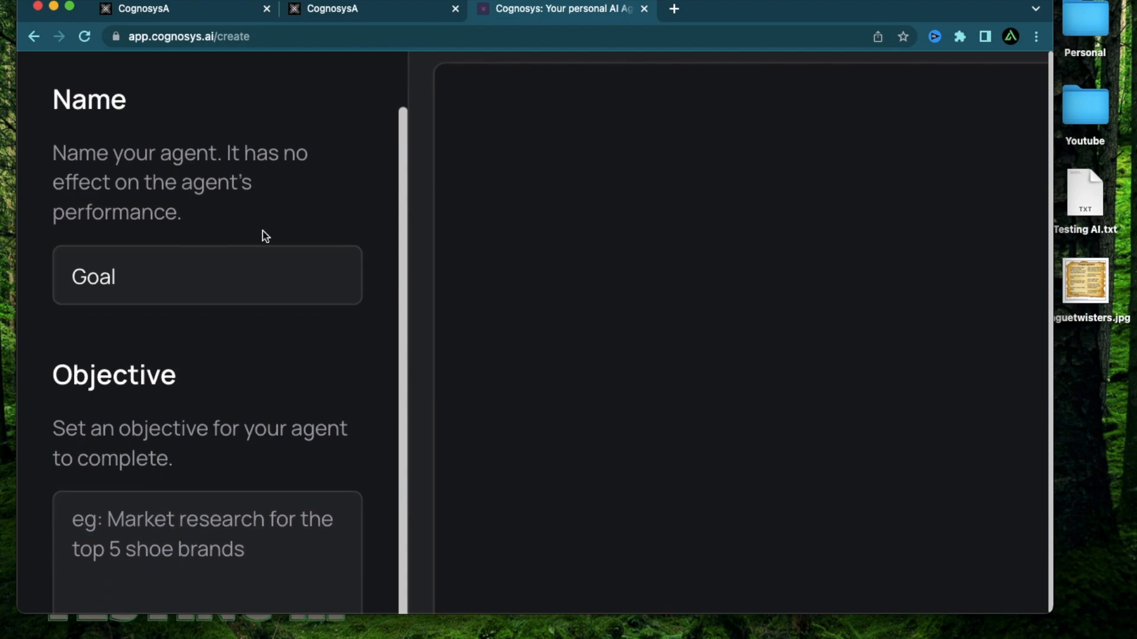
pyautogui.moveTo(263, 187)
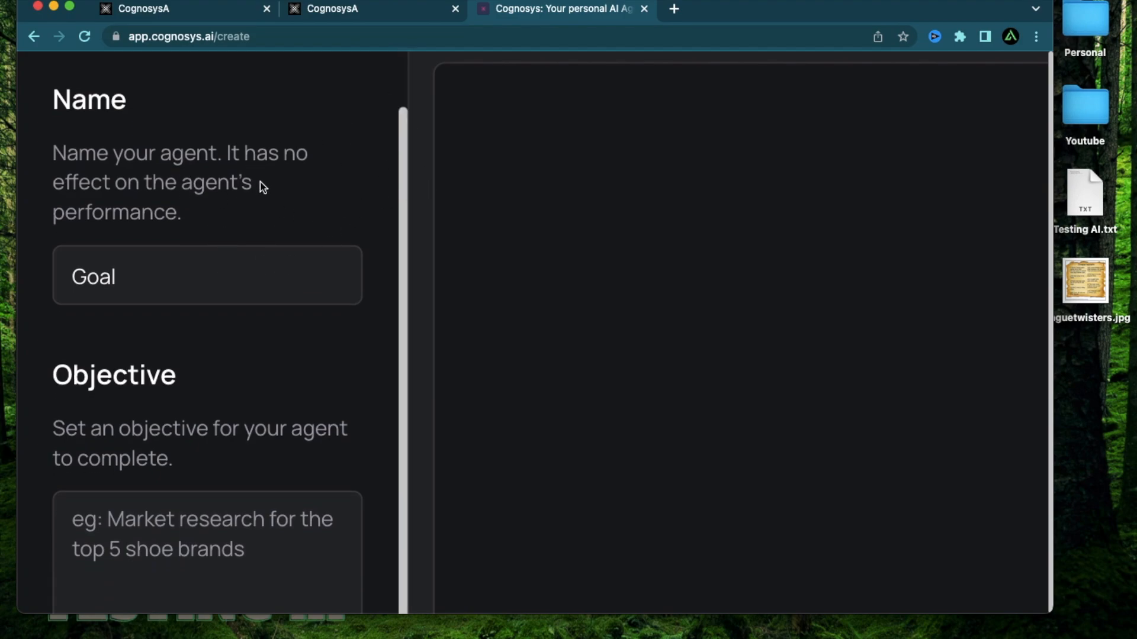
pyautogui.write('NewsletterGPT')
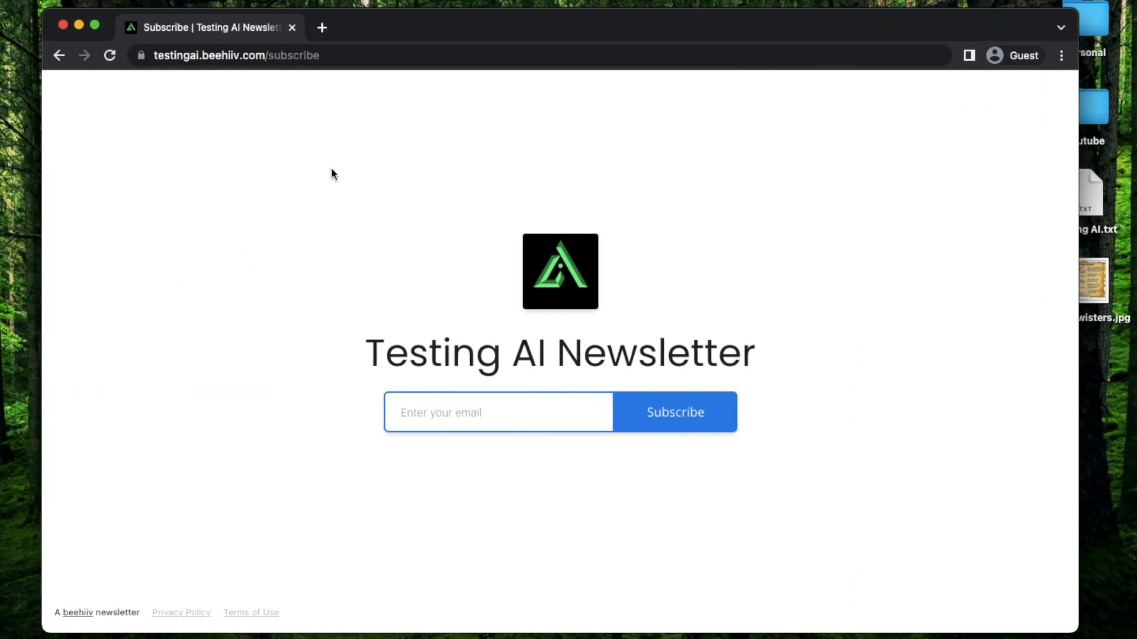
pyautogui.click(559, 9)
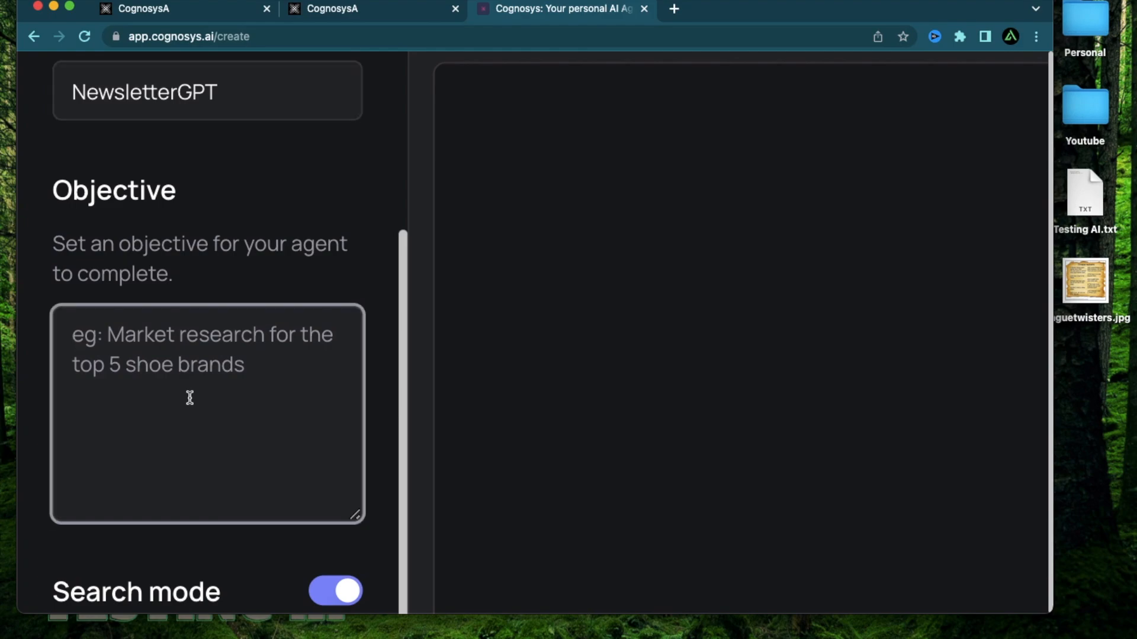
pyautogui.write('Help me')
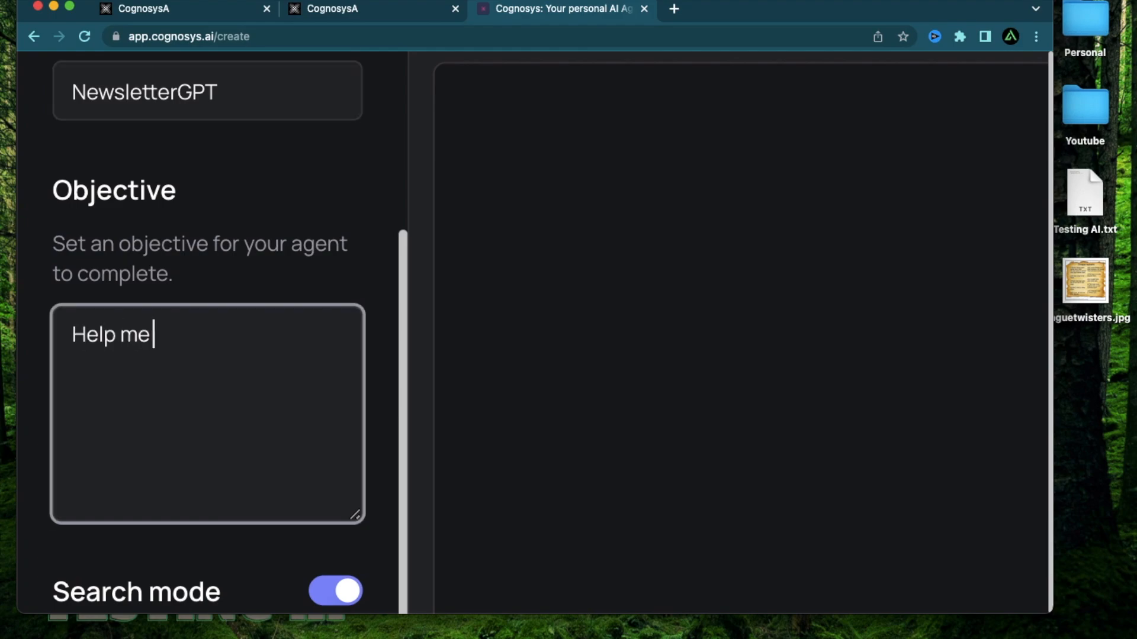
pyautogui.write('build my AI')
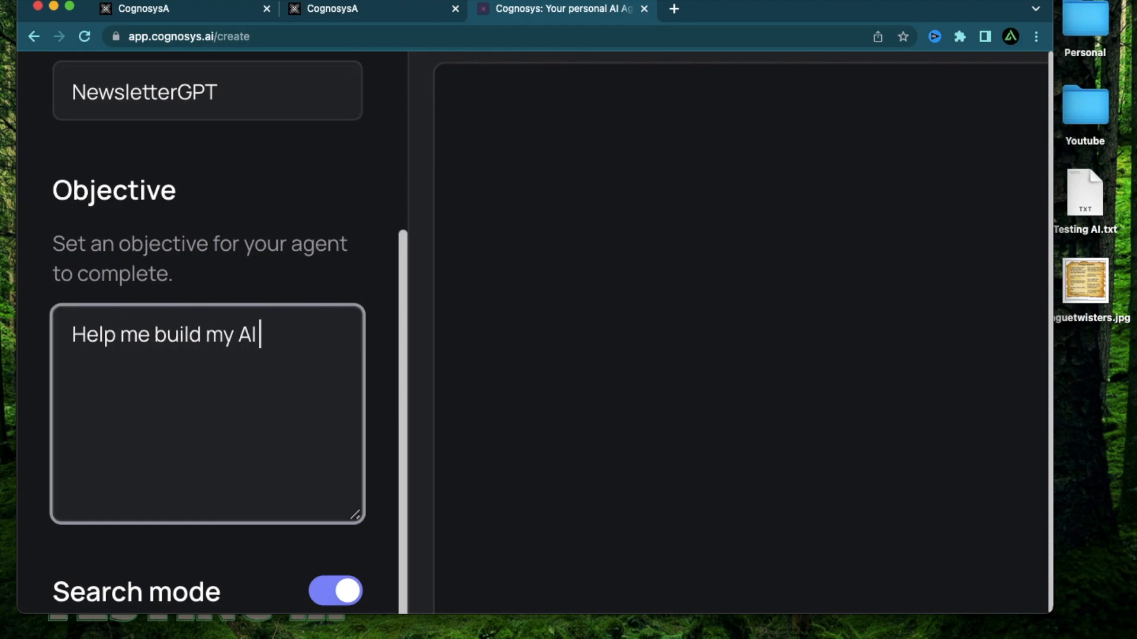
pyautogui.write('newsletter and sc')
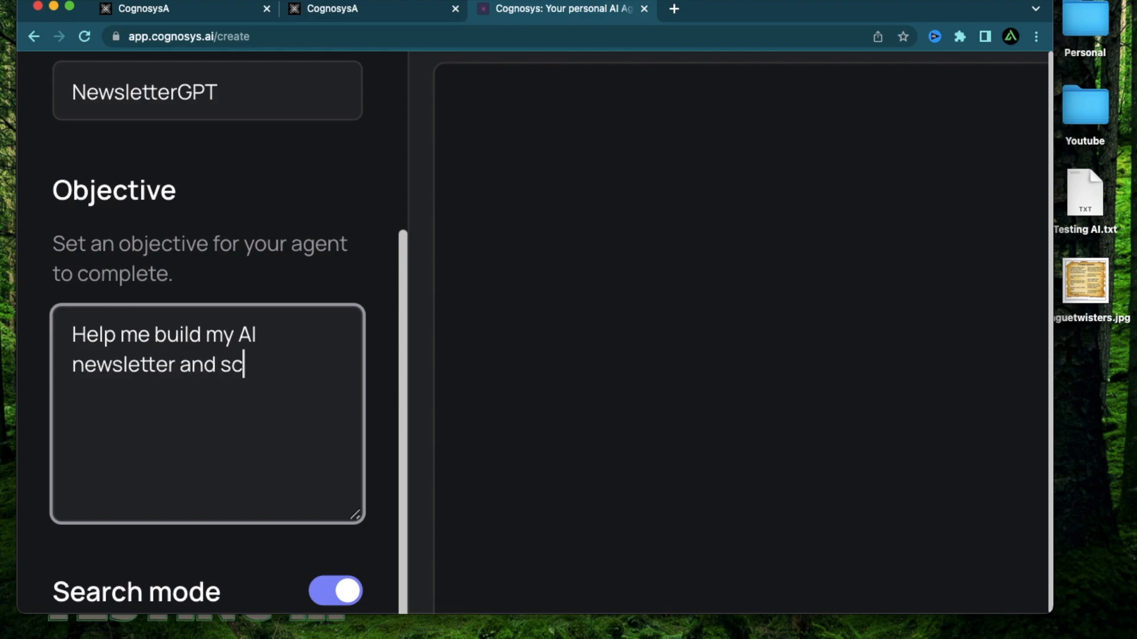
pyautogui.write('ale it to 100')
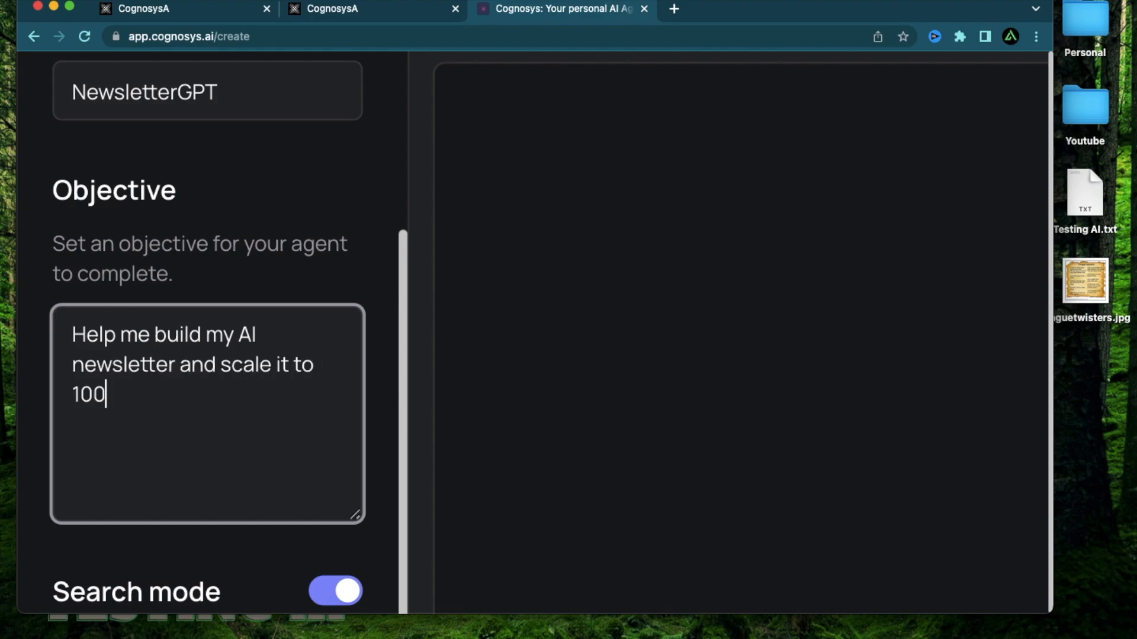
pyautogui.write(',000 users')
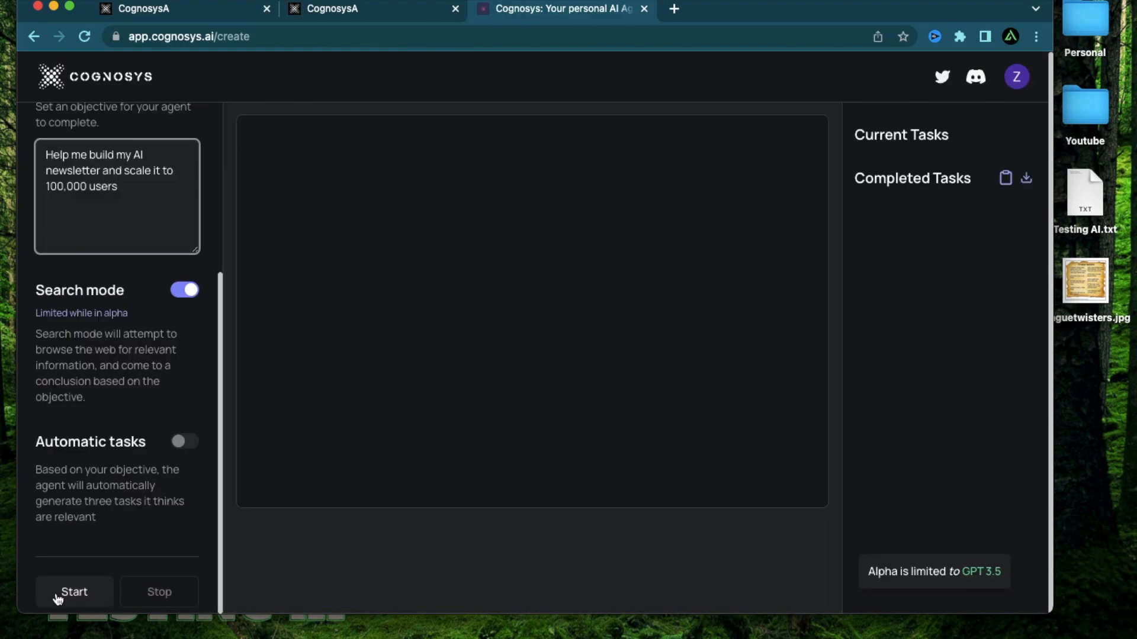
# Start NewsletterGPT and follow the log as it adds tasks and searches online.
pyautogui.click(73, 591)
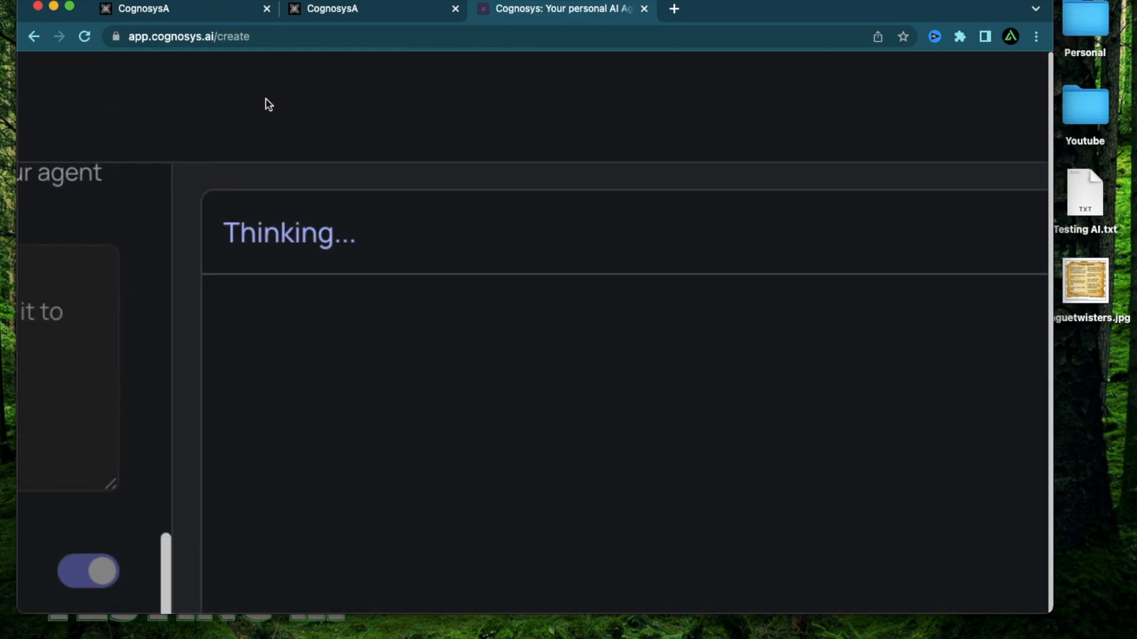
pyautogui.moveTo(207, 207)
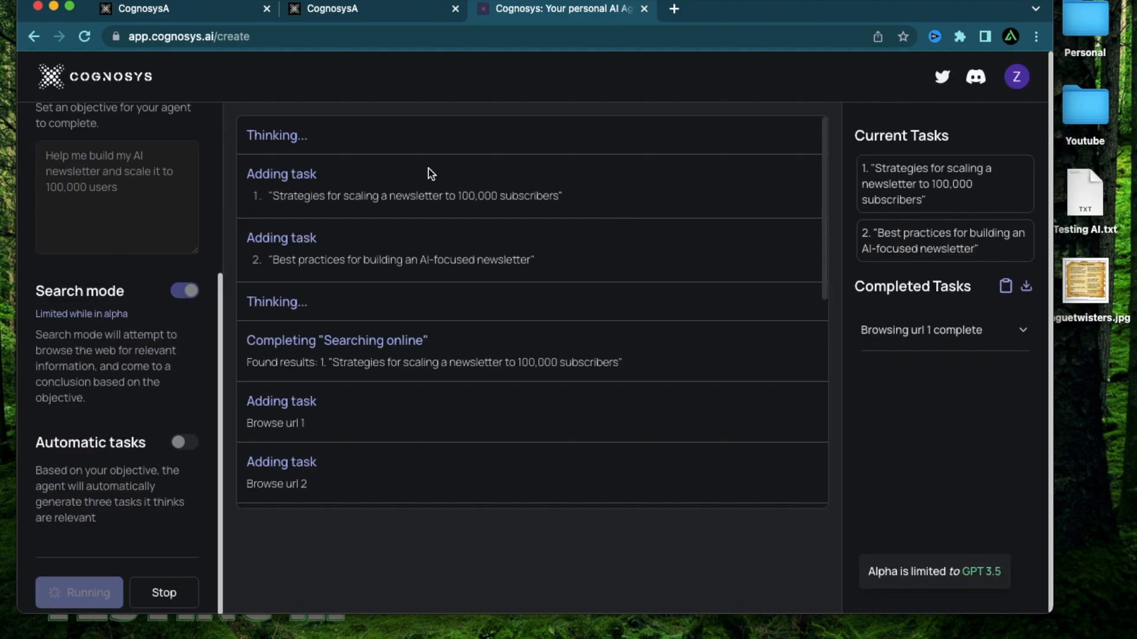
pyautogui.moveTo(833, 139)
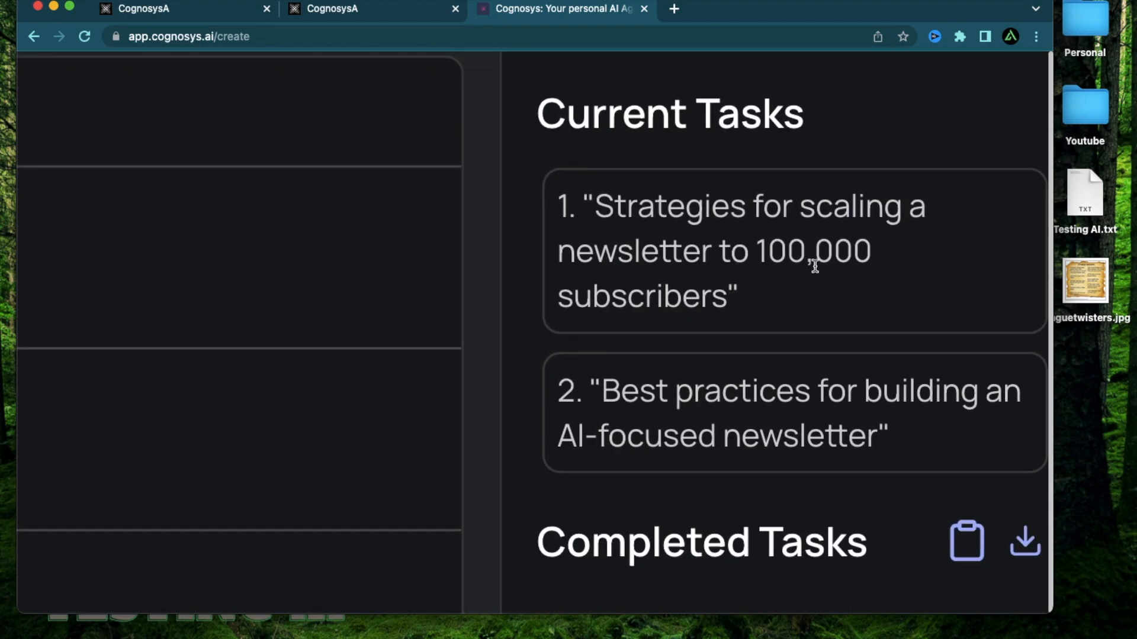
pyautogui.scroll(-3)
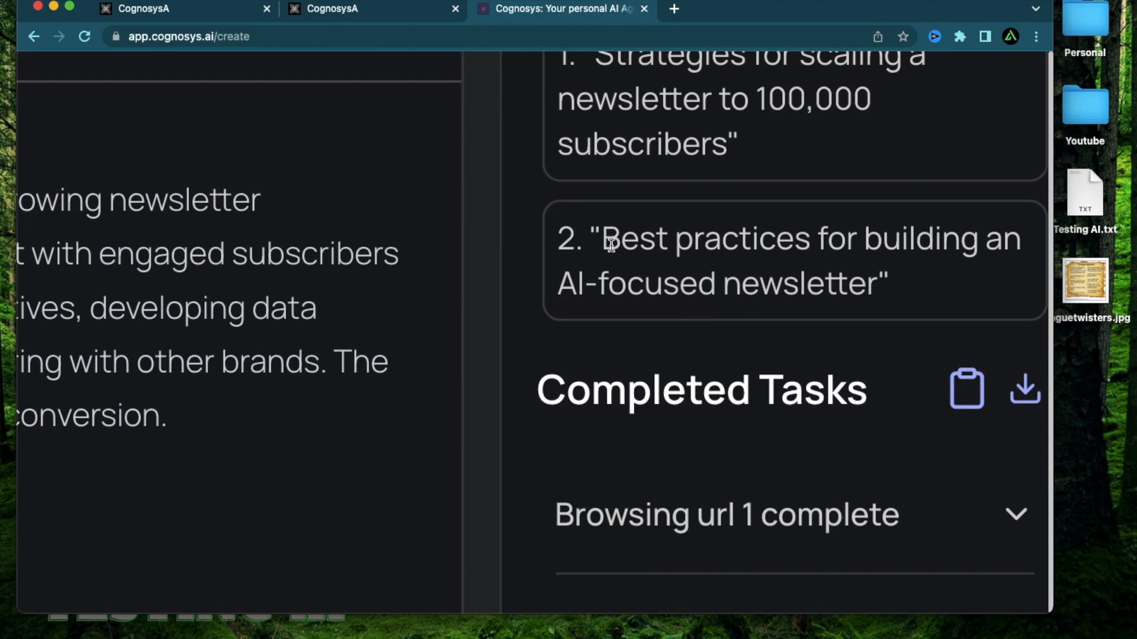
pyautogui.moveTo(450, 241)
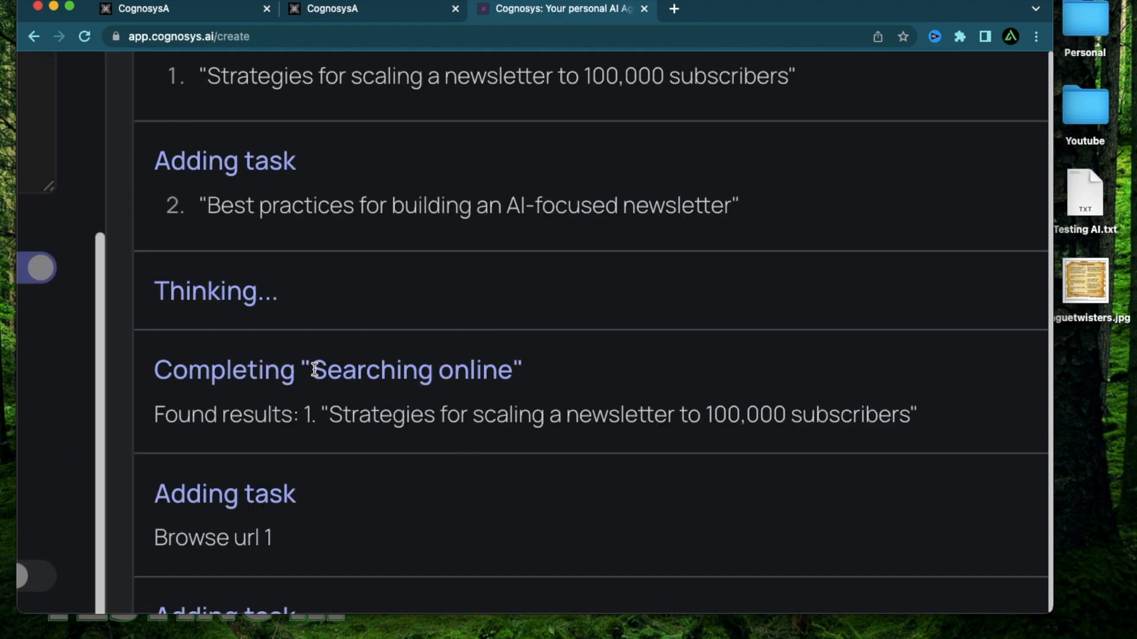
pyautogui.doubleClick(369, 369)
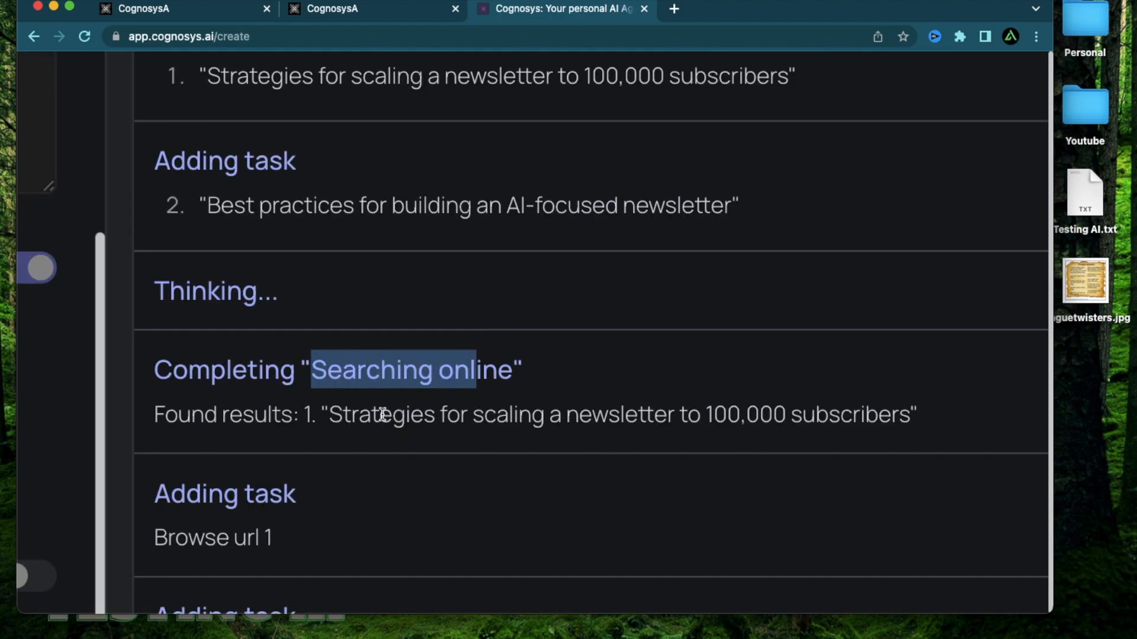
# Scroll through the browsing log as tasks report Task complete!
pyautogui.scroll(-3)
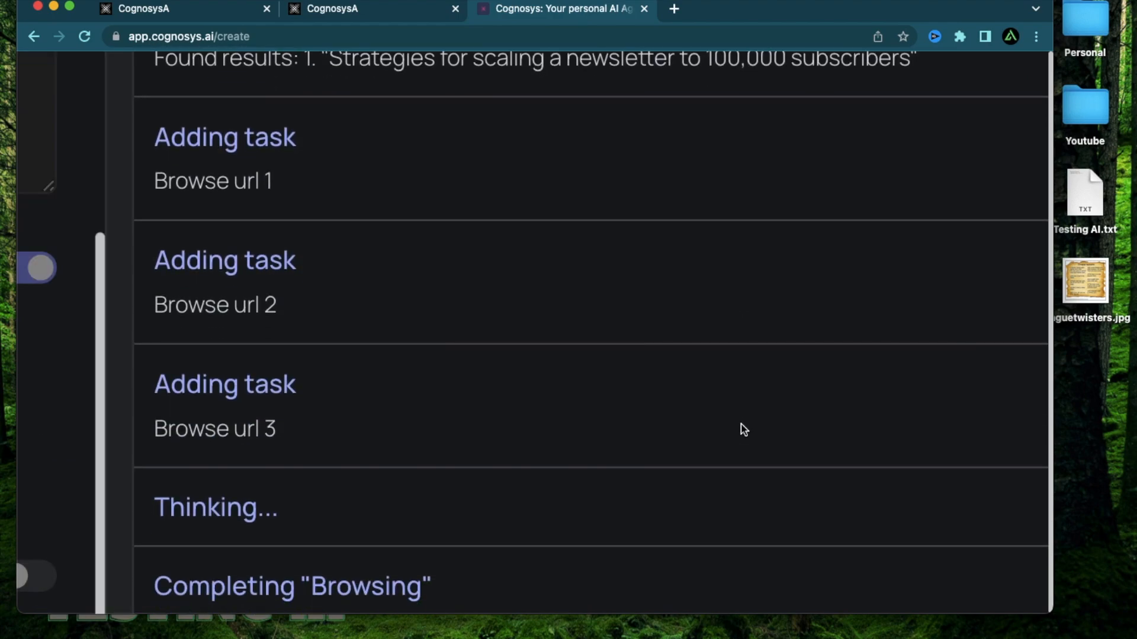
pyautogui.scroll(-3)
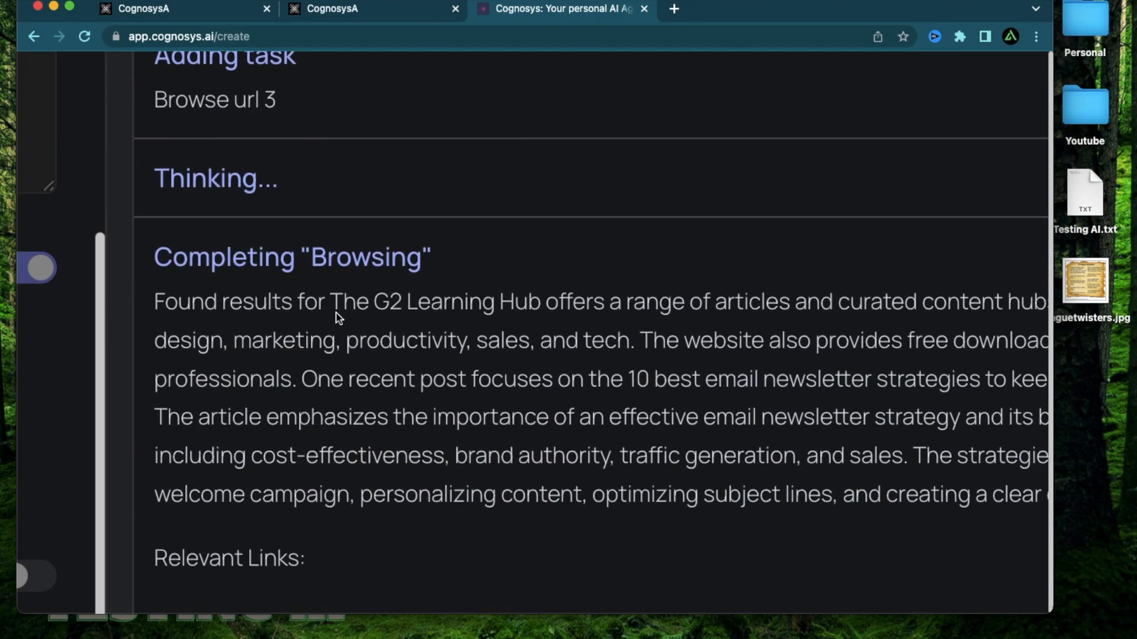
pyautogui.scroll(-3)
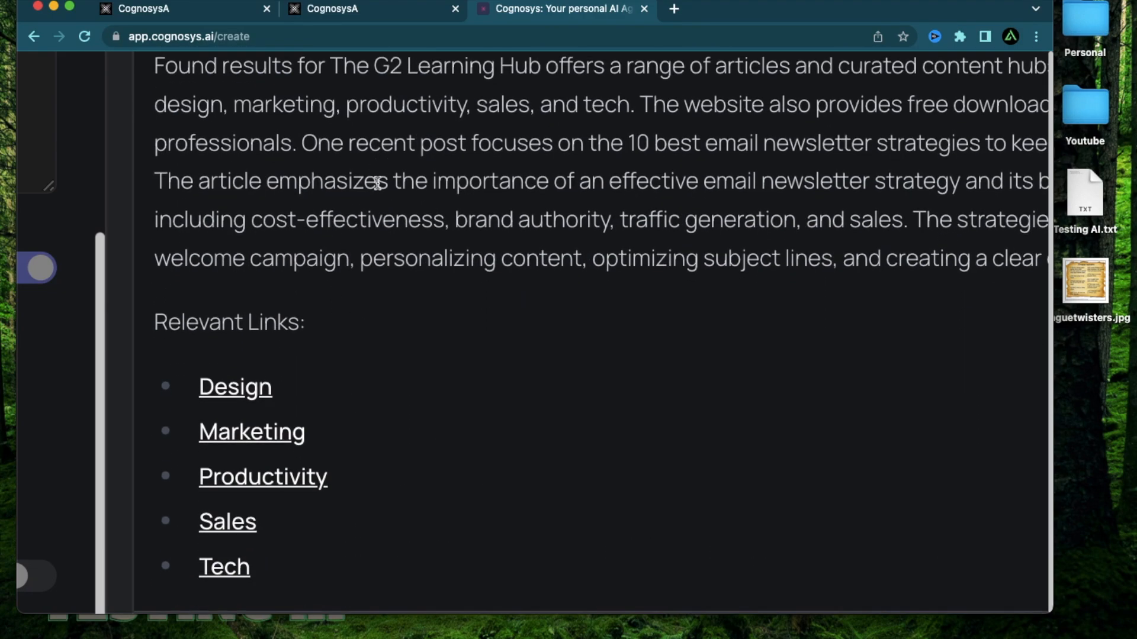
pyautogui.scroll(-3)
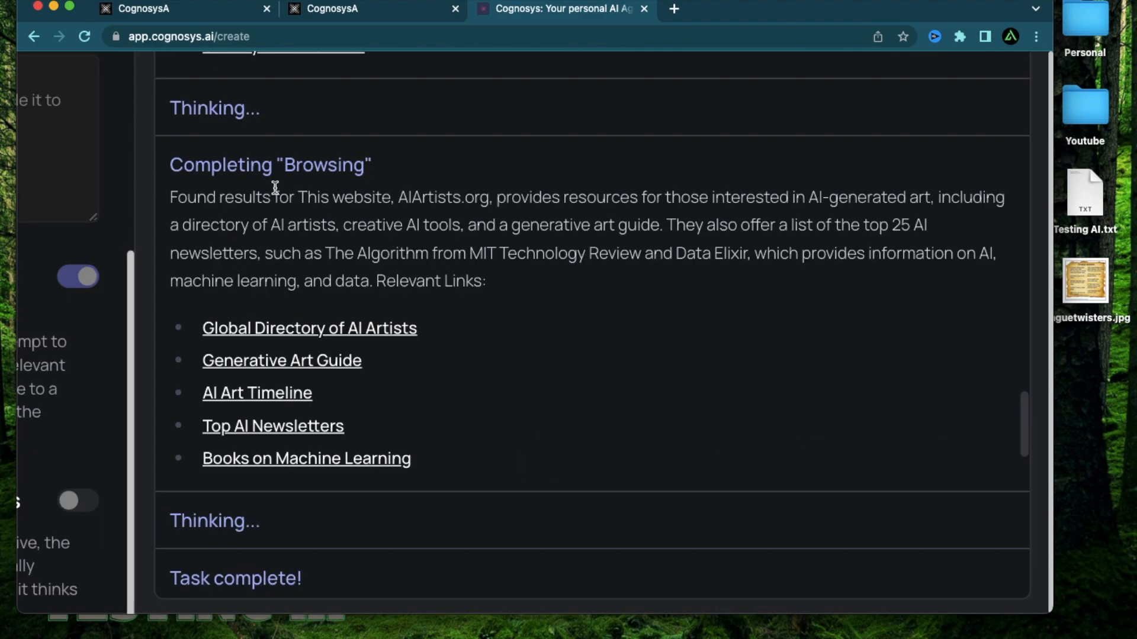
pyautogui.scroll(-3)
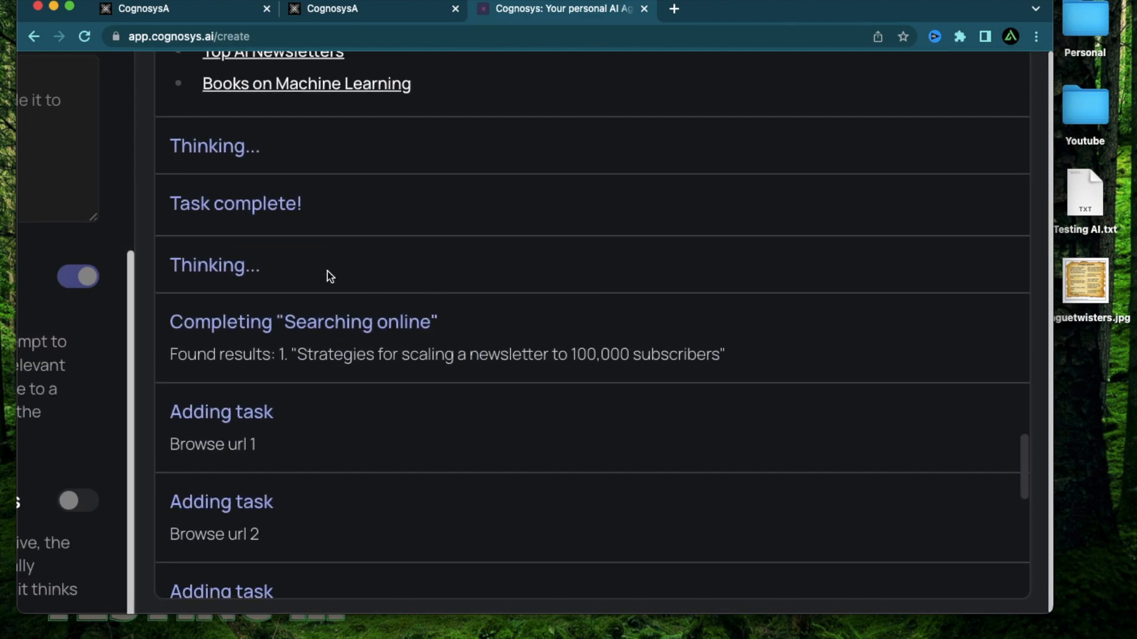
pyautogui.doubleClick(235, 203)
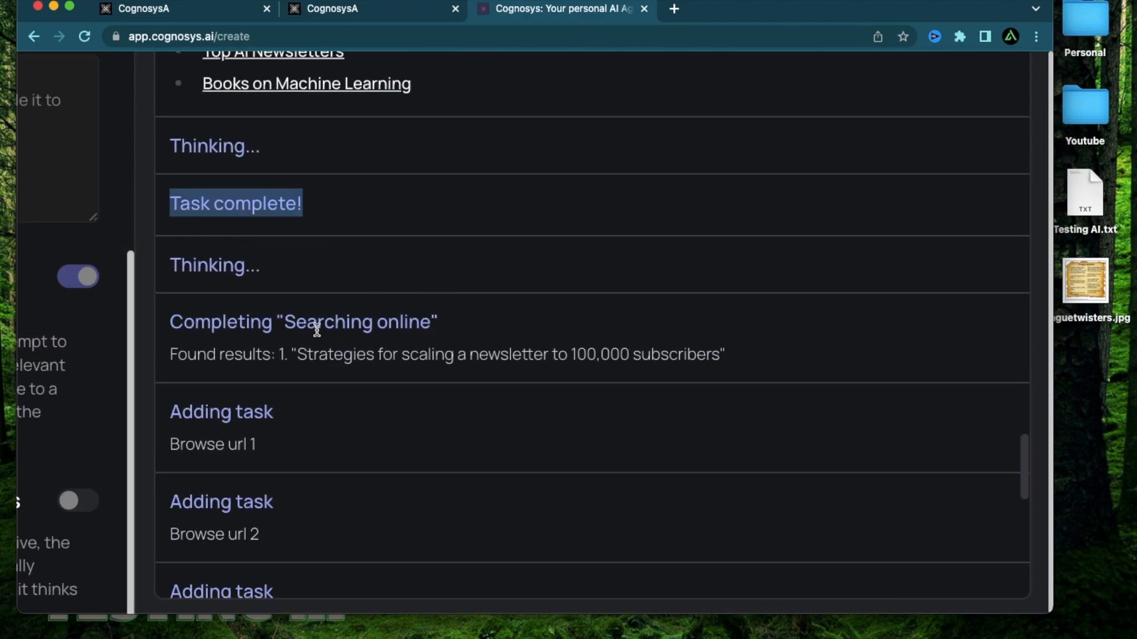
pyautogui.scroll(-3)
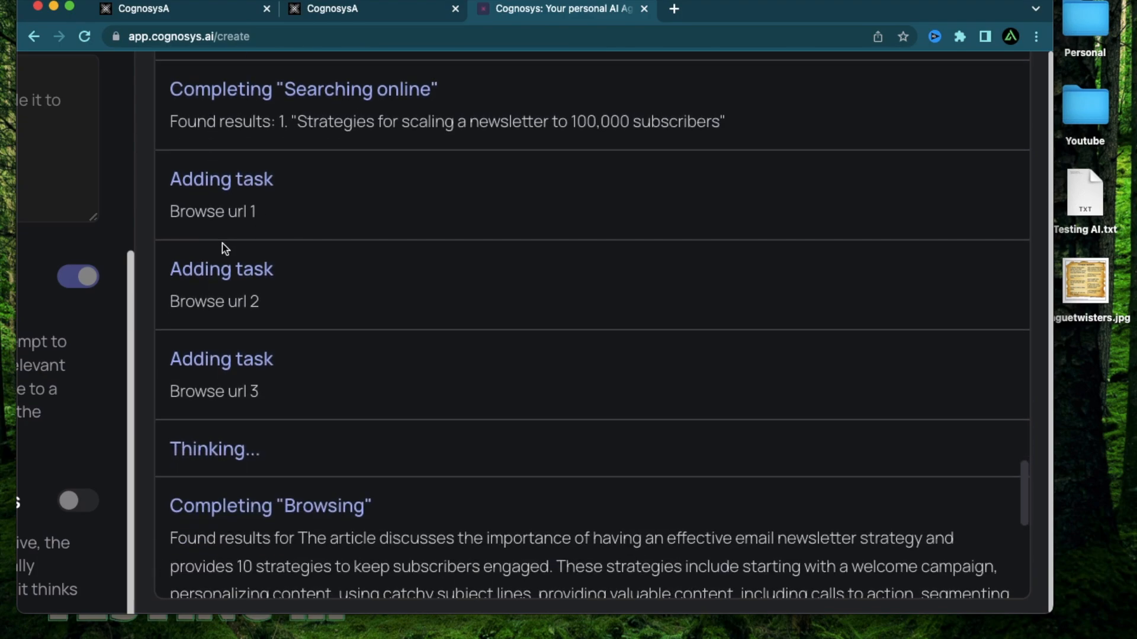
pyautogui.scroll(-3)
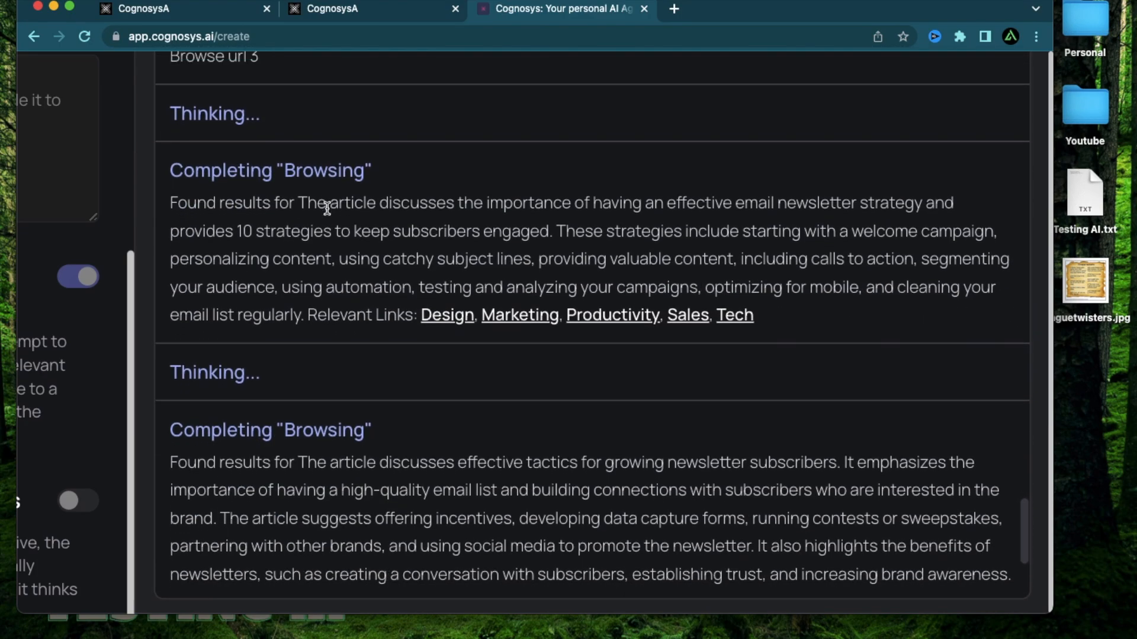
pyautogui.scroll(-3)
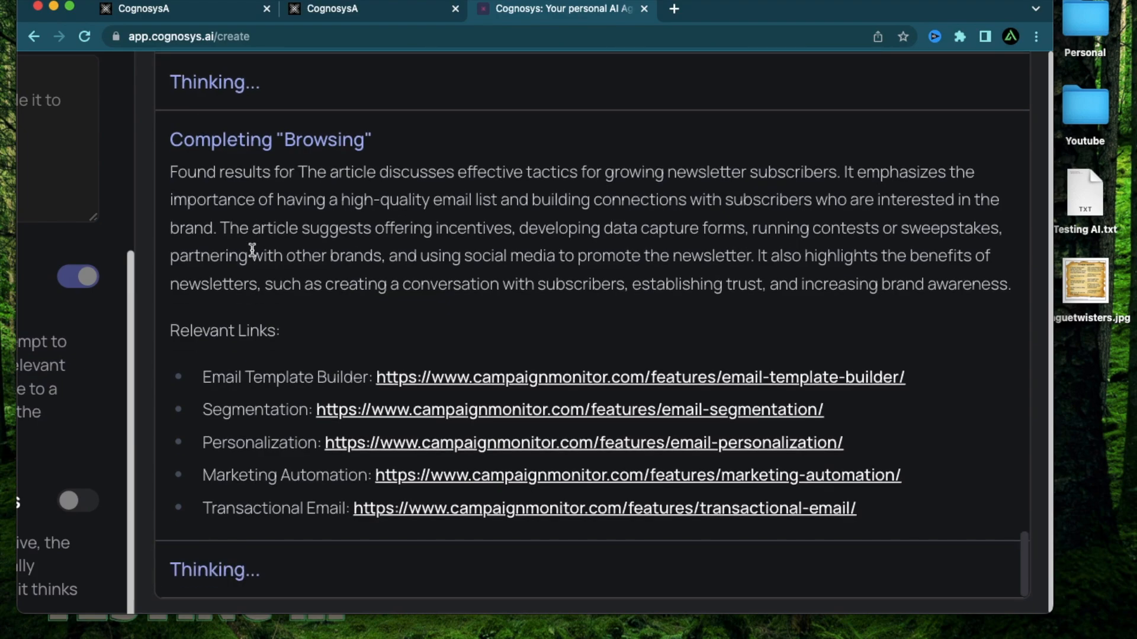
pyautogui.scroll(-3)
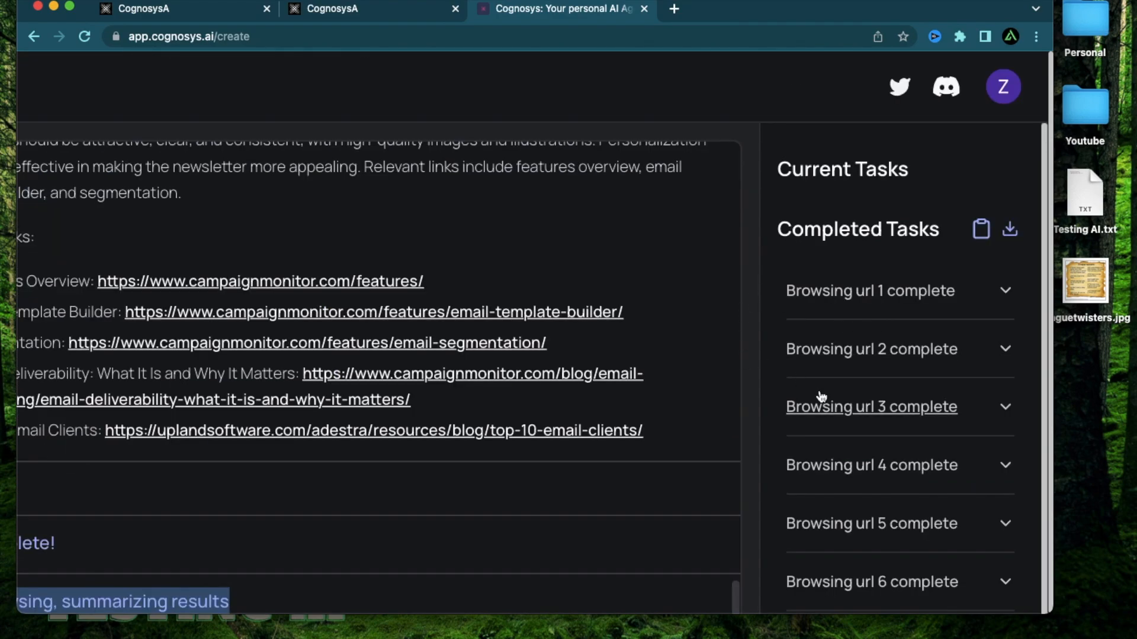
# Expand the 'Browsing url 2 complete' task and read its subscriber-growth summary.
pyautogui.scroll(-3)
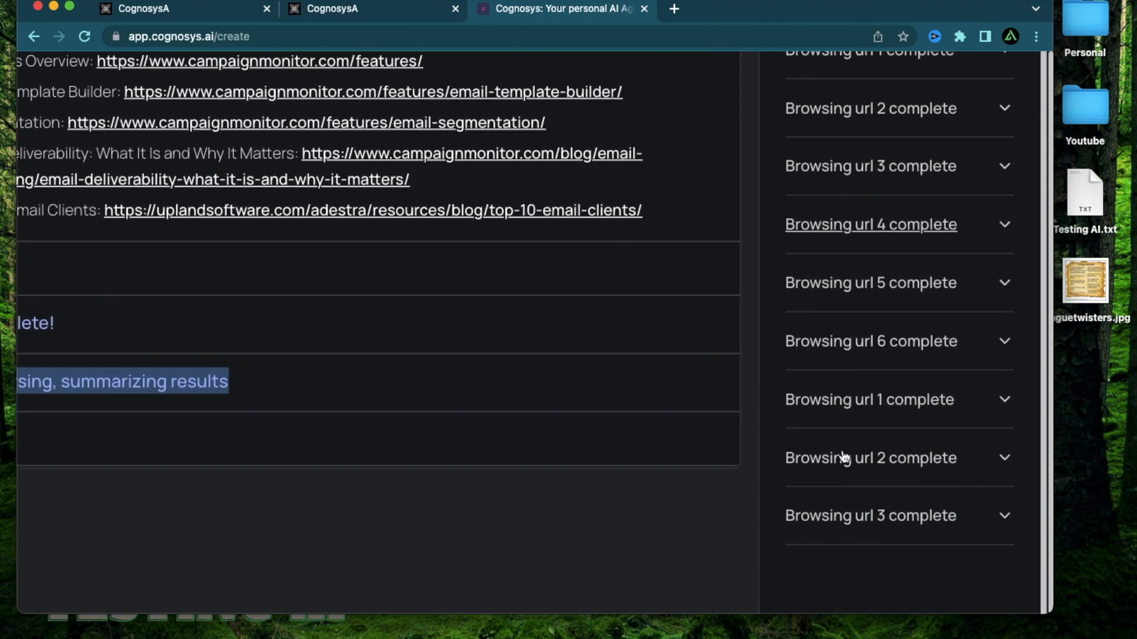
pyautogui.click(870, 458)
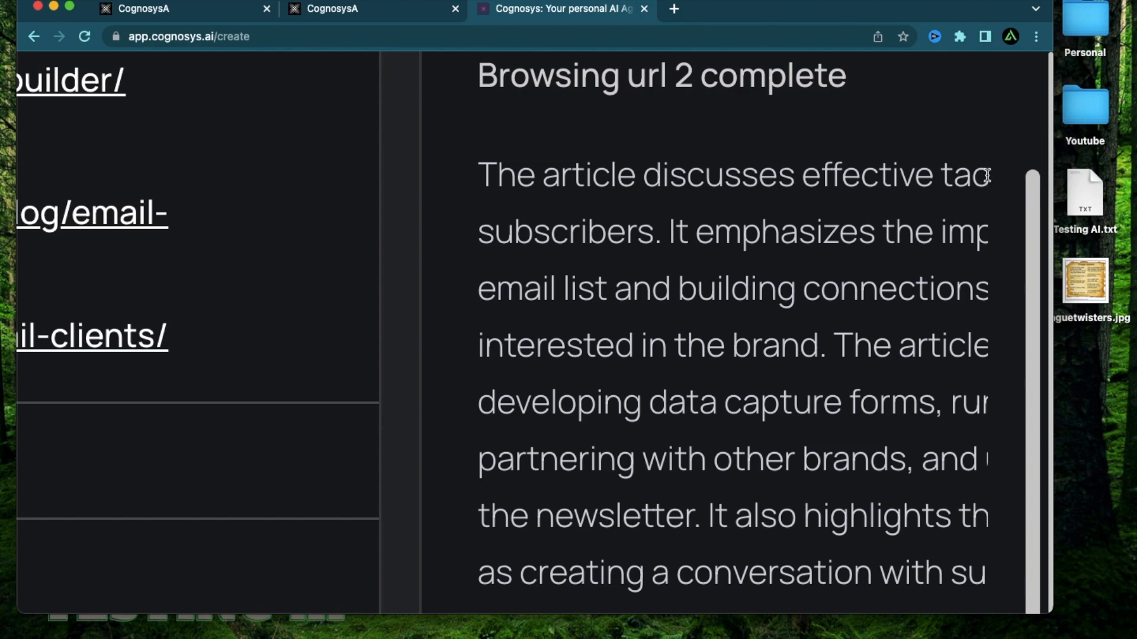
pyautogui.scroll(3)
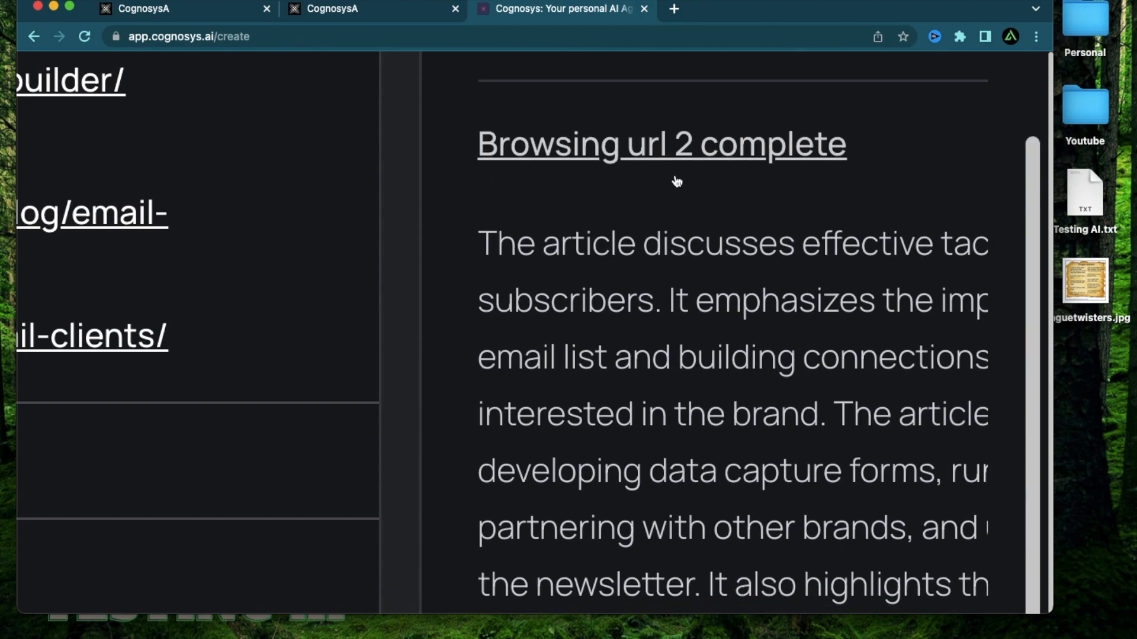
pyautogui.moveTo(834, 236)
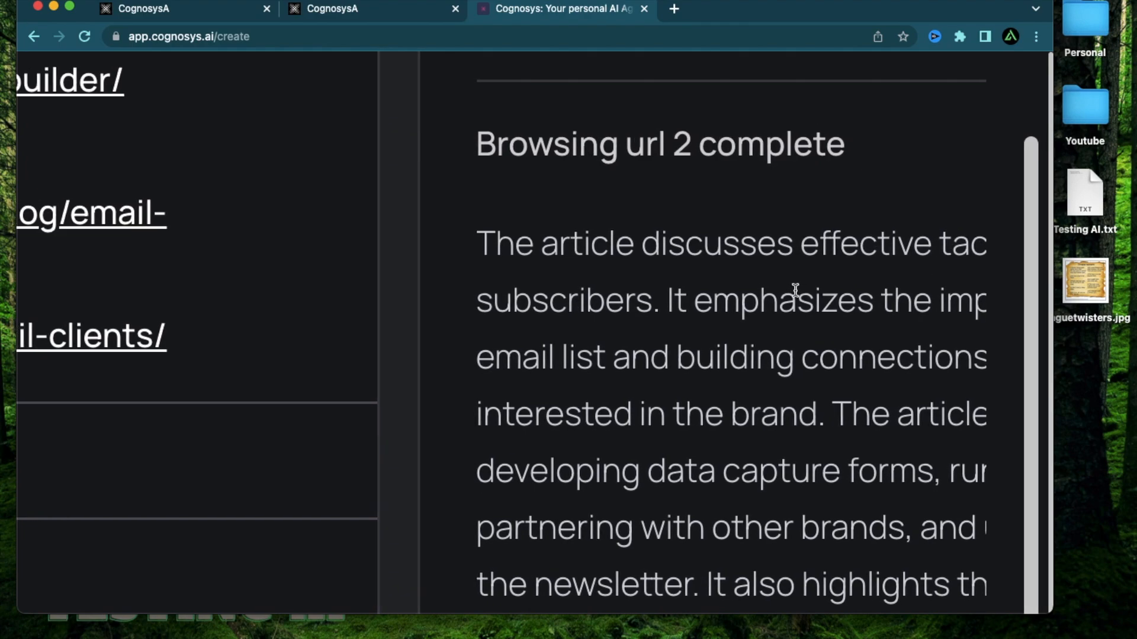
pyautogui.scroll(-3)
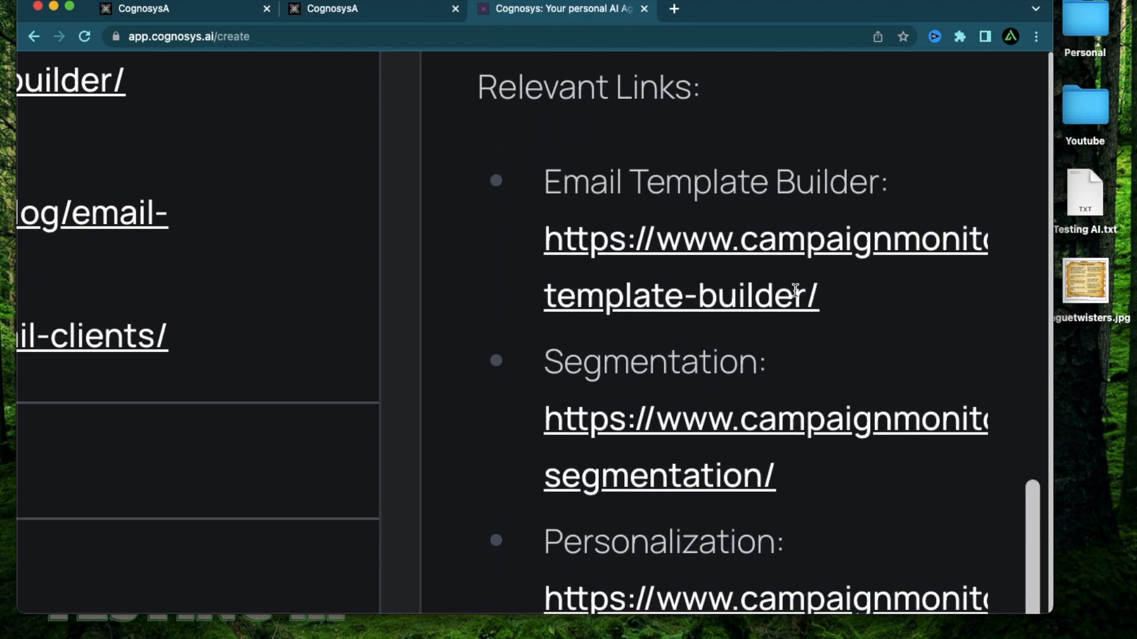
pyautogui.scroll(-3)
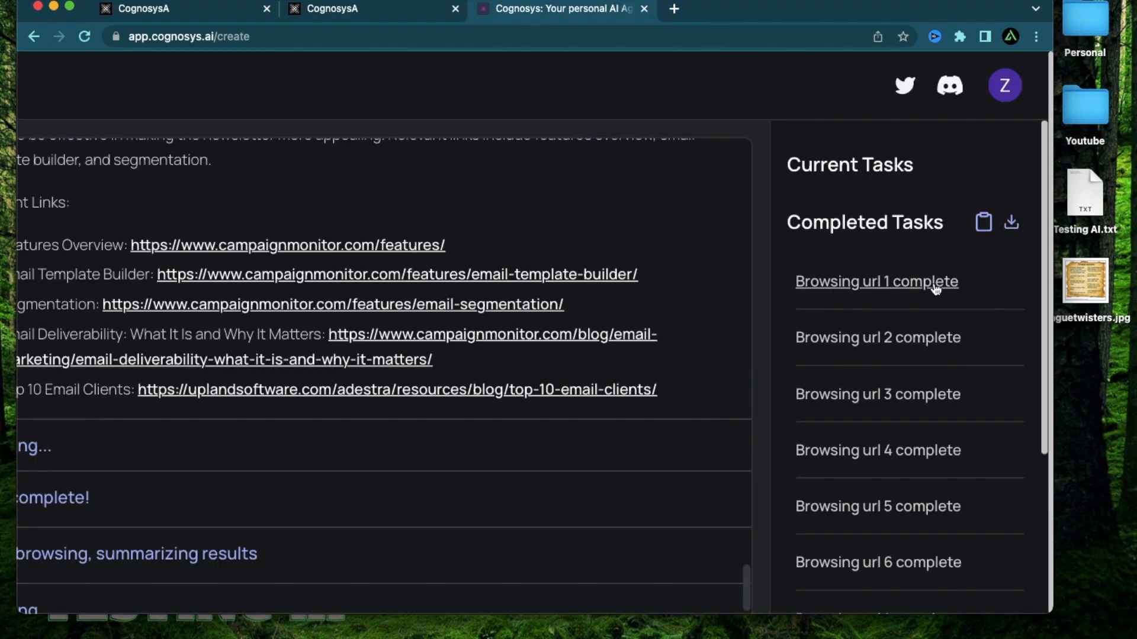
pyautogui.scroll(-3)
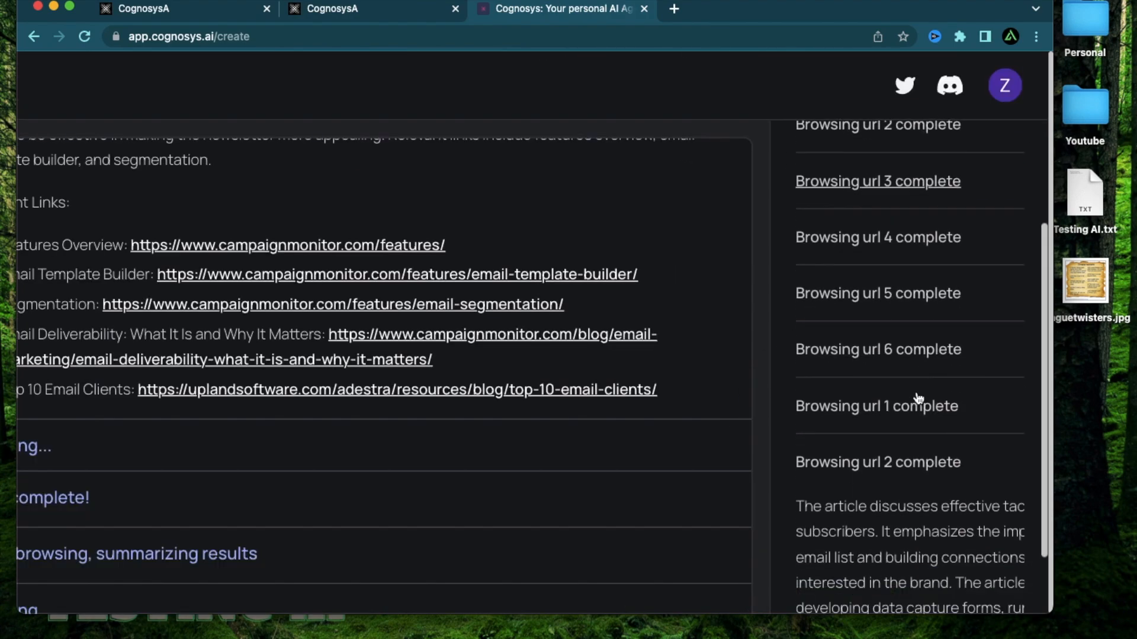
pyautogui.scroll(3)
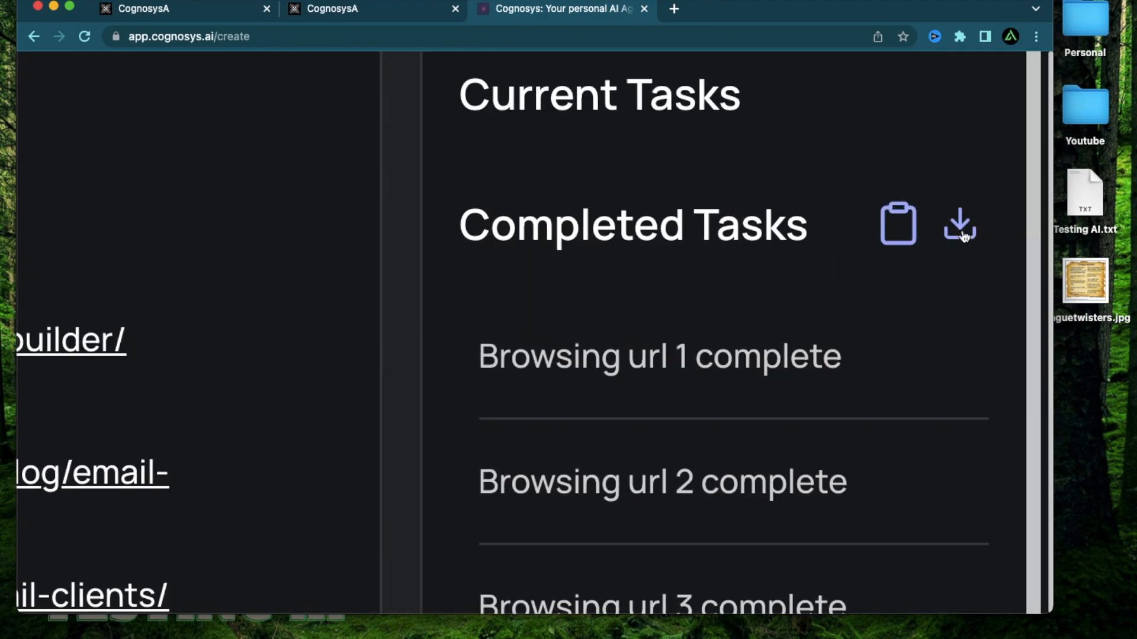
pyautogui.moveTo(488, 300)
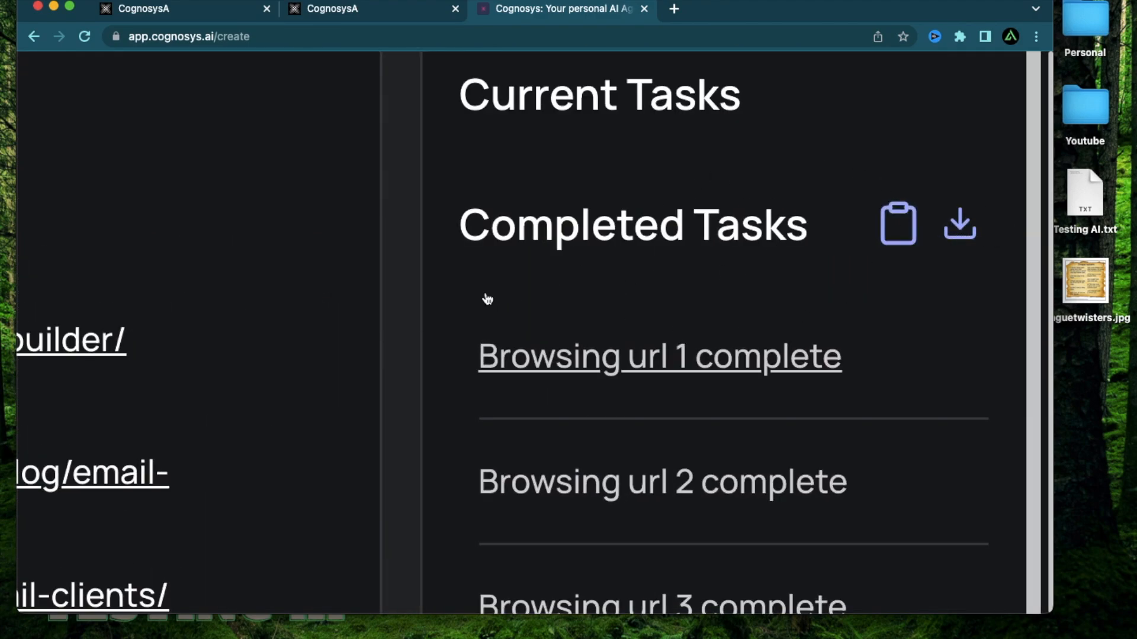
pyautogui.moveTo(959, 225)
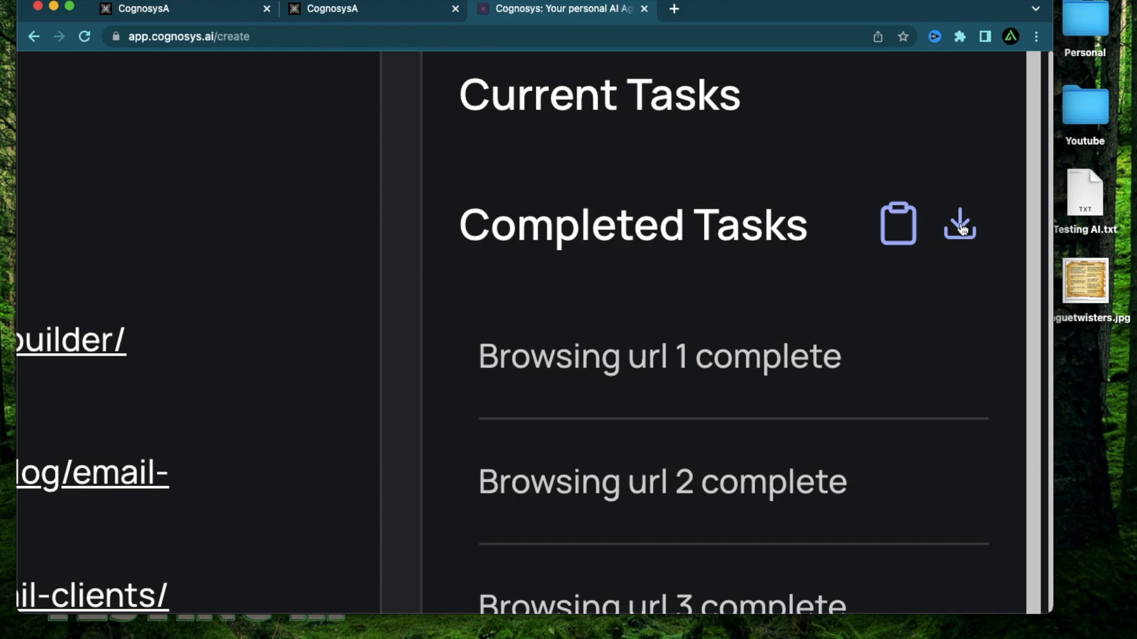
# Download the completed tasks as a text file named 'Testing'.
pyautogui.click(959, 224)
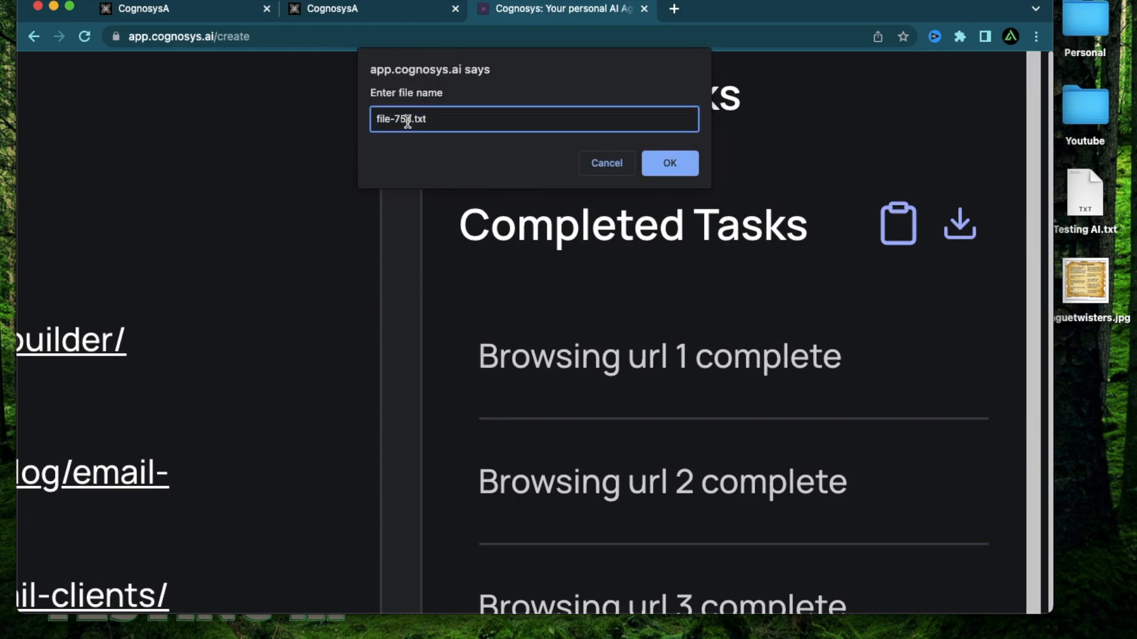
pyautogui.write('Testing .txt')
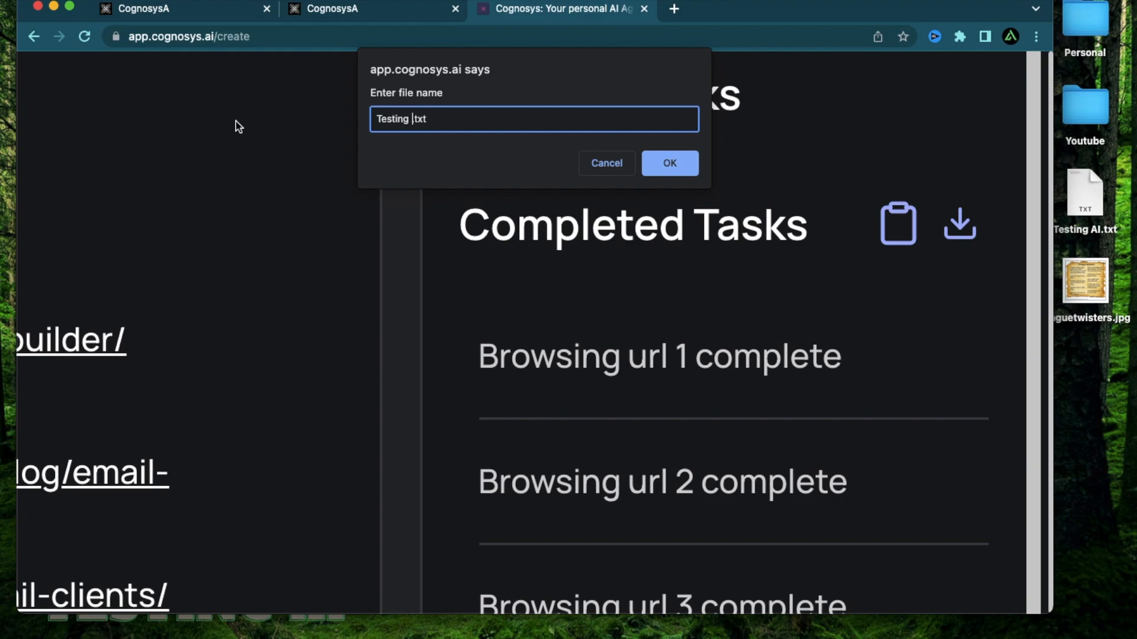
pyautogui.click(668, 164)
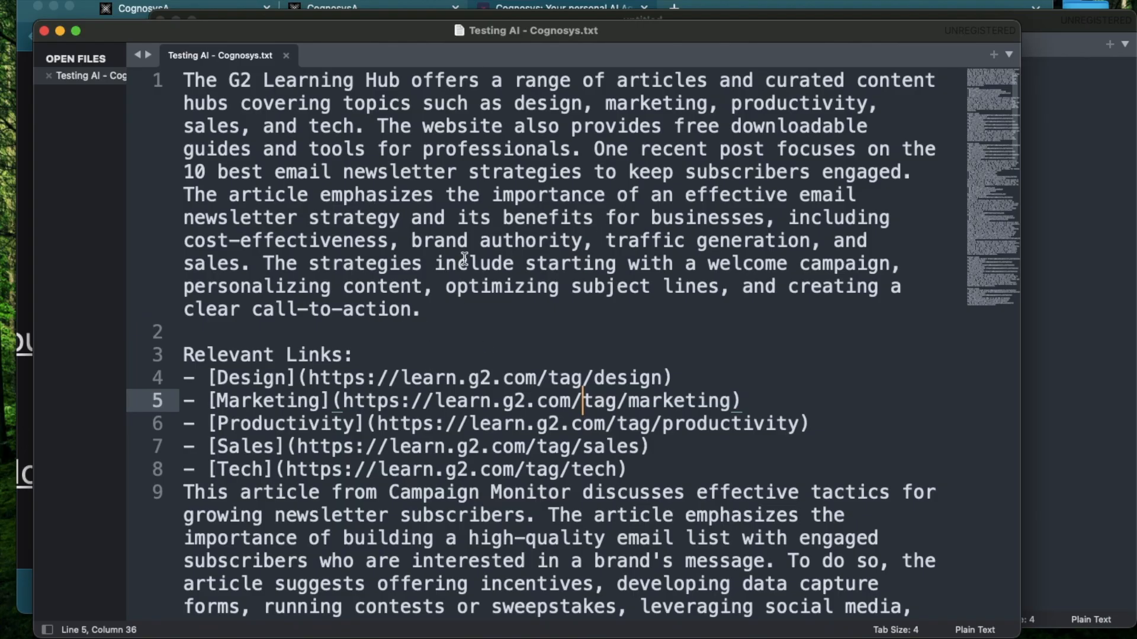
pyautogui.scroll(-3)
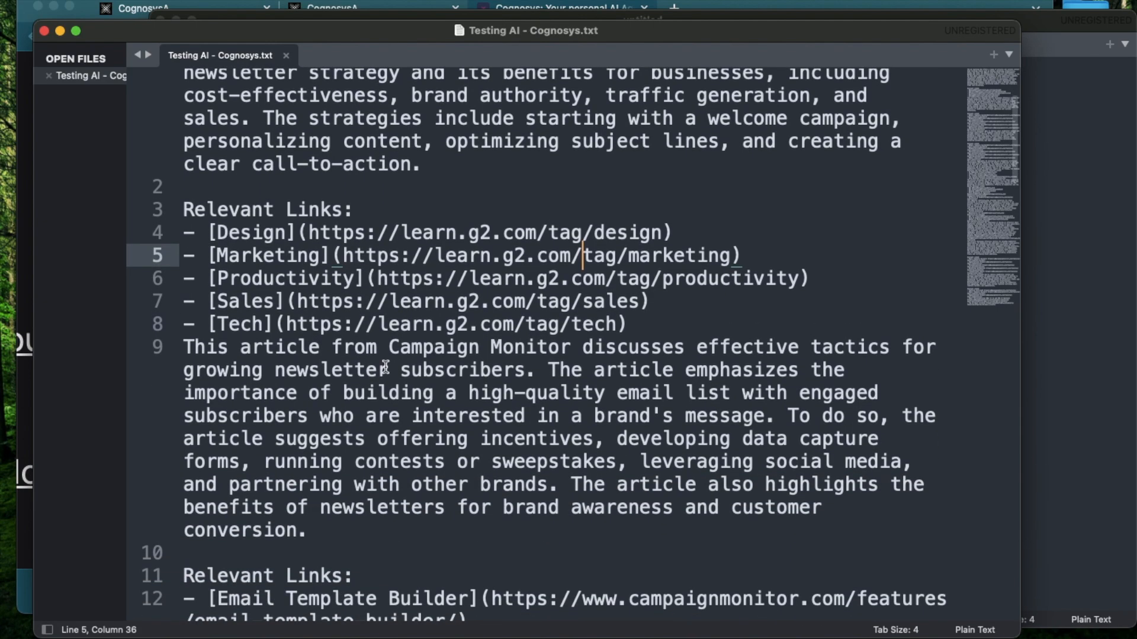
pyautogui.scroll(3)
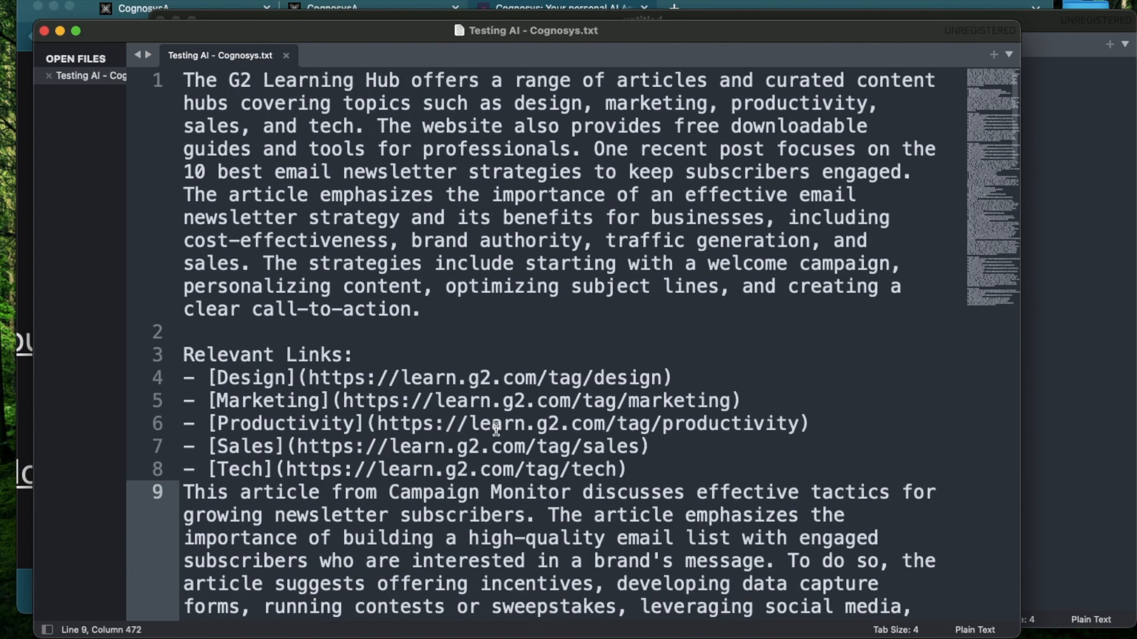
pyautogui.moveTo(431, 403)
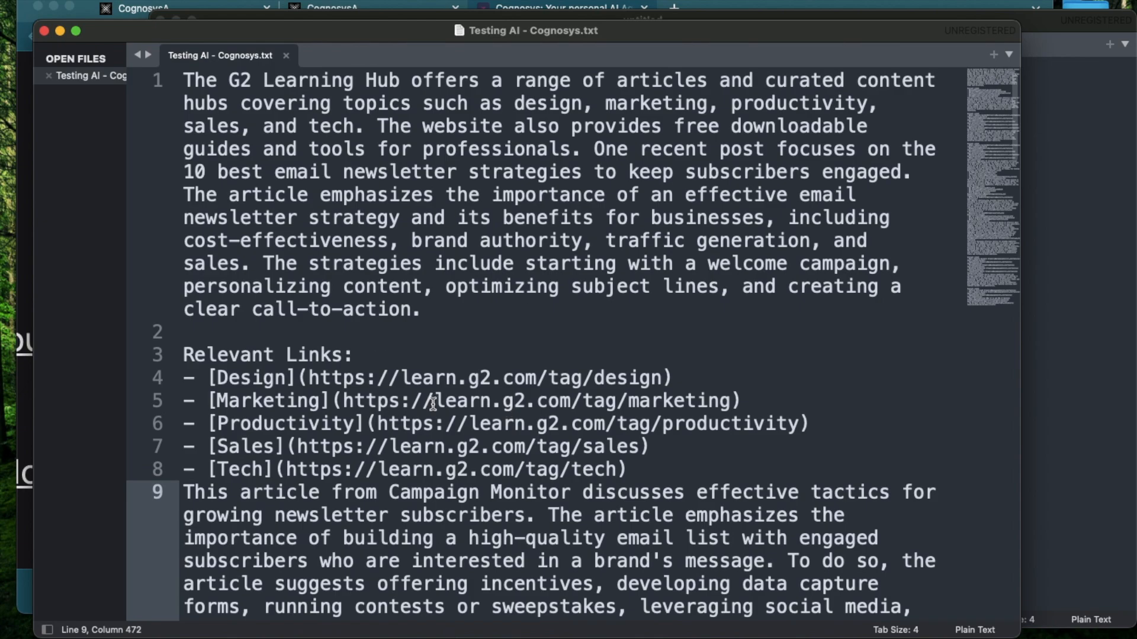
pyautogui.scroll(-3)
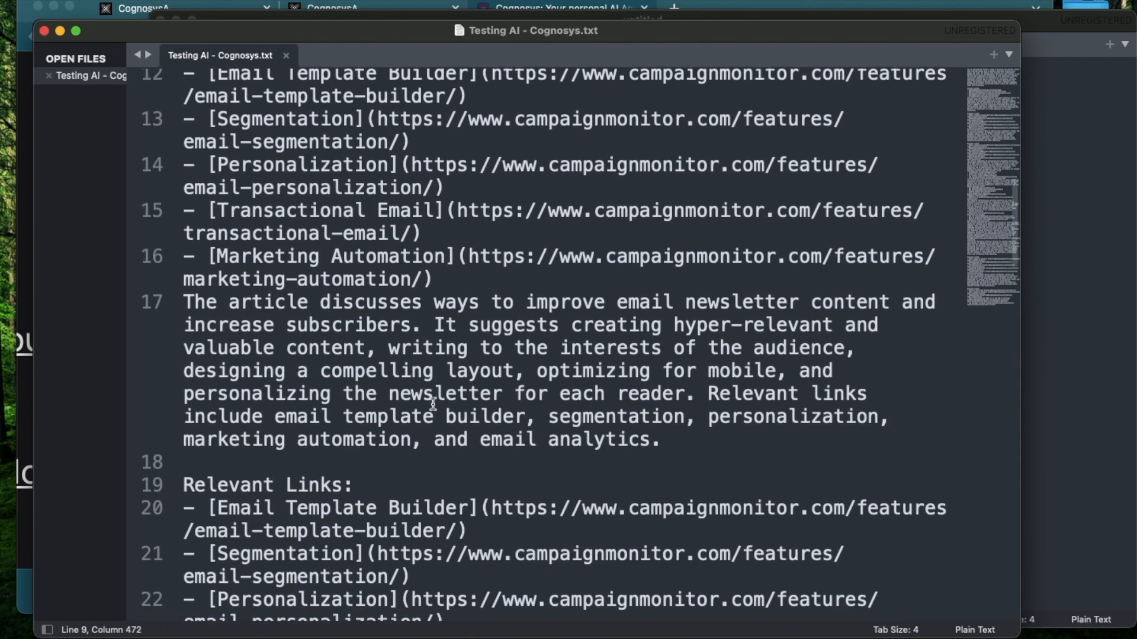
pyautogui.scroll(3)
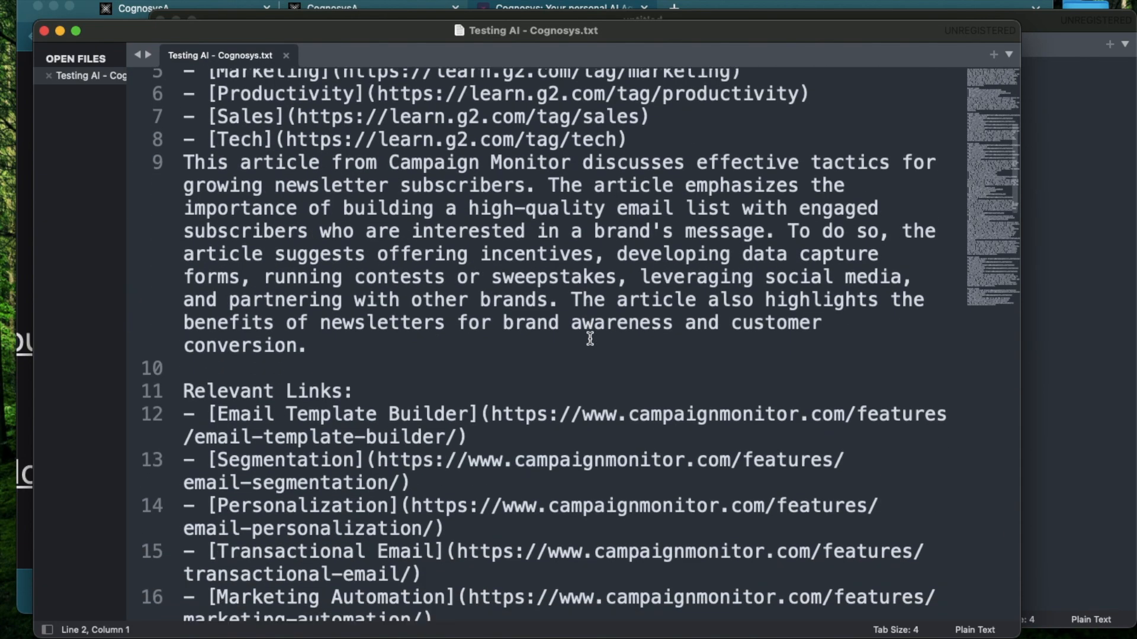
pyautogui.scroll(3)
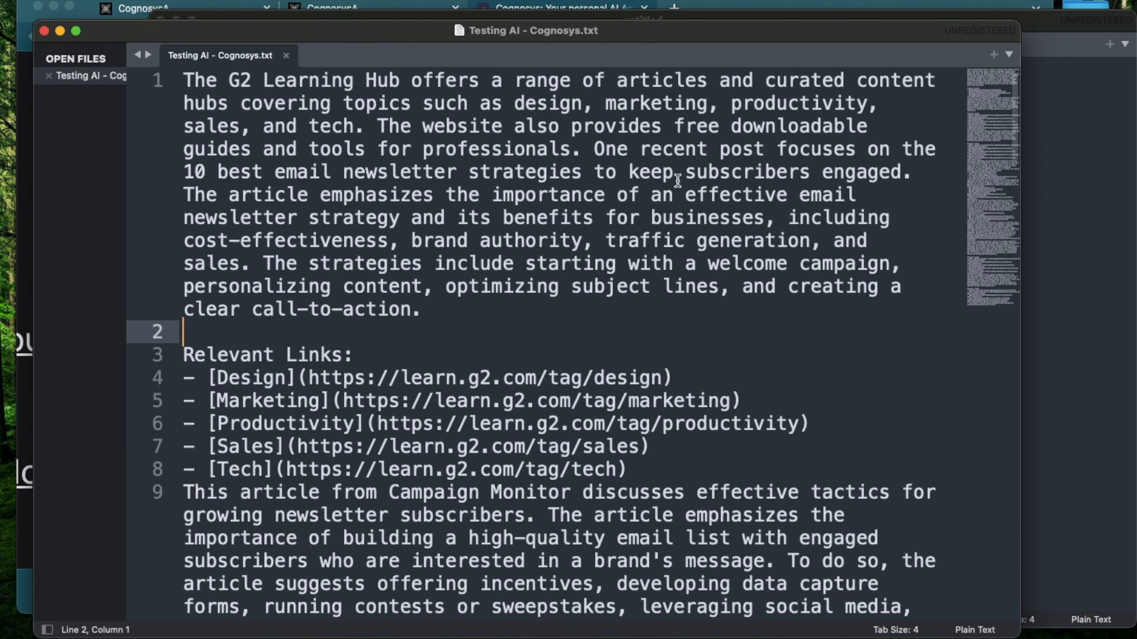
pyautogui.scroll(-3)
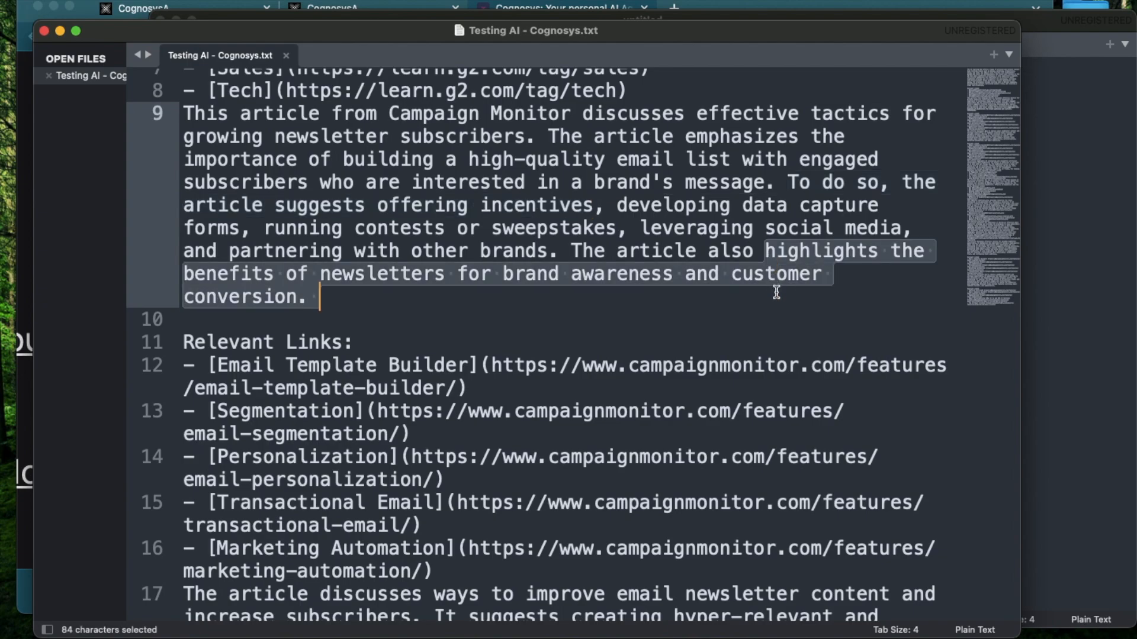
pyautogui.moveTo(696, 372)
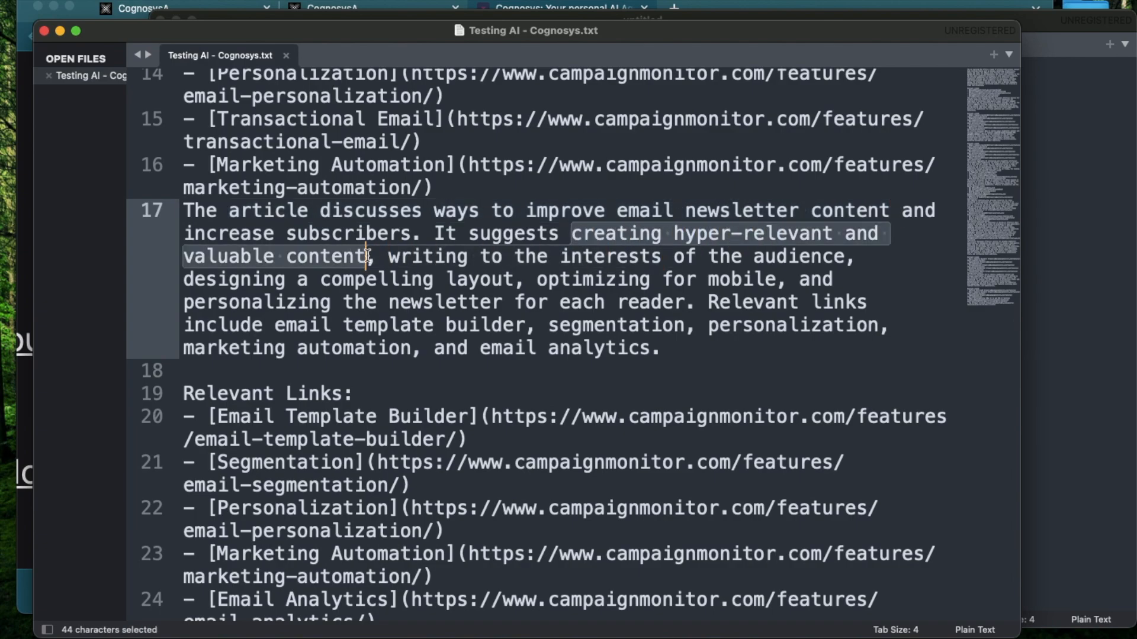
pyautogui.click(505, 325)
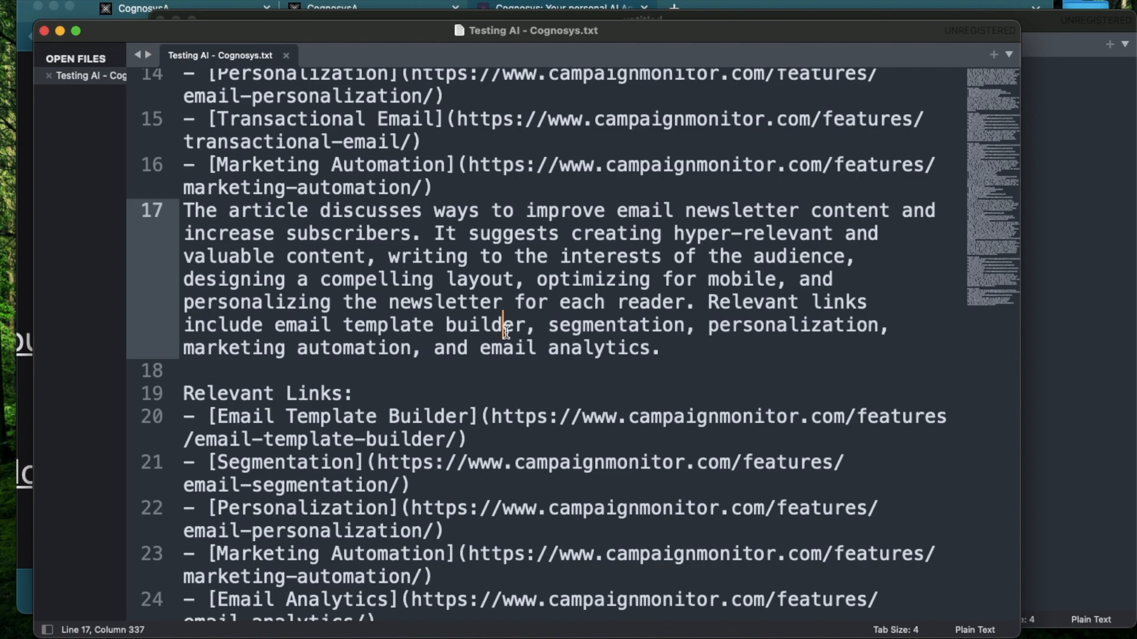
pyautogui.scroll(-3)
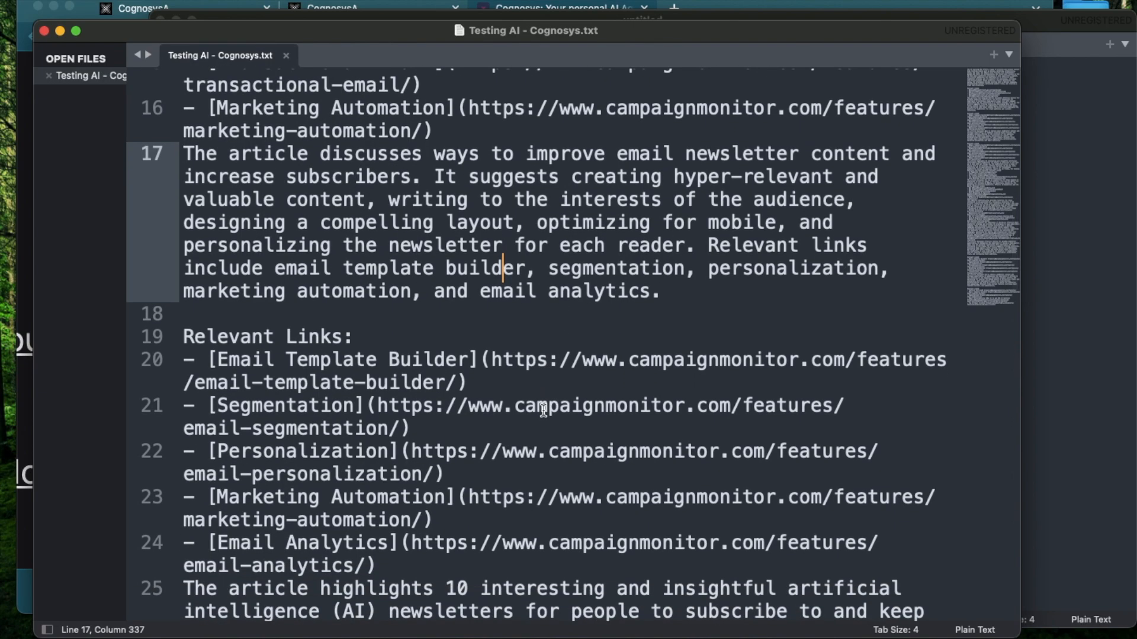
pyautogui.scroll(-3)
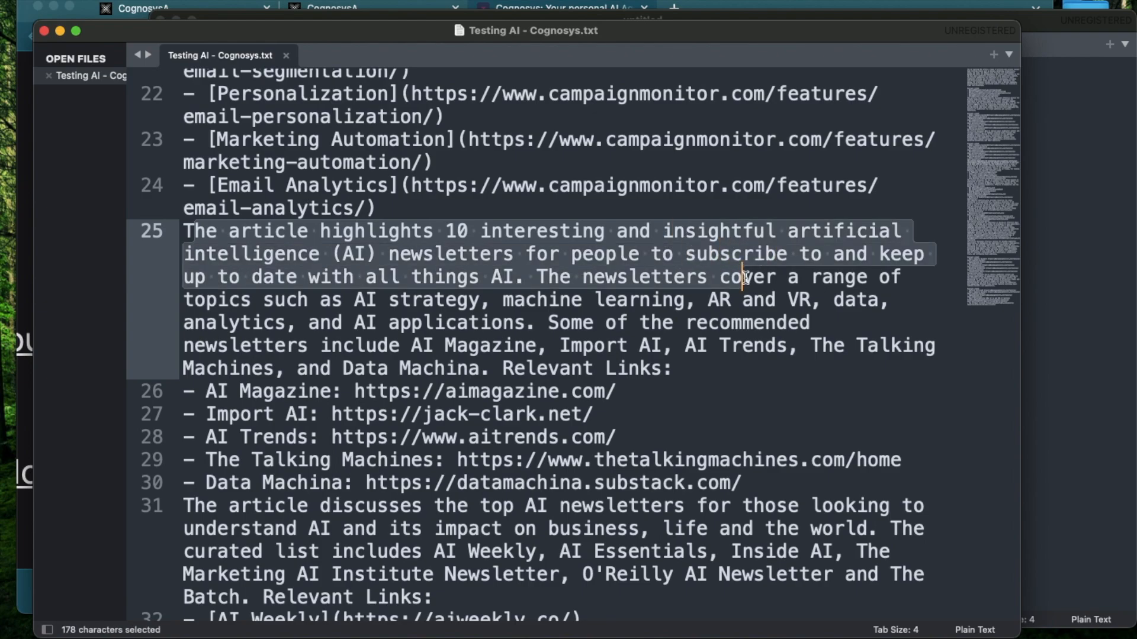
pyautogui.scroll(-3)
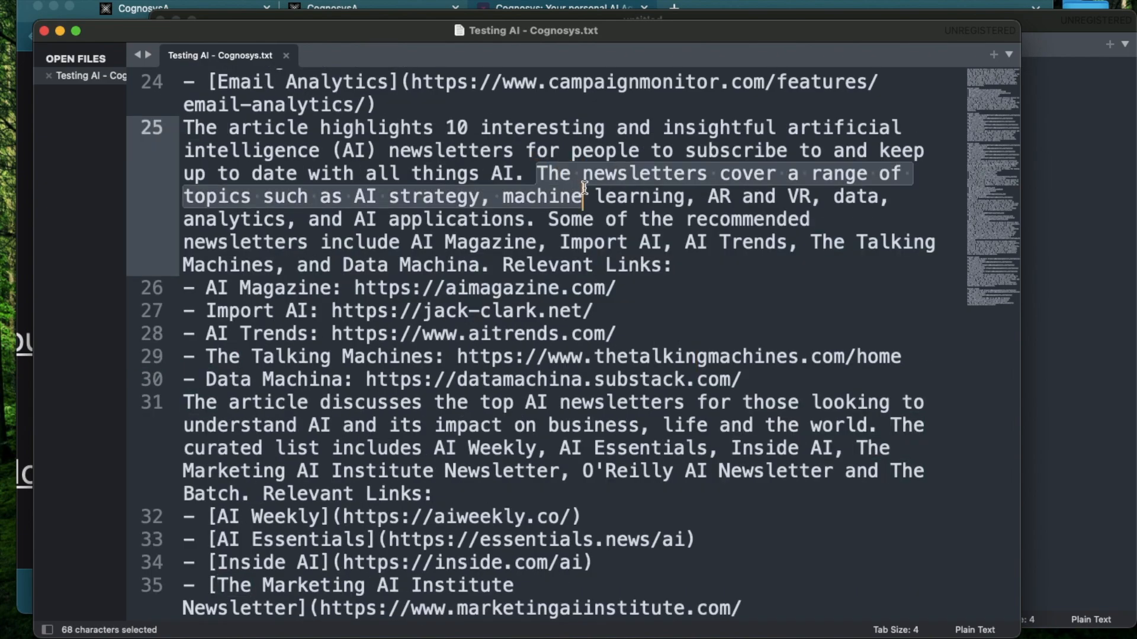
pyautogui.click(533, 196)
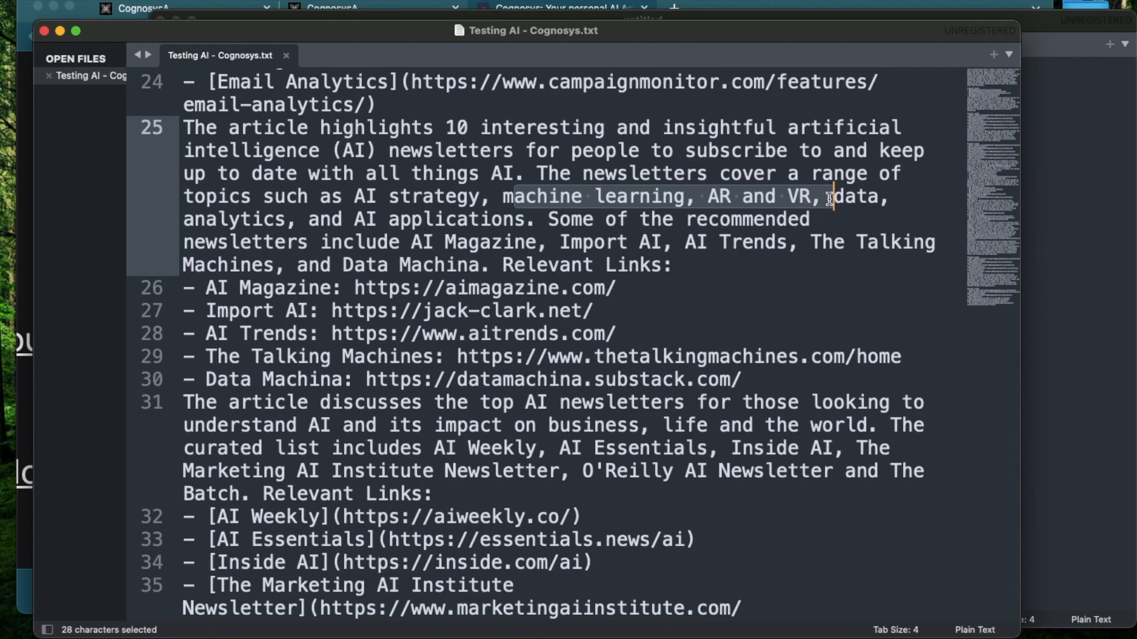
pyautogui.scroll(-3)
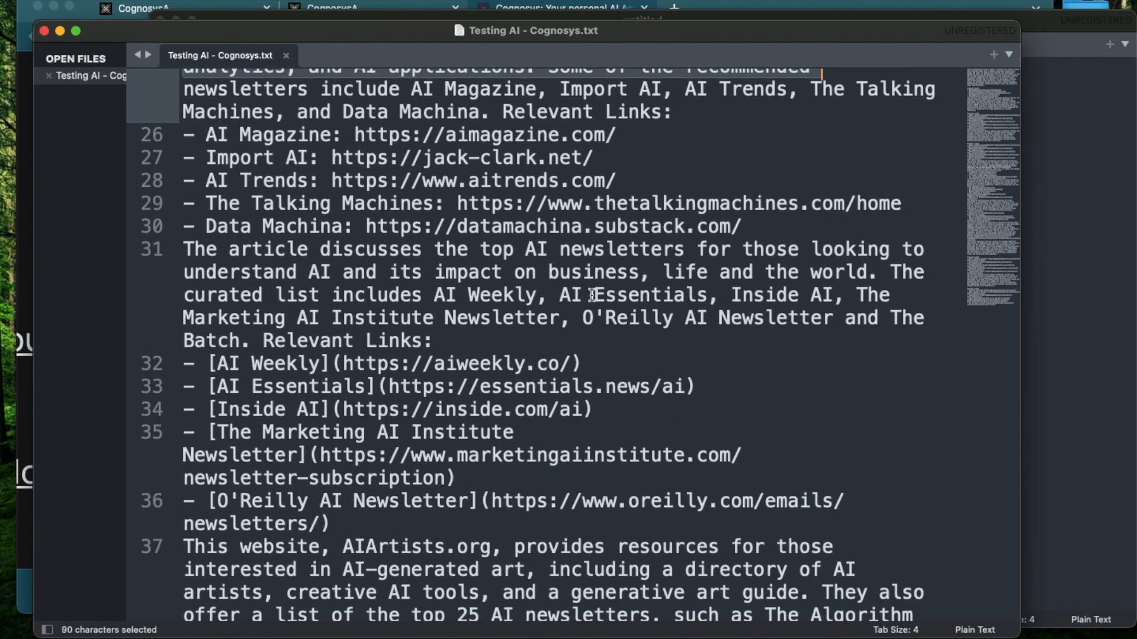
pyautogui.moveTo(617, 272)
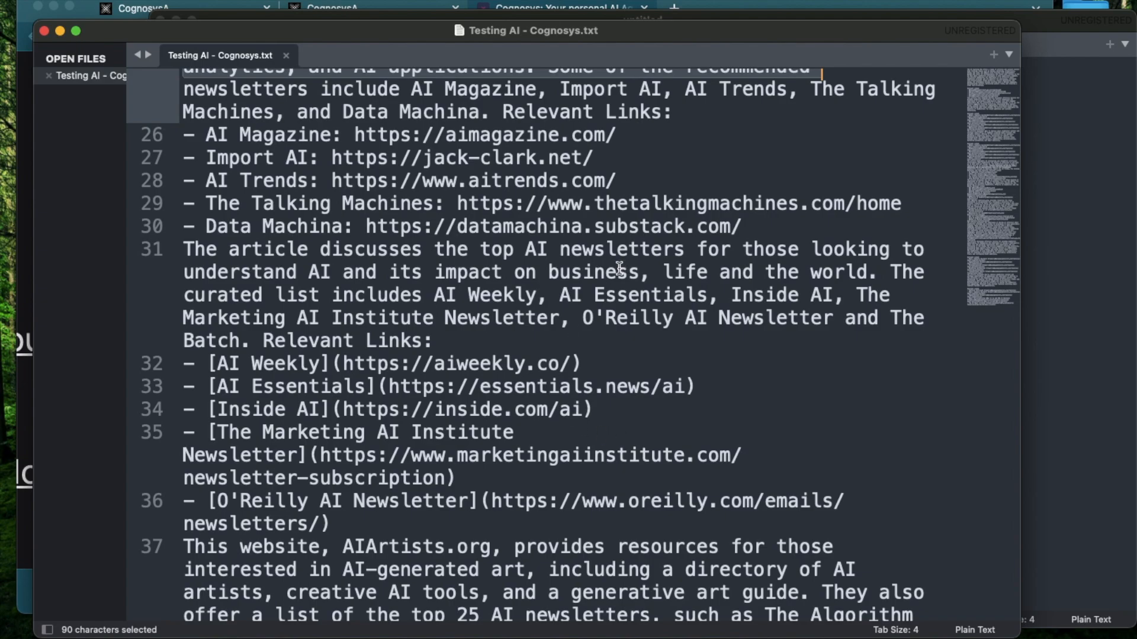
pyautogui.scroll(-3)
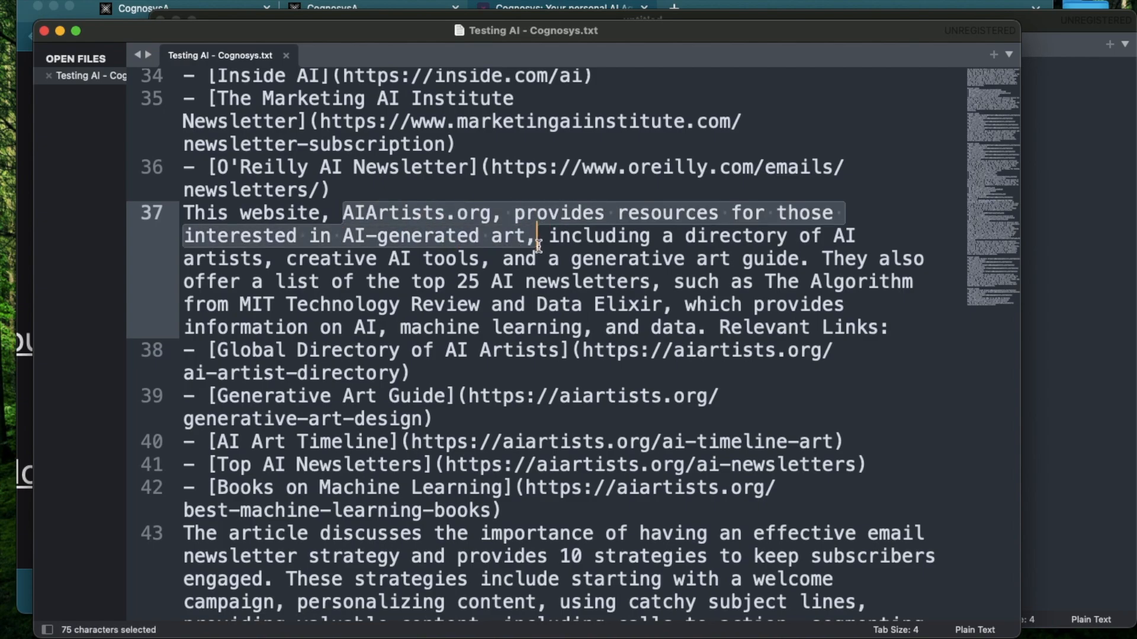
pyautogui.scroll(-3)
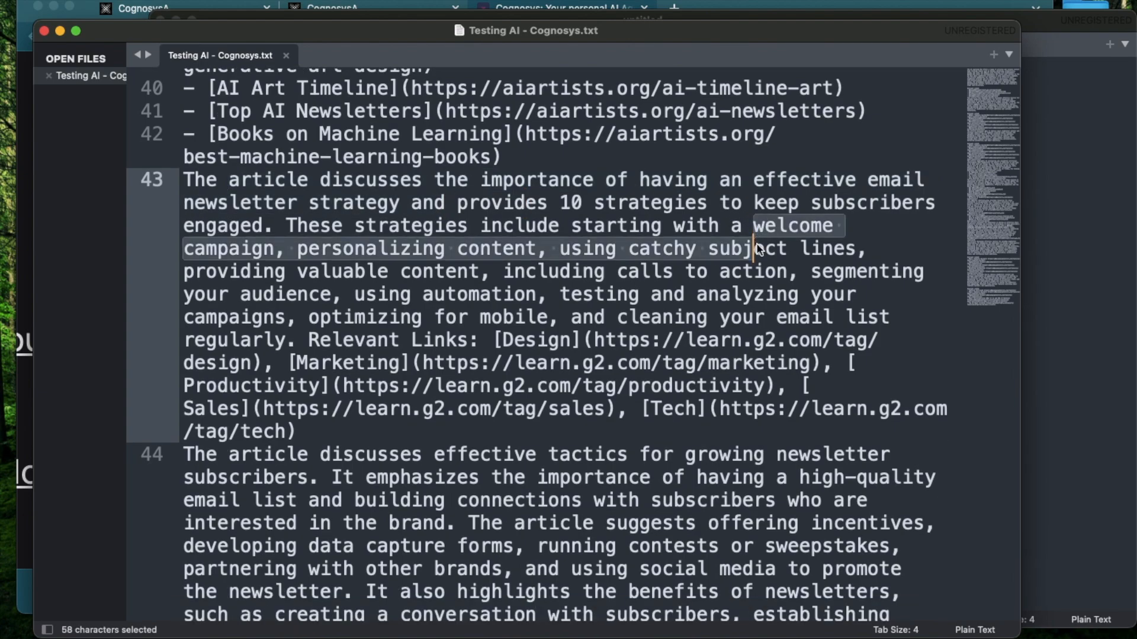
pyautogui.click(689, 249)
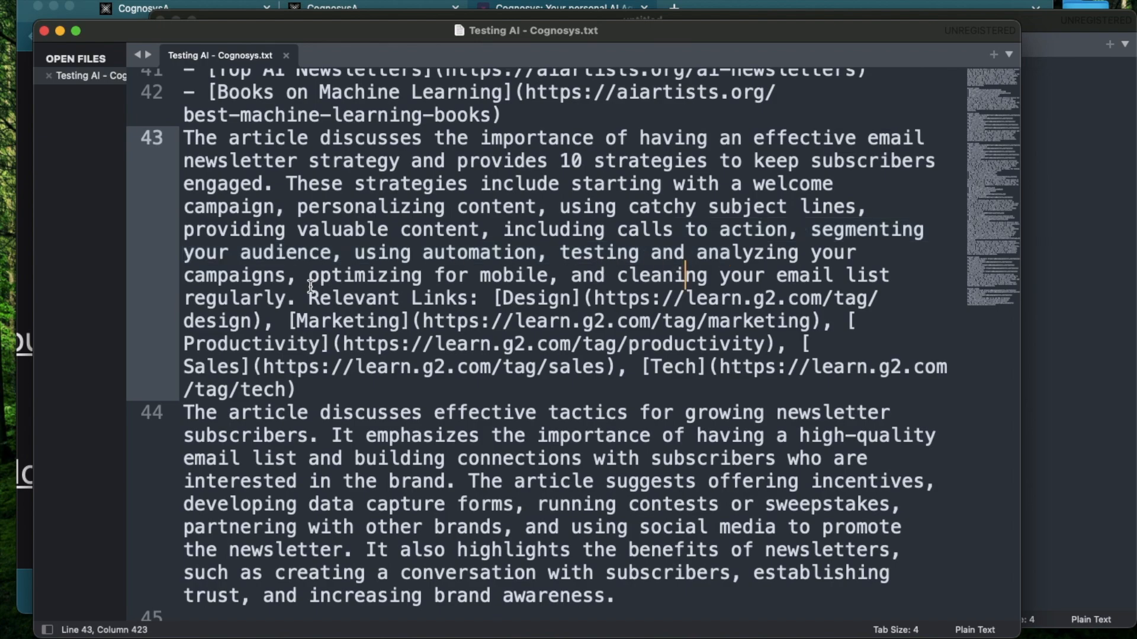
pyautogui.scroll(-3)
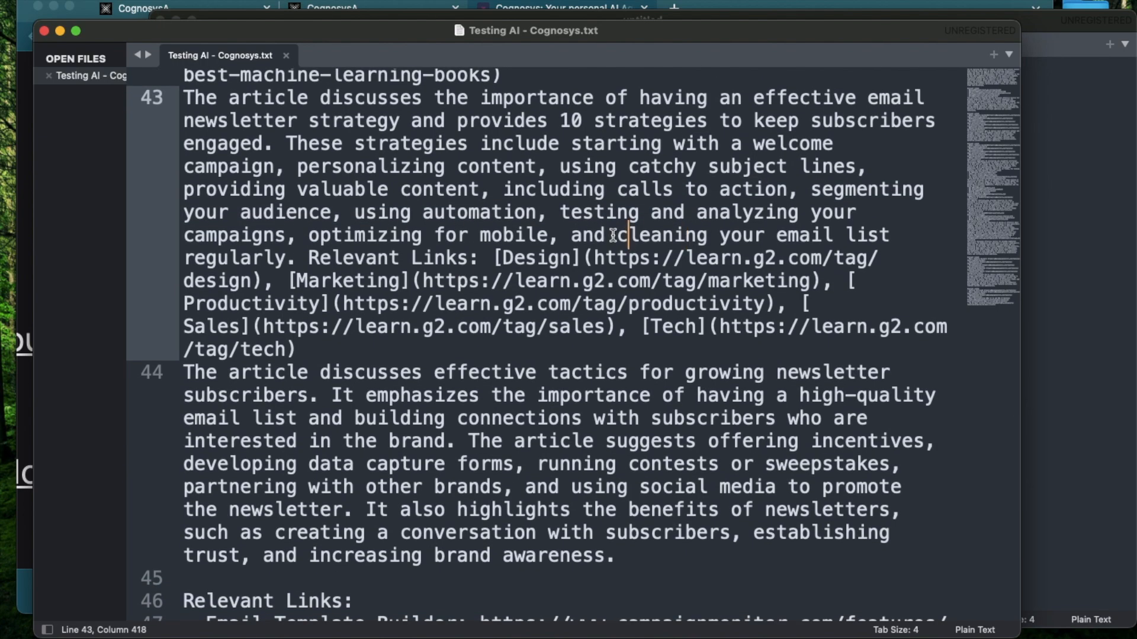
pyautogui.scroll(3)
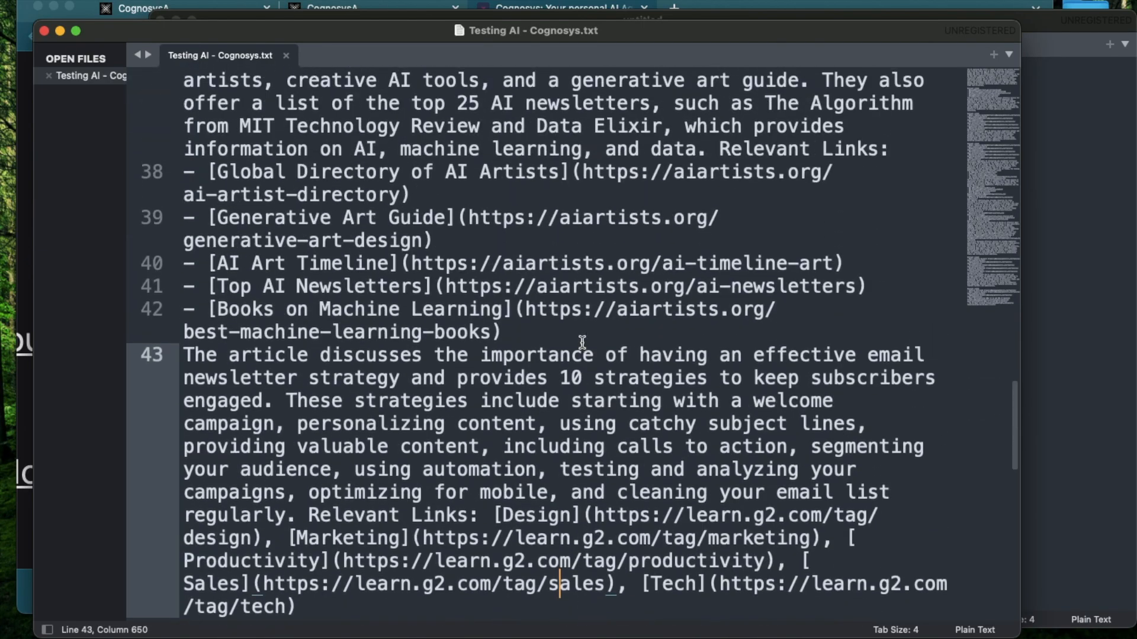
pyautogui.scroll(3)
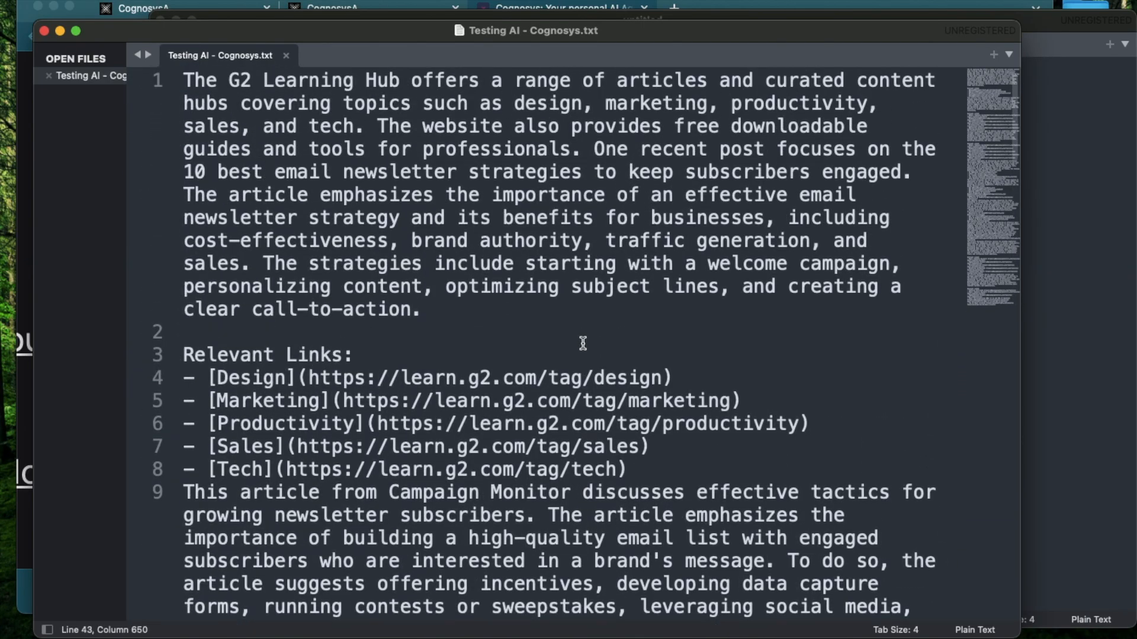
pyautogui.click(184, 332)
pyautogui.write('Build')
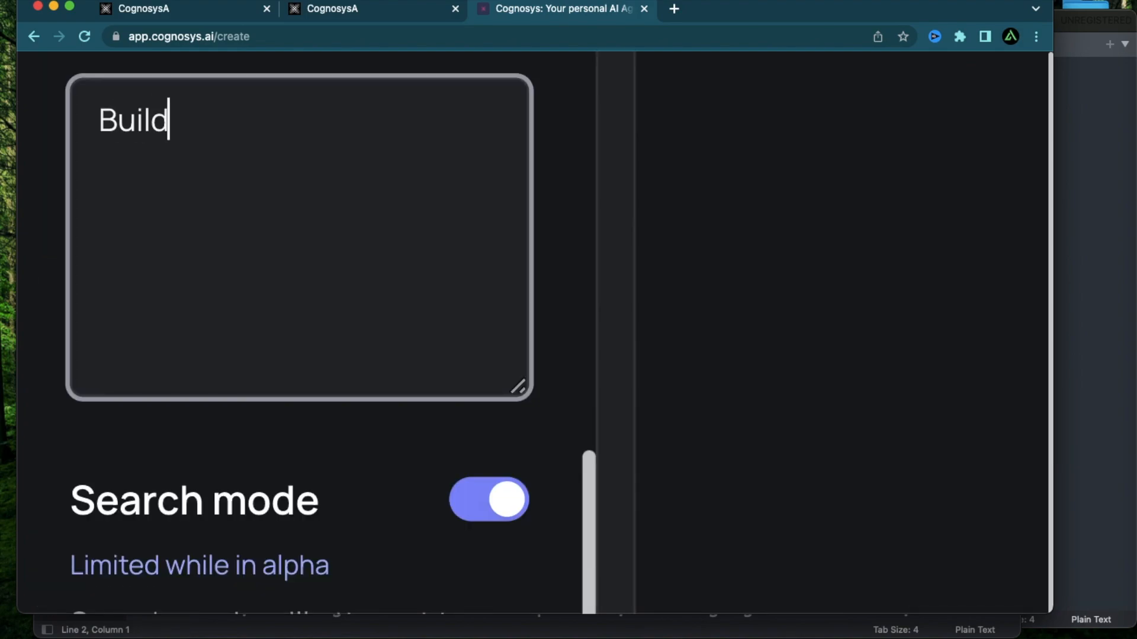
# Enter the objective 'Build the landing page of my newsletter using Typescript and react JS'.
pyautogui.write('the landing page o')
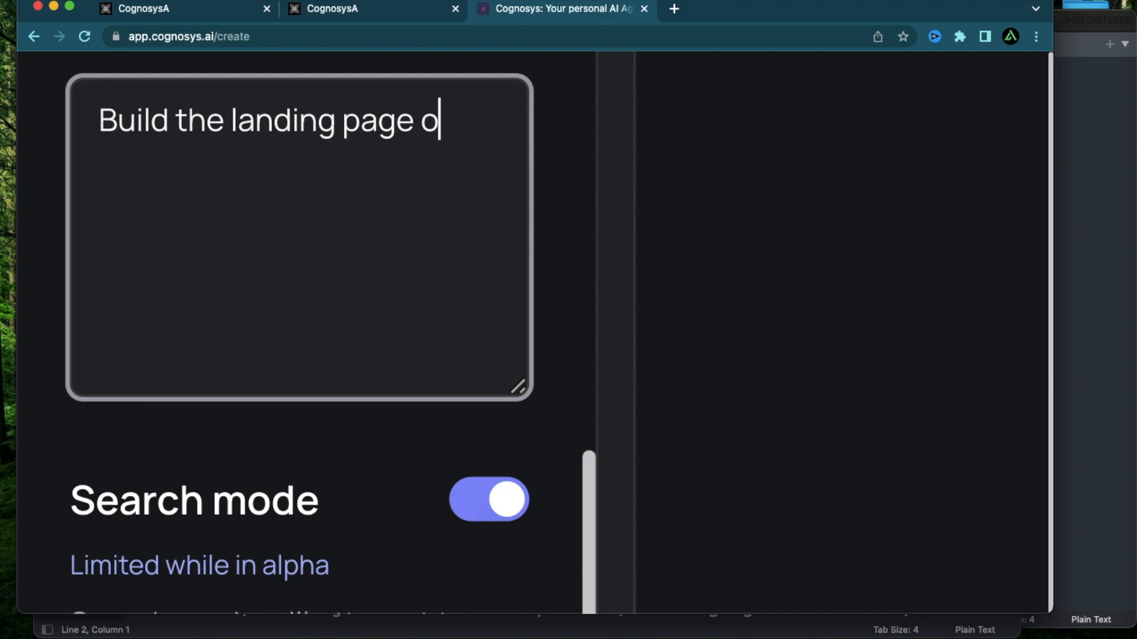
pyautogui.write('f my newsletter')
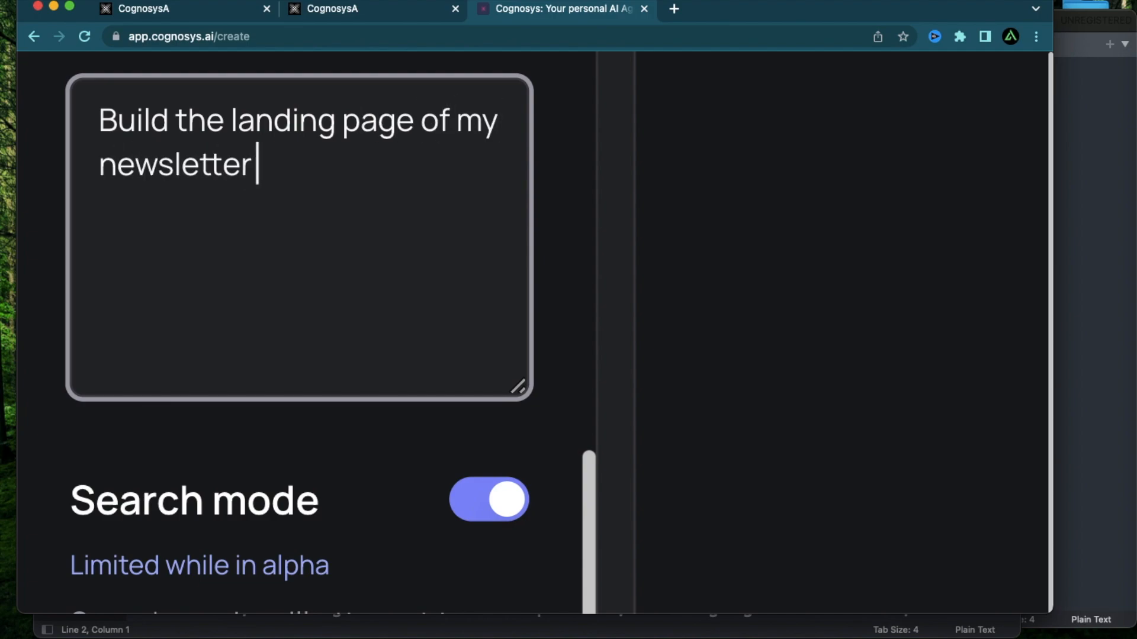
pyautogui.write('using Typre')
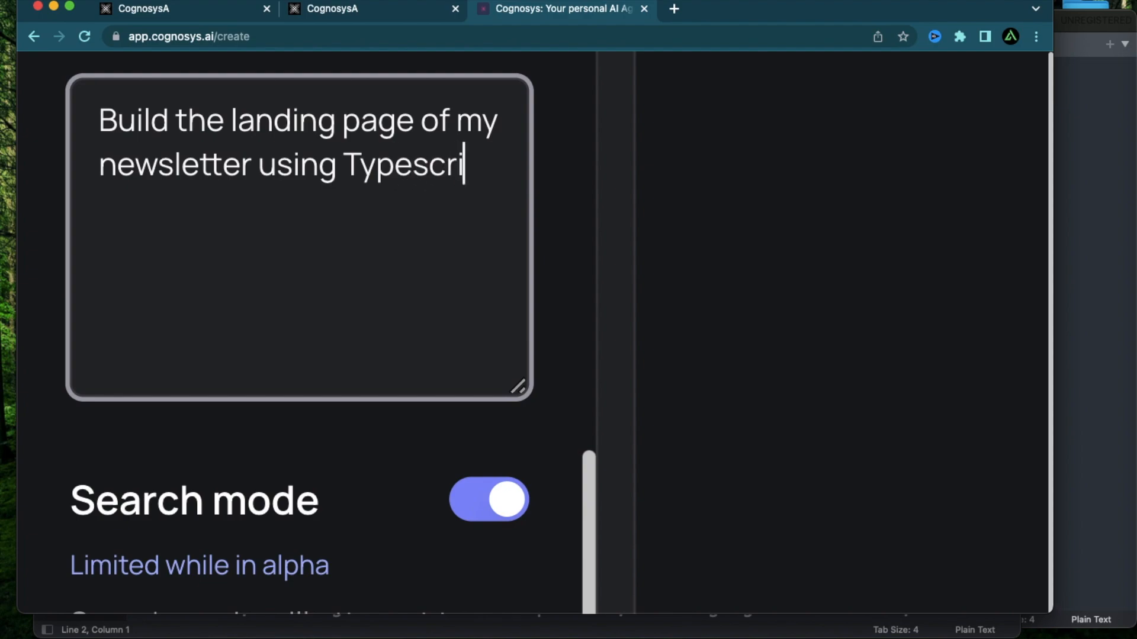
pyautogui.write('pt and react')
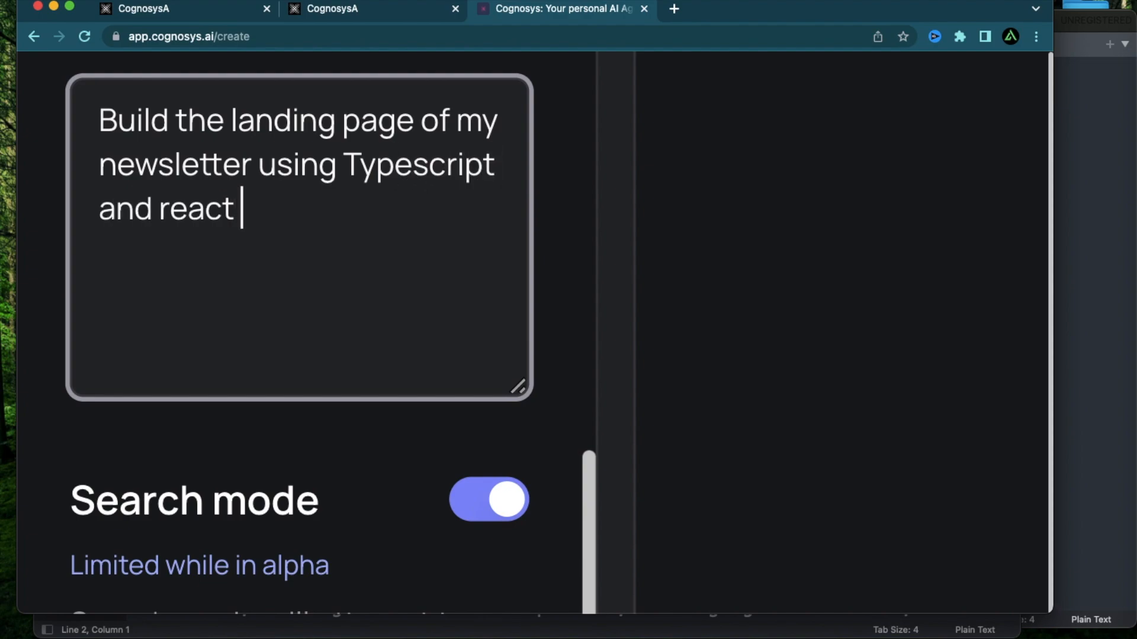
pyautogui.write('JS')
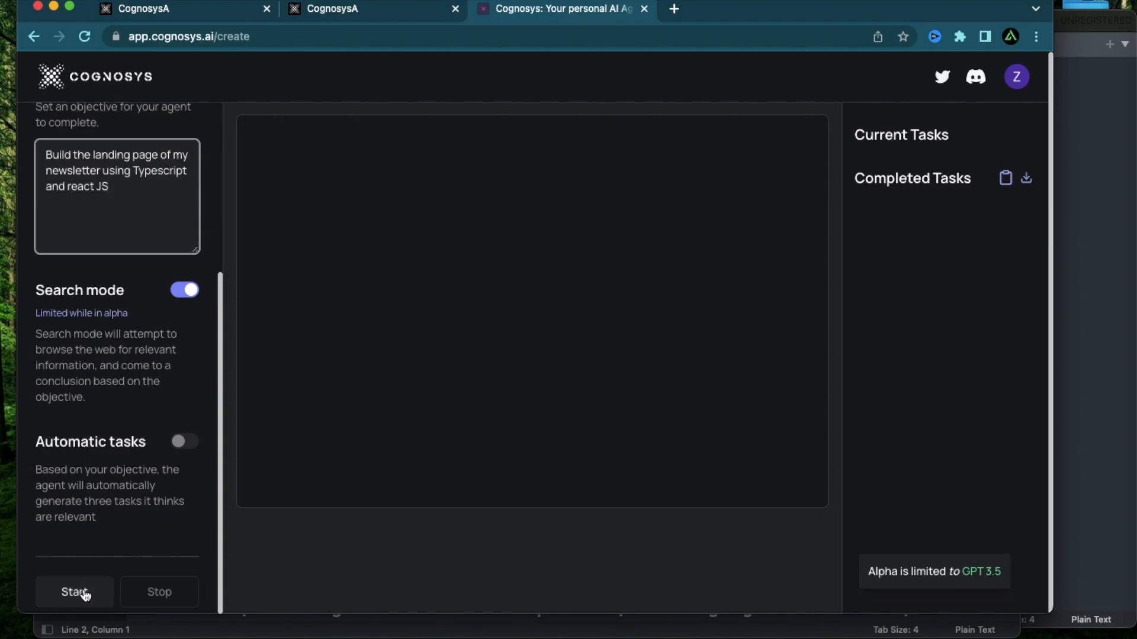
# Start the agent on the landing-page objective and scroll the log as browsing completes.
pyautogui.click(73, 592)
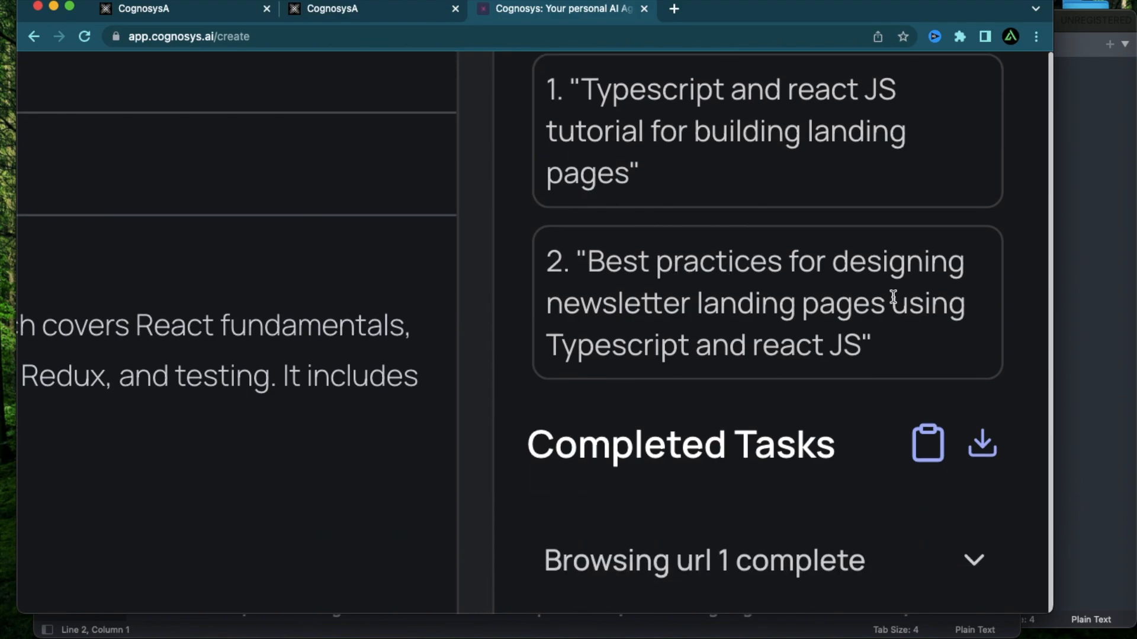
pyautogui.moveTo(325, 302)
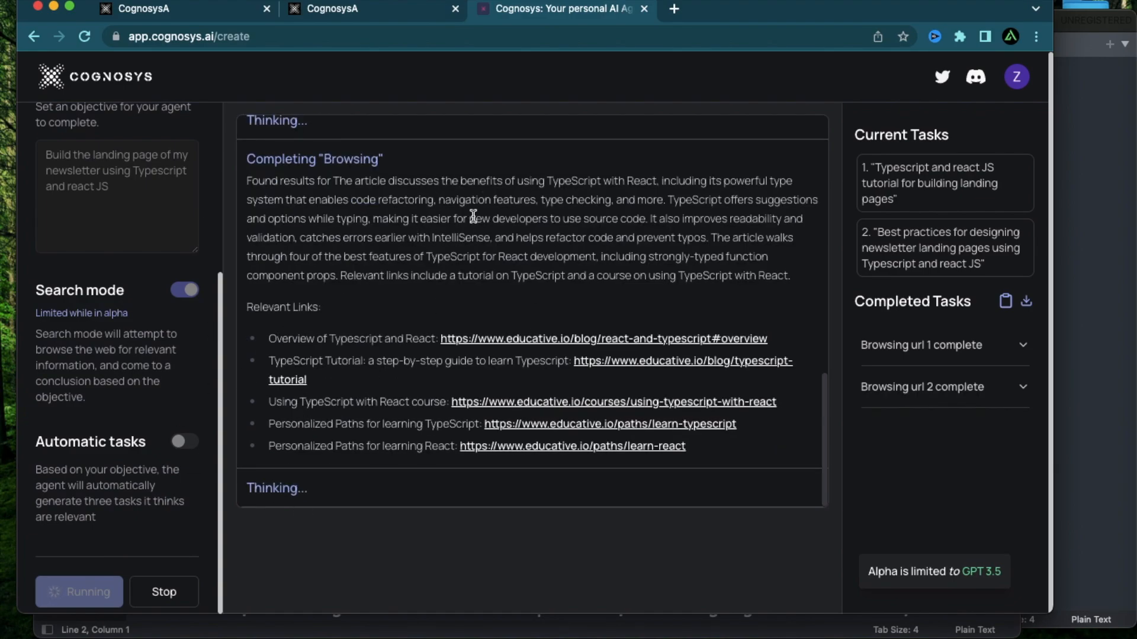
pyautogui.moveTo(392, 235)
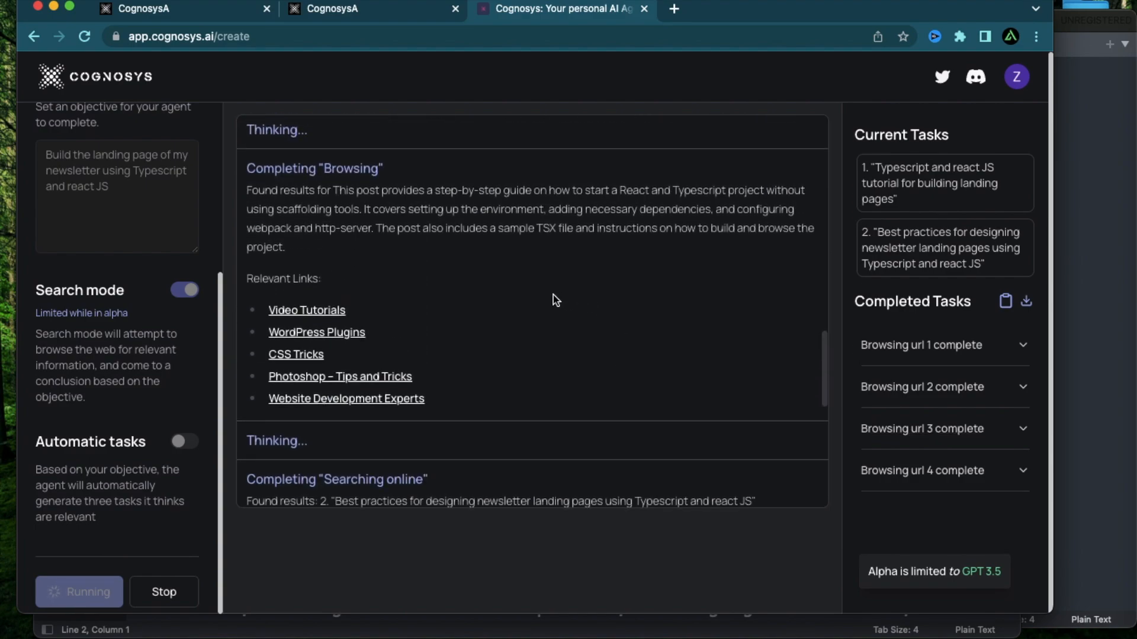
pyautogui.moveTo(743, 229)
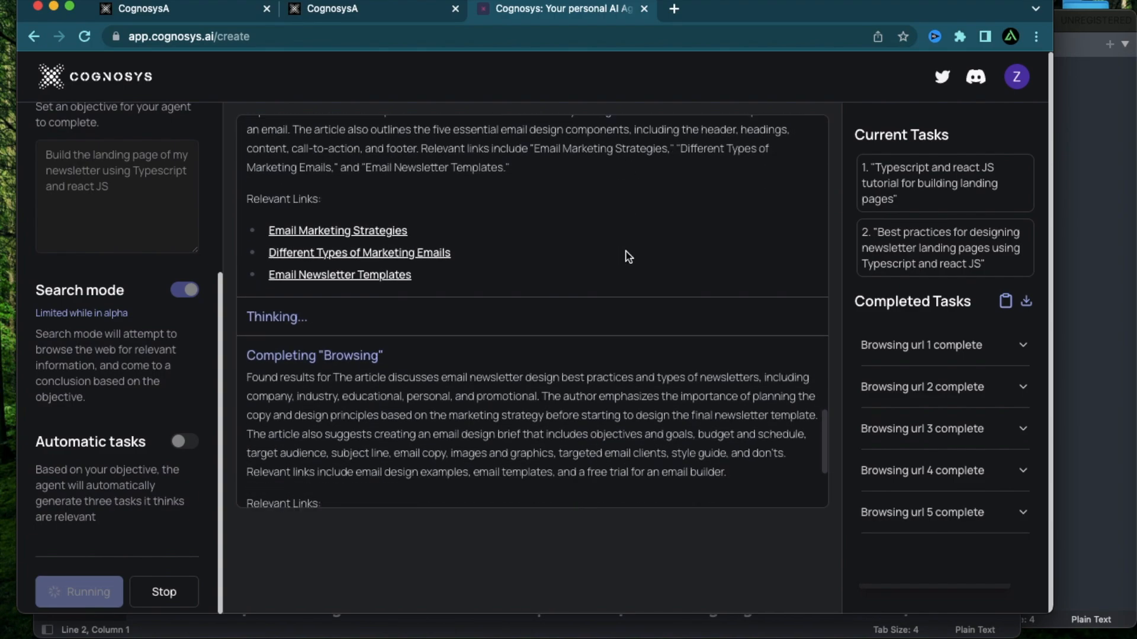
pyautogui.scroll(-3)
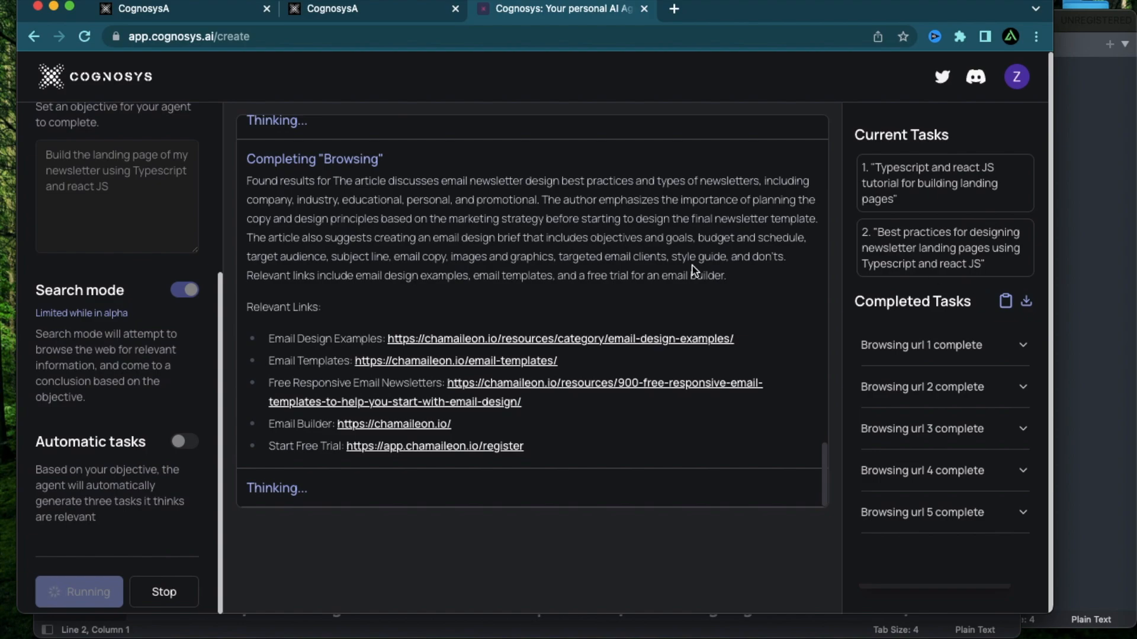
# Stop the agent, turn off search mode, and write the portfolio homepage task.
pyautogui.click(163, 592)
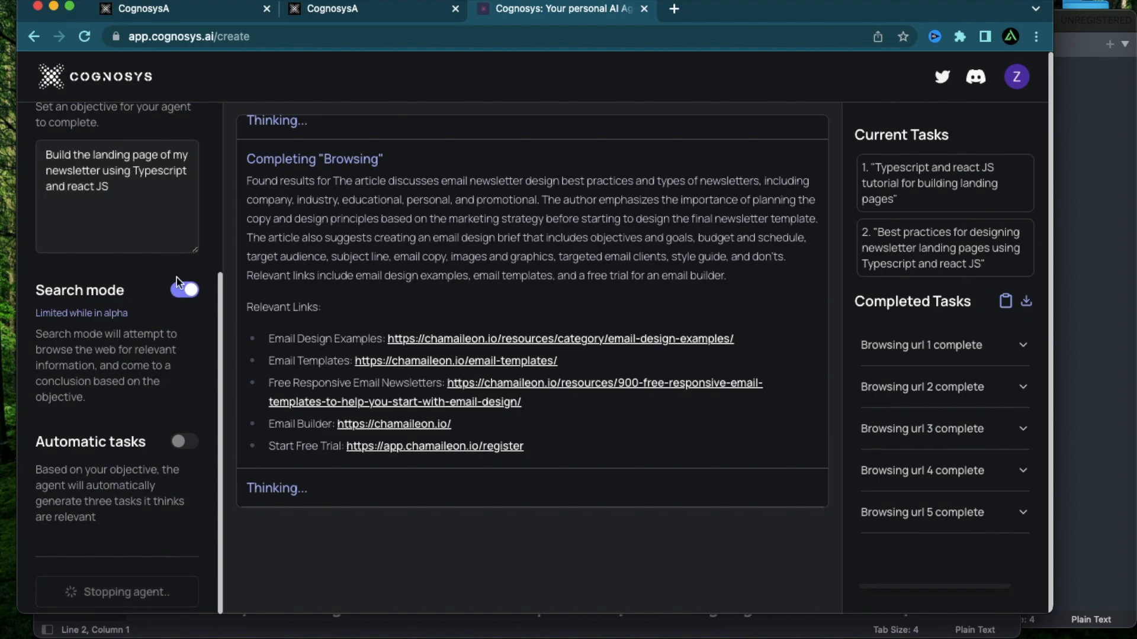
pyautogui.click(184, 290)
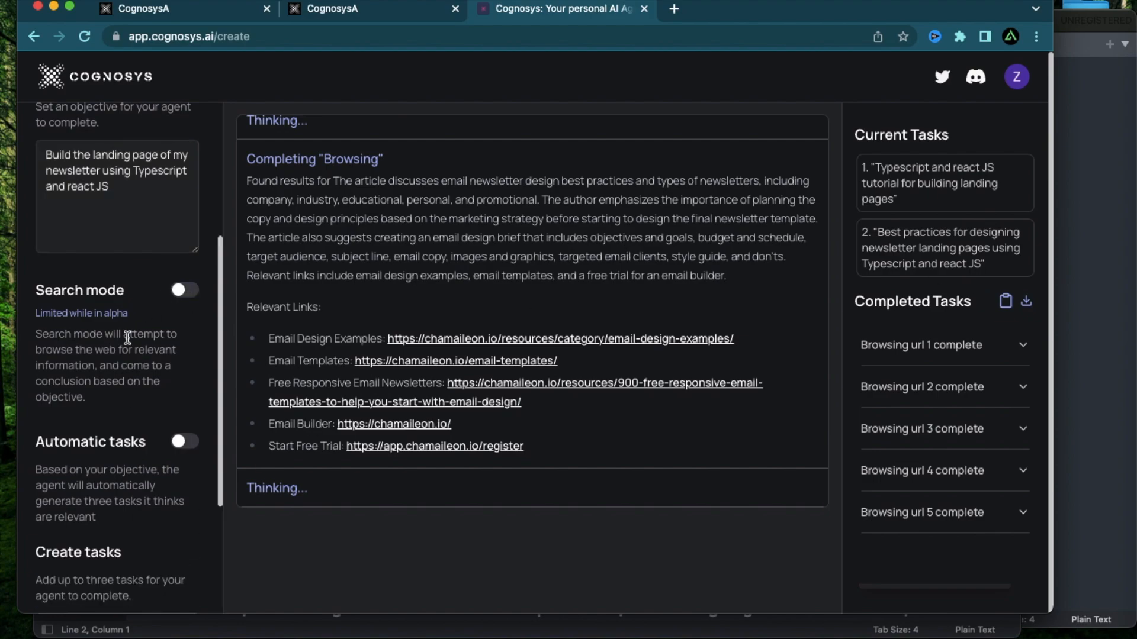
pyautogui.scroll(-3)
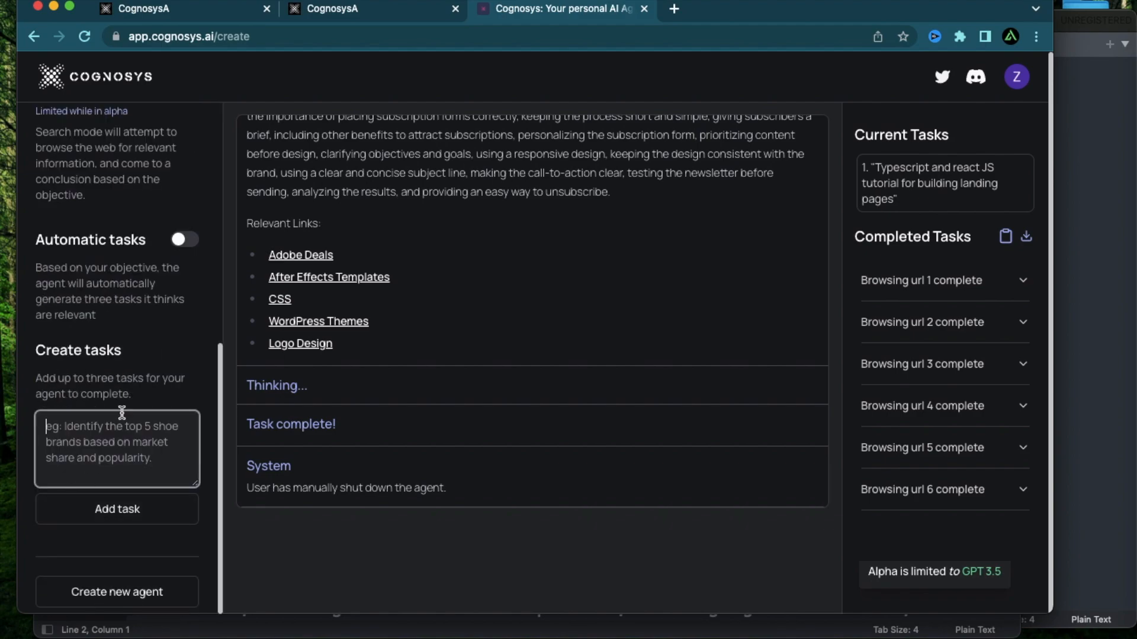
pyautogui.moveTo(88, 468)
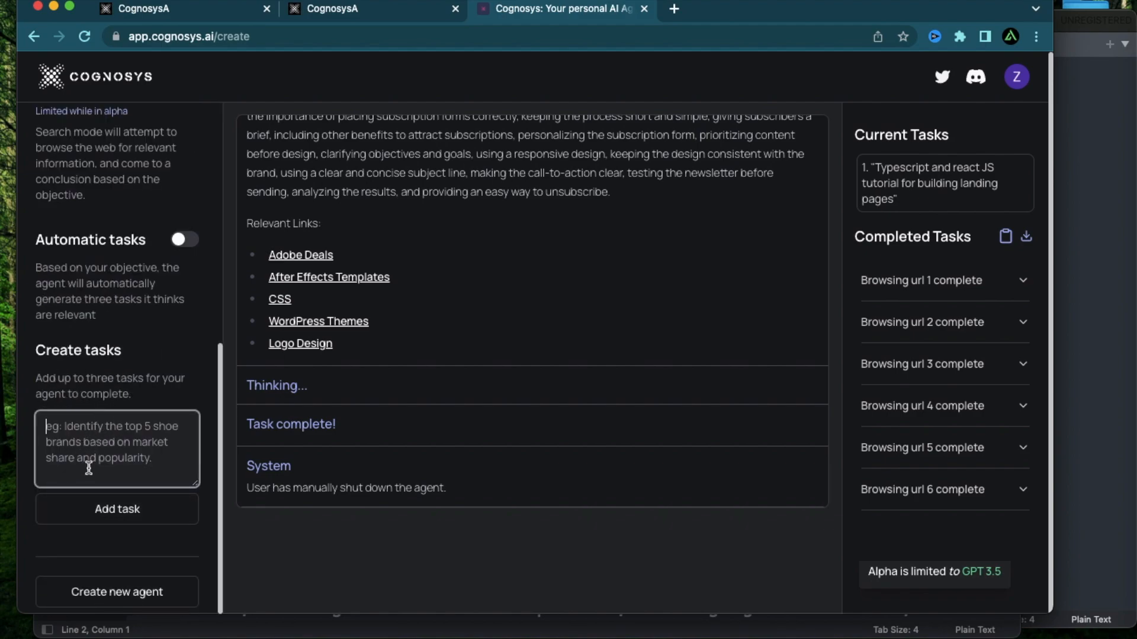
pyautogui.moveTo(96, 447)
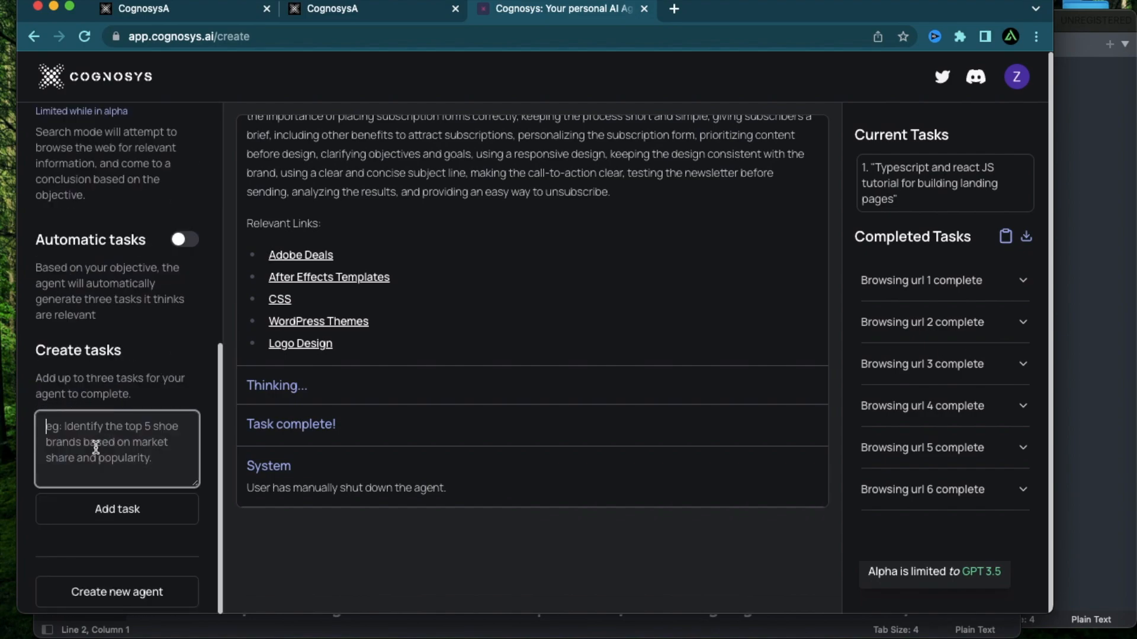
pyautogui.write('Build a homepage')
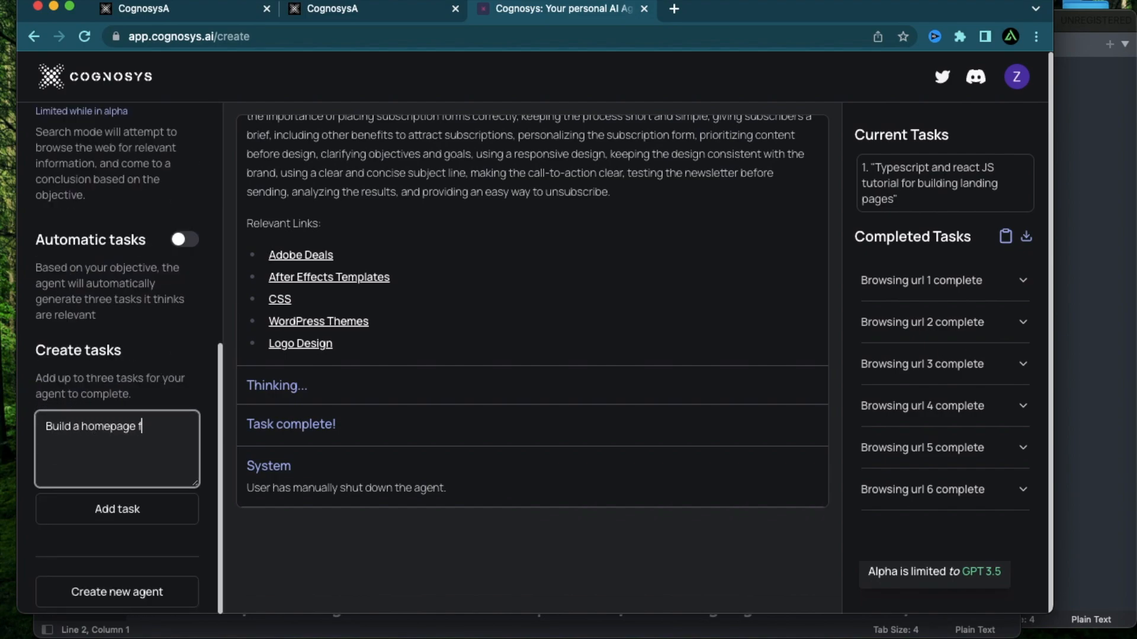
pyautogui.write('for my pro')
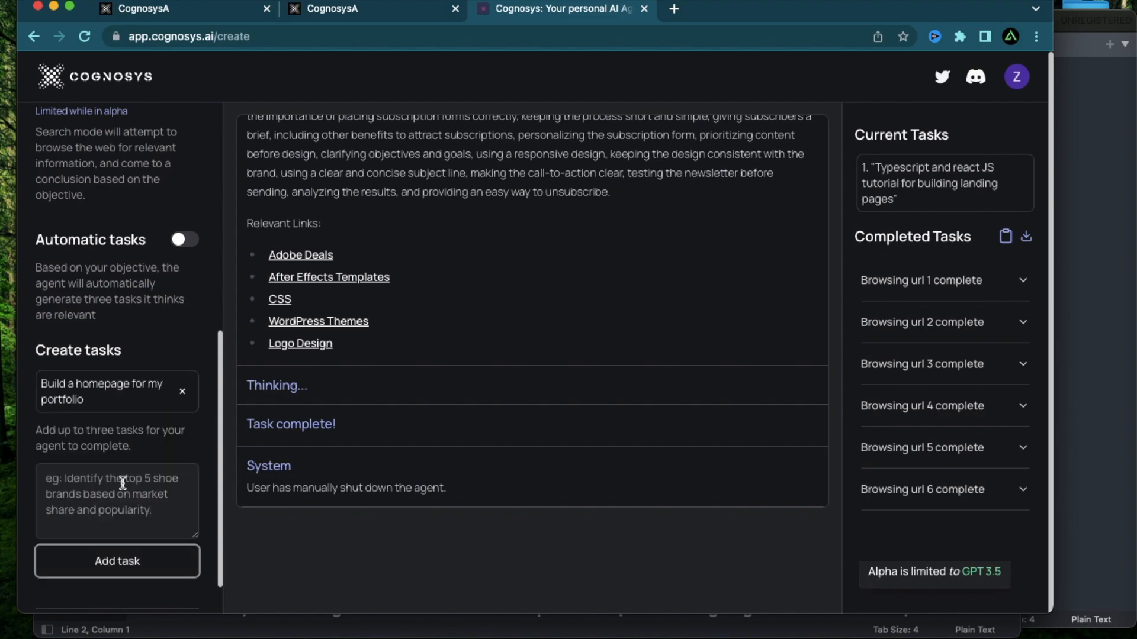
# Add the contact form and payment page tasks to the task list.
pyautogui.click(117, 501)
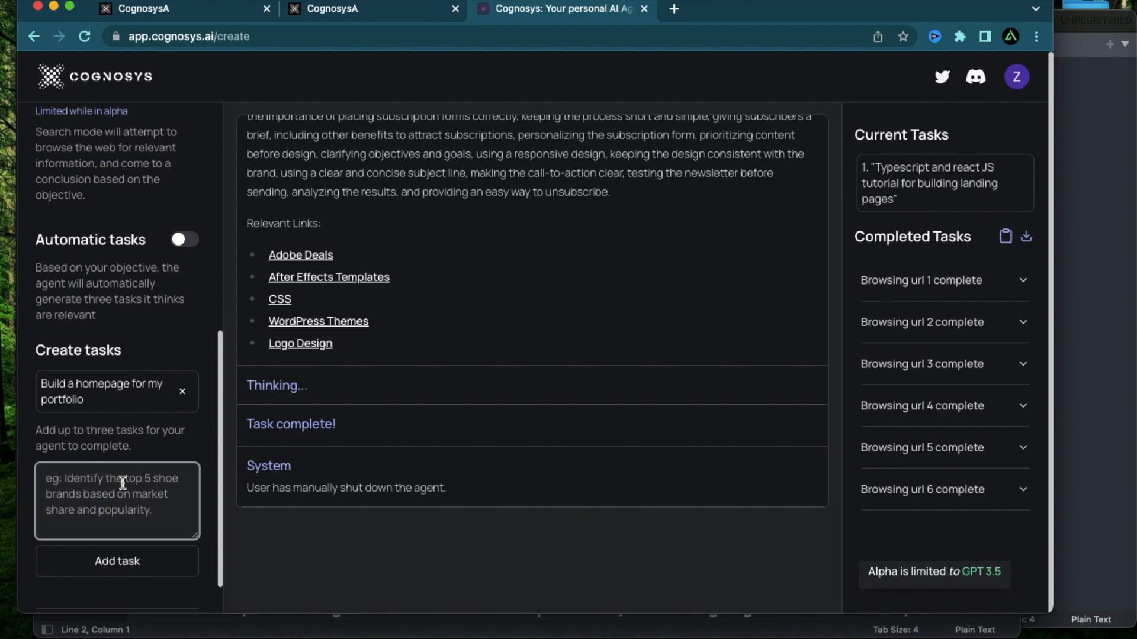
pyautogui.write('Build a conta')
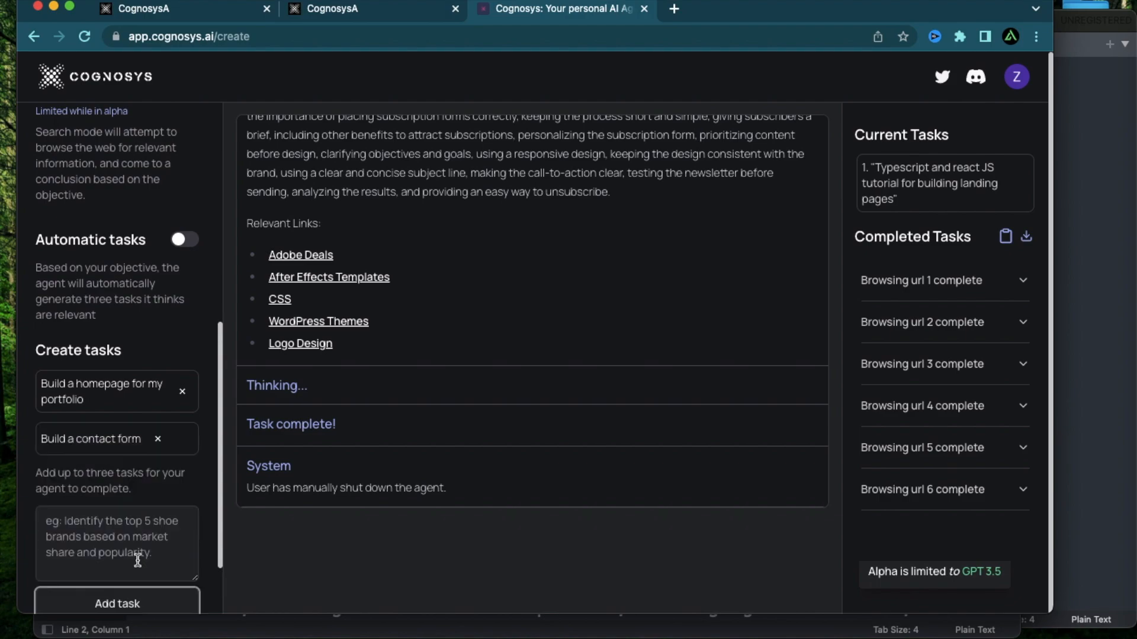
pyautogui.click(116, 543)
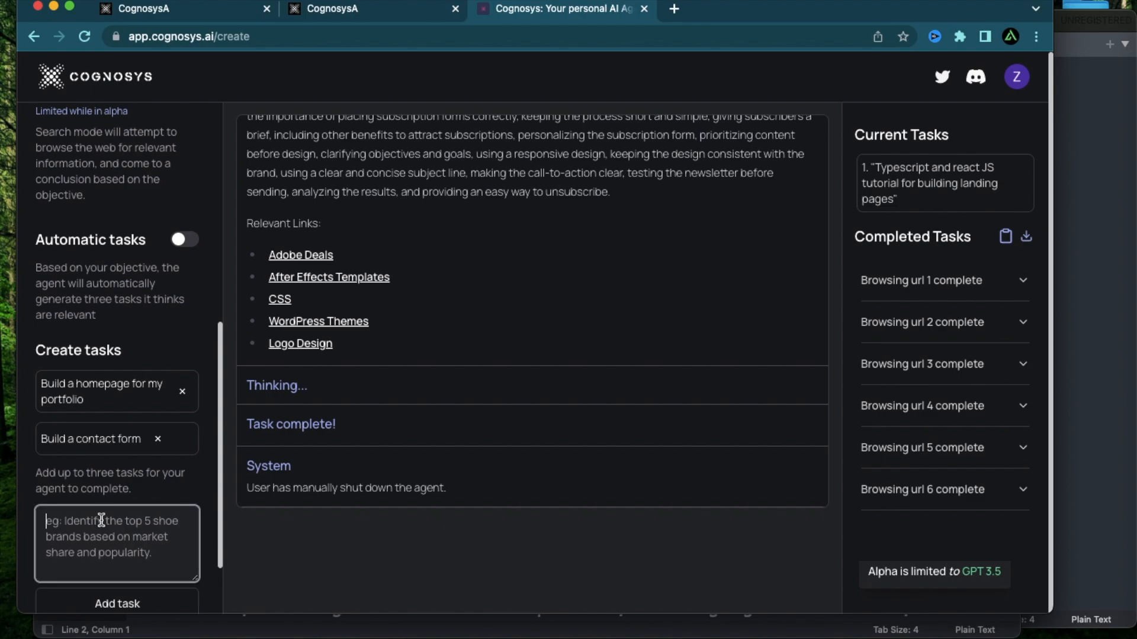
pyautogui.write('Build')
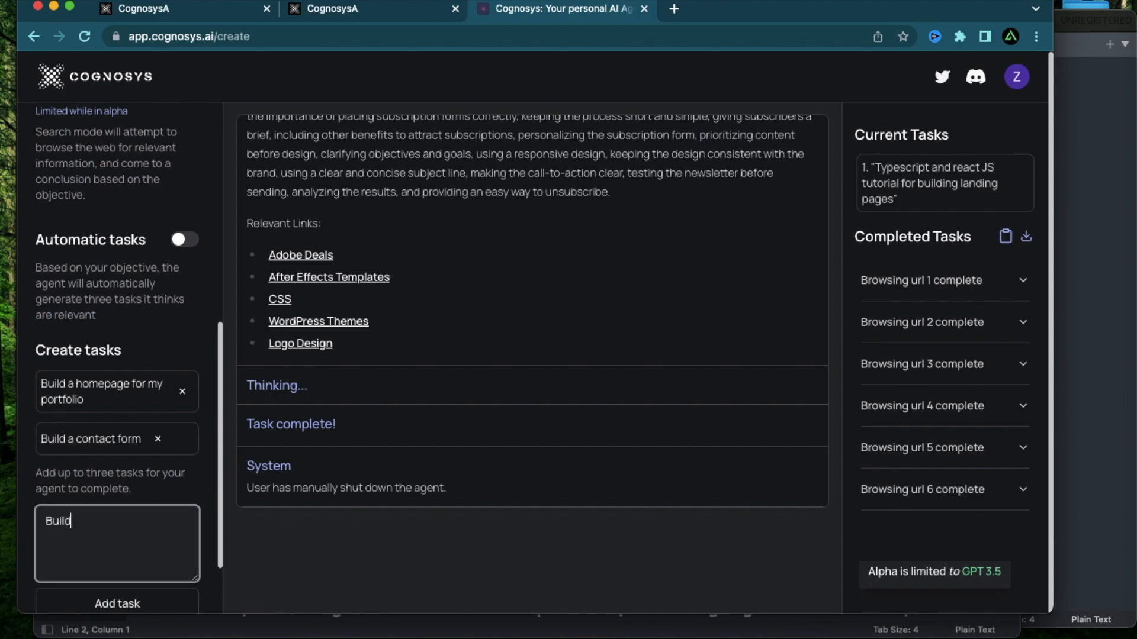
pyautogui.write('a payment')
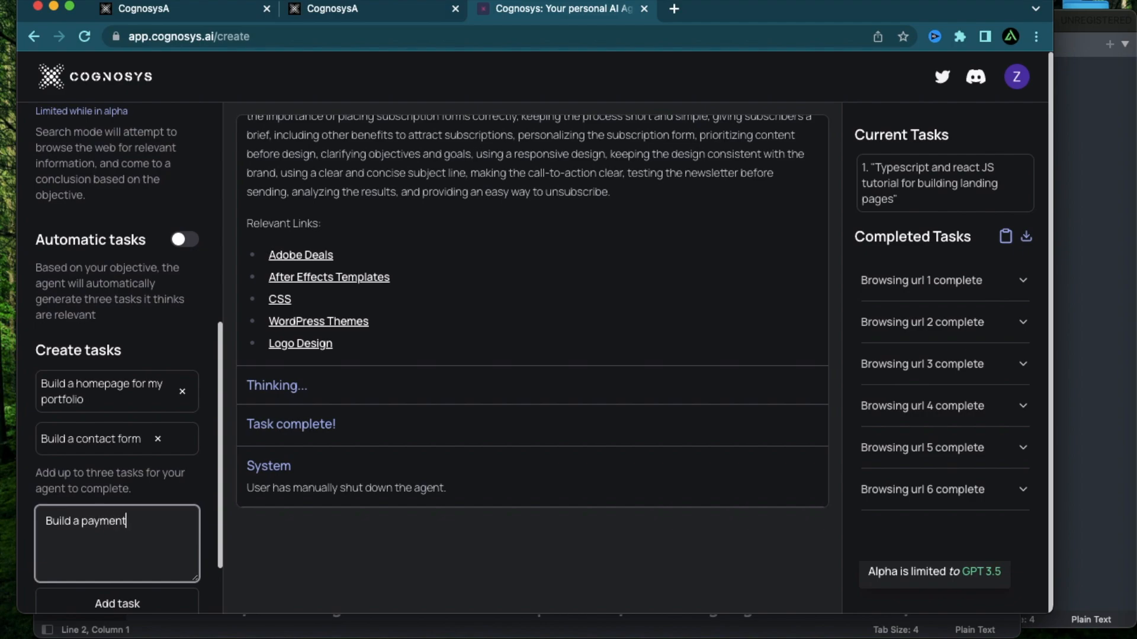
pyautogui.write('page')
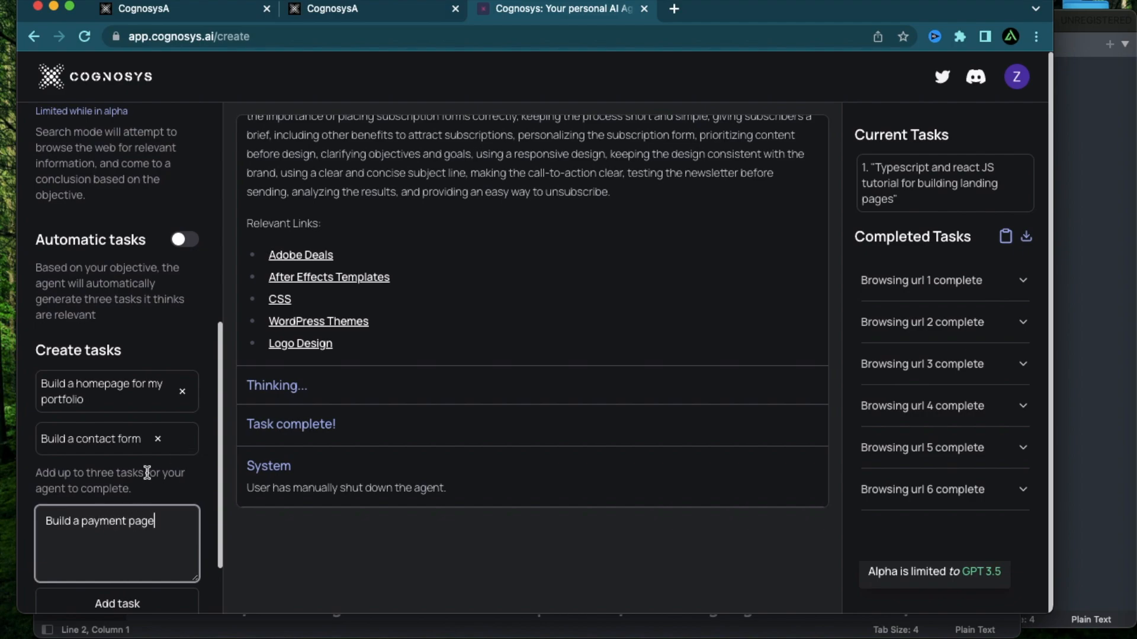
pyautogui.scroll(-3)
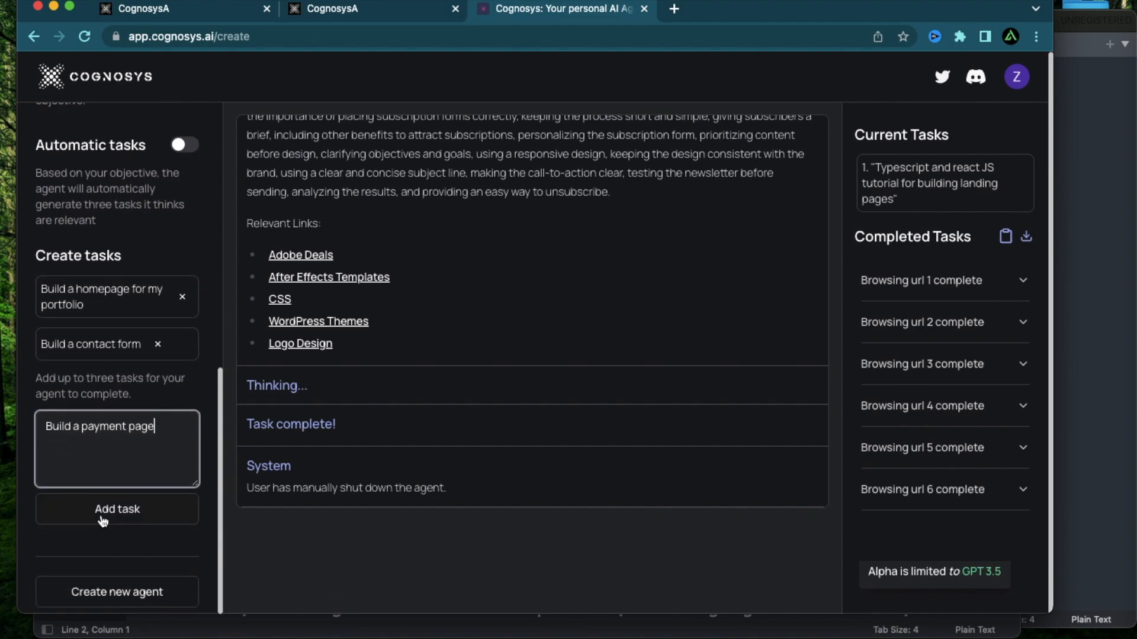
pyautogui.click(116, 508)
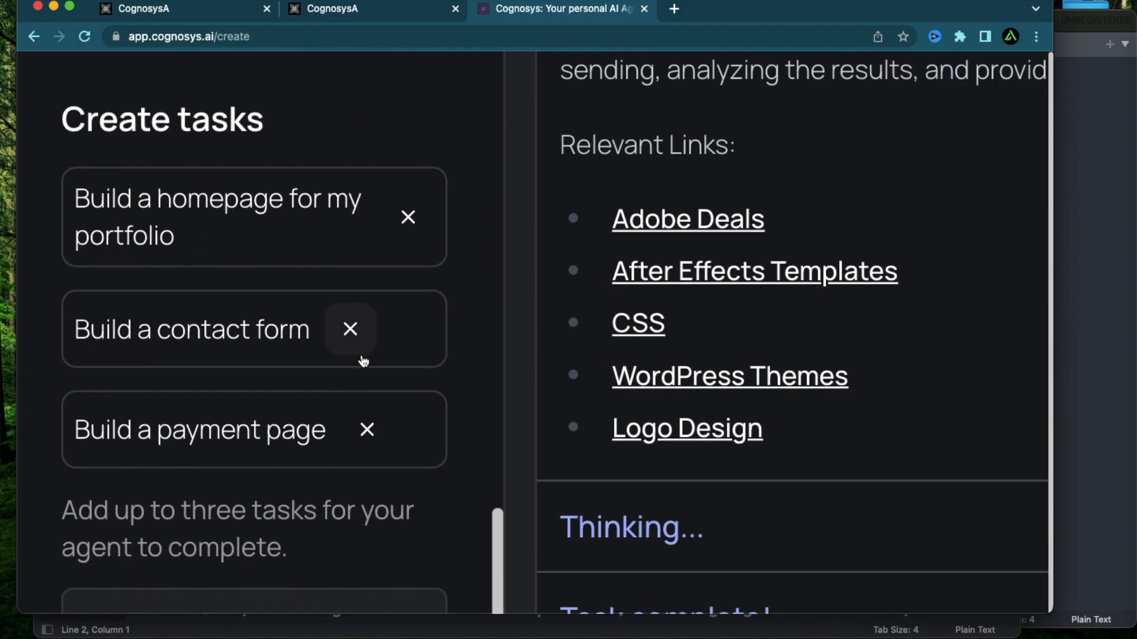
pyautogui.moveTo(478, 305)
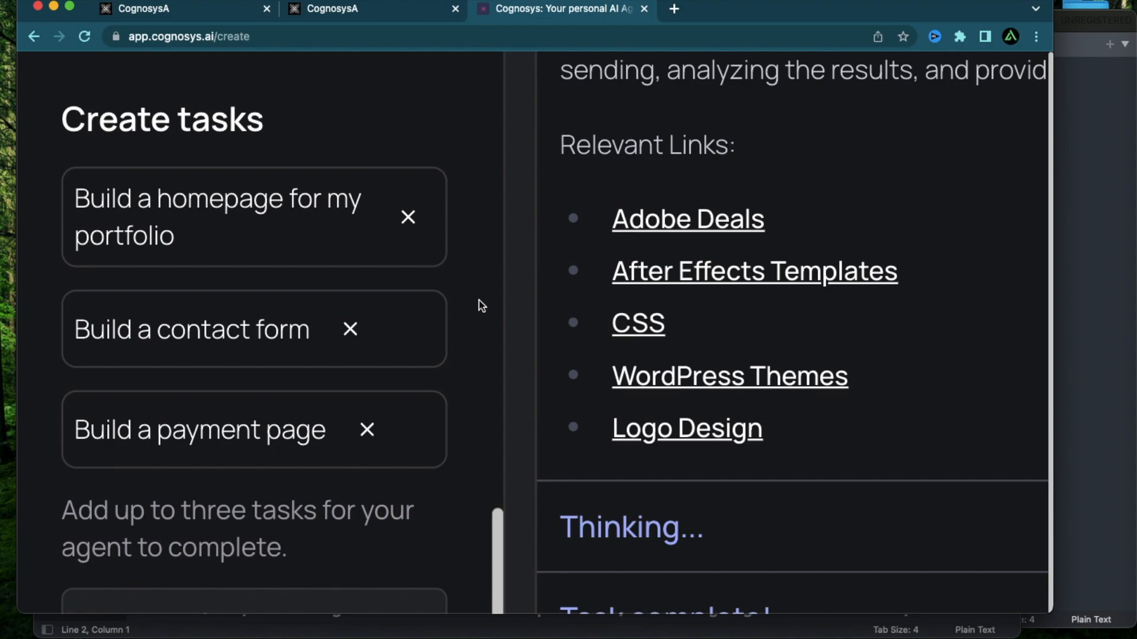
pyautogui.moveTo(474, 300)
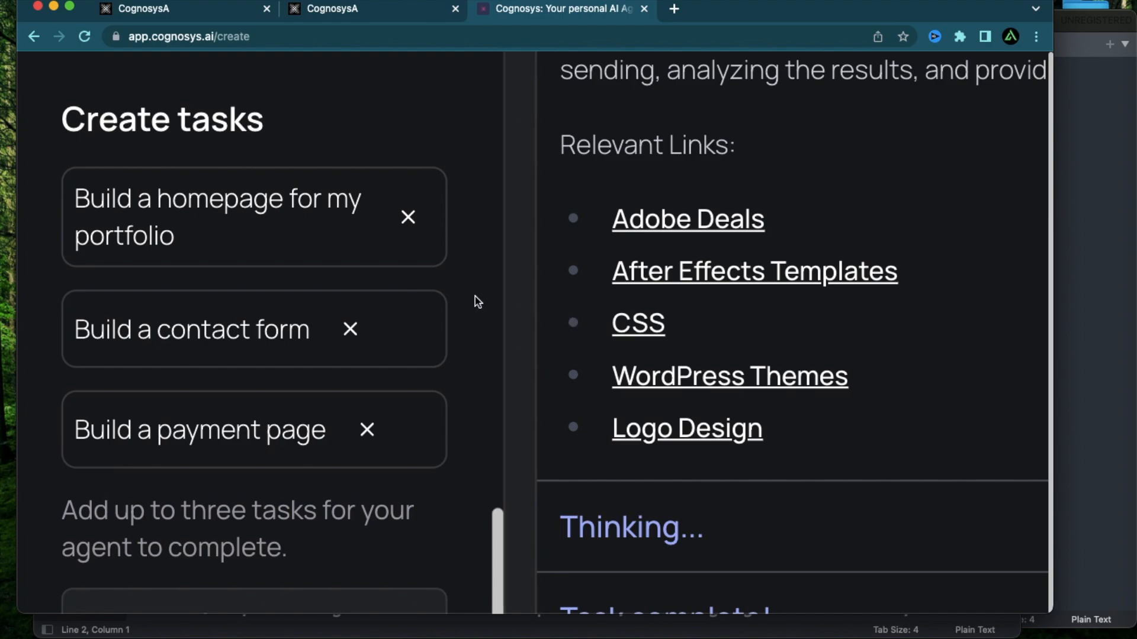
pyautogui.moveTo(482, 285)
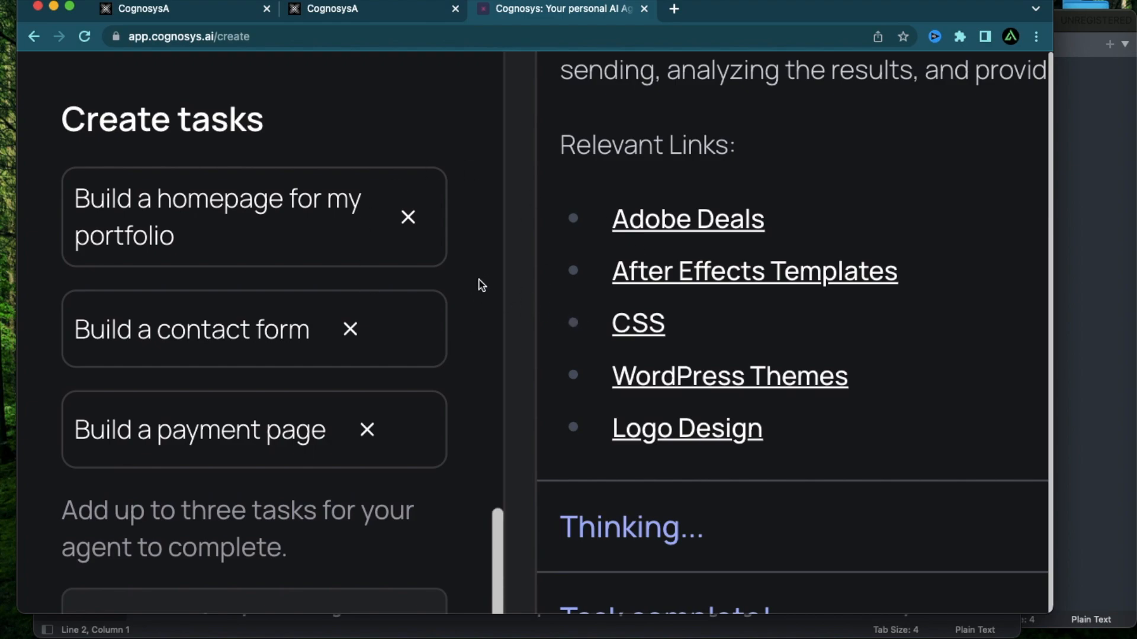
pyautogui.scroll(-3)
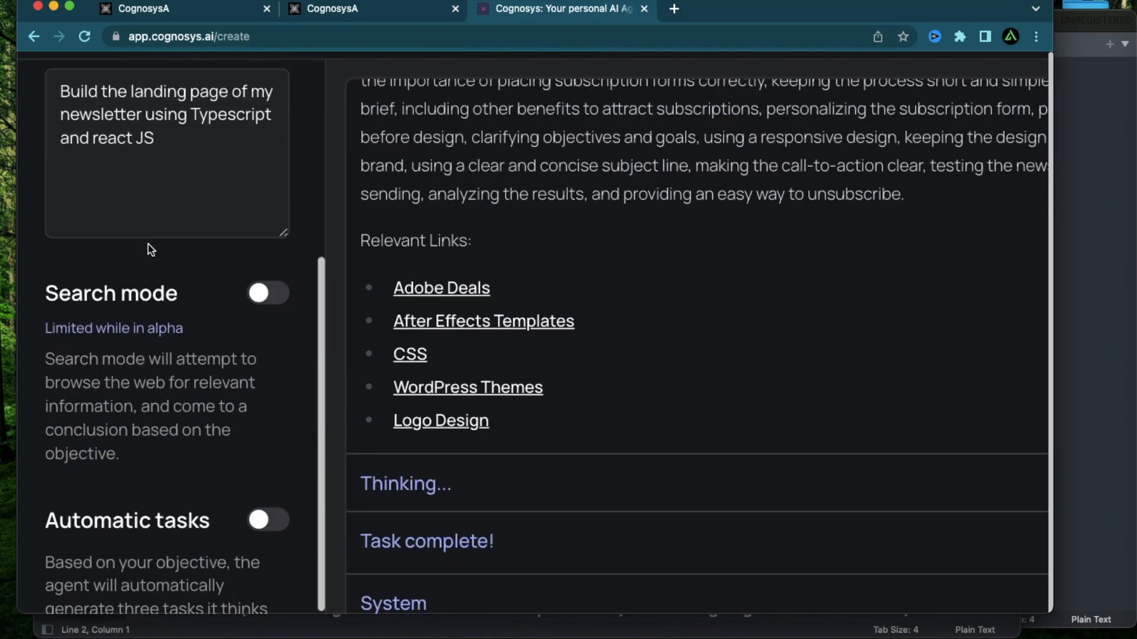
pyautogui.scroll(-3)
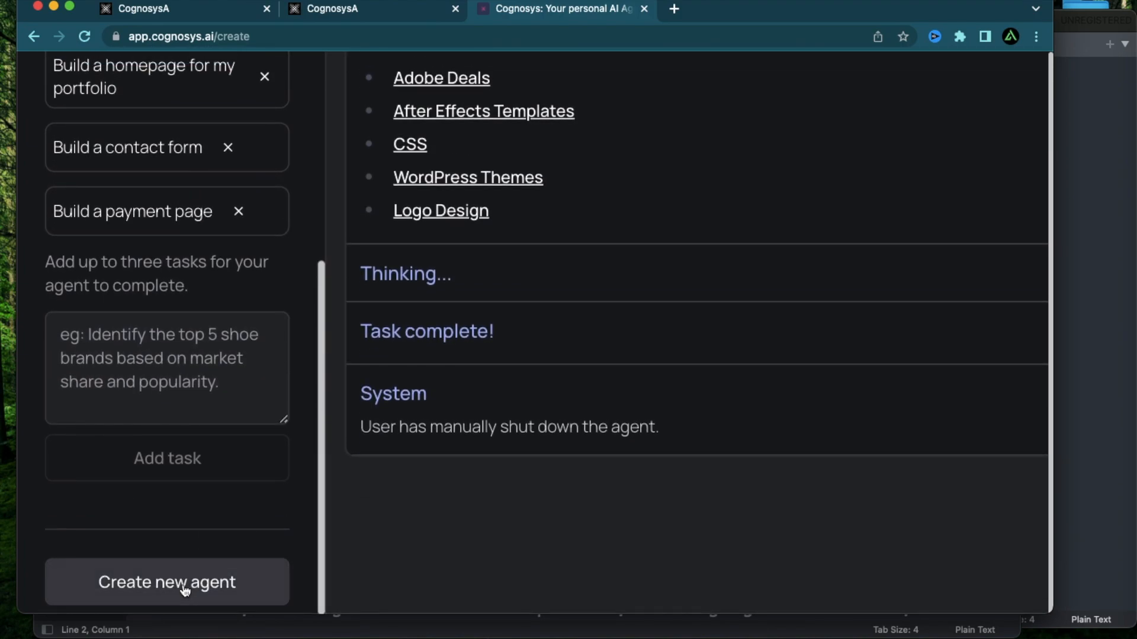
# Start a new agent and watch it add research, component-list and development-plan tasks.
pyautogui.click(167, 582)
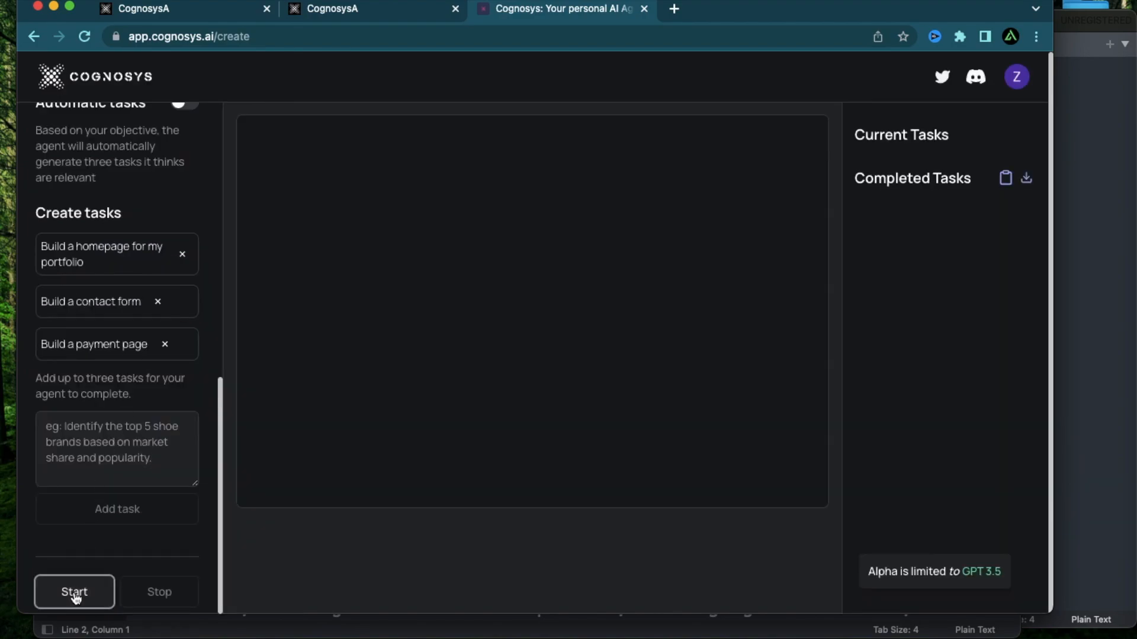
pyautogui.click(74, 592)
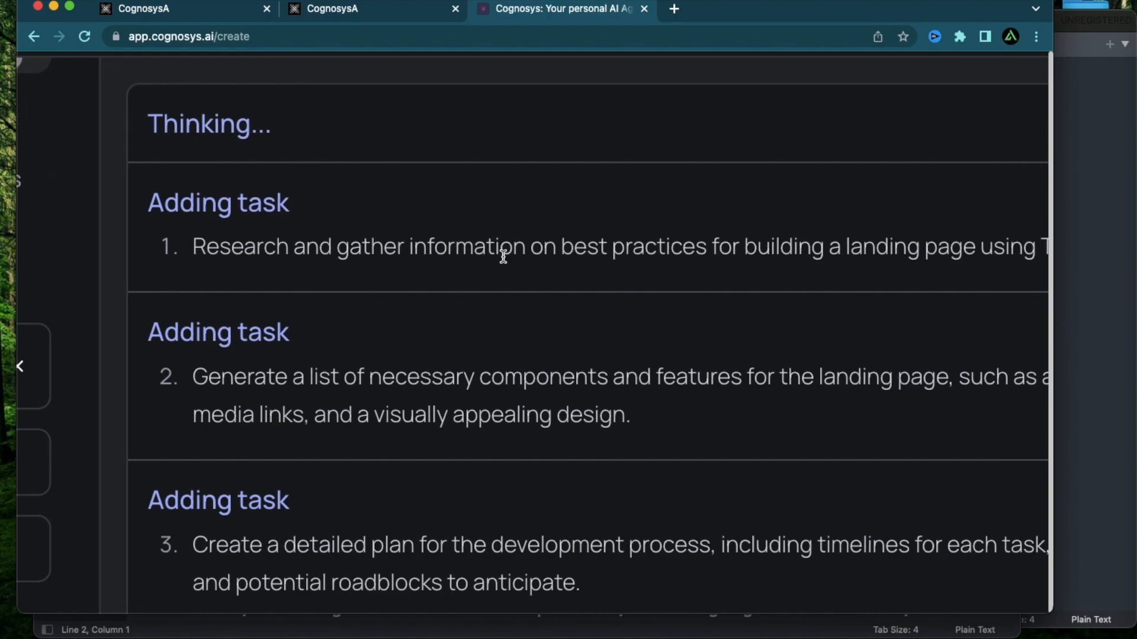
pyautogui.scroll(-3)
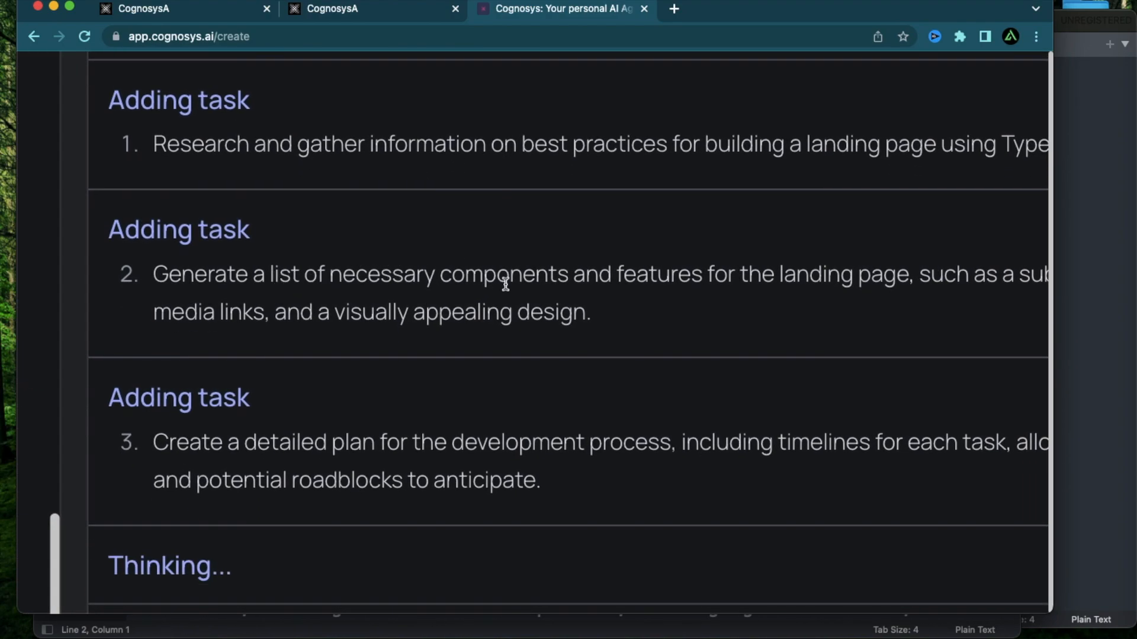
pyautogui.scroll(-3)
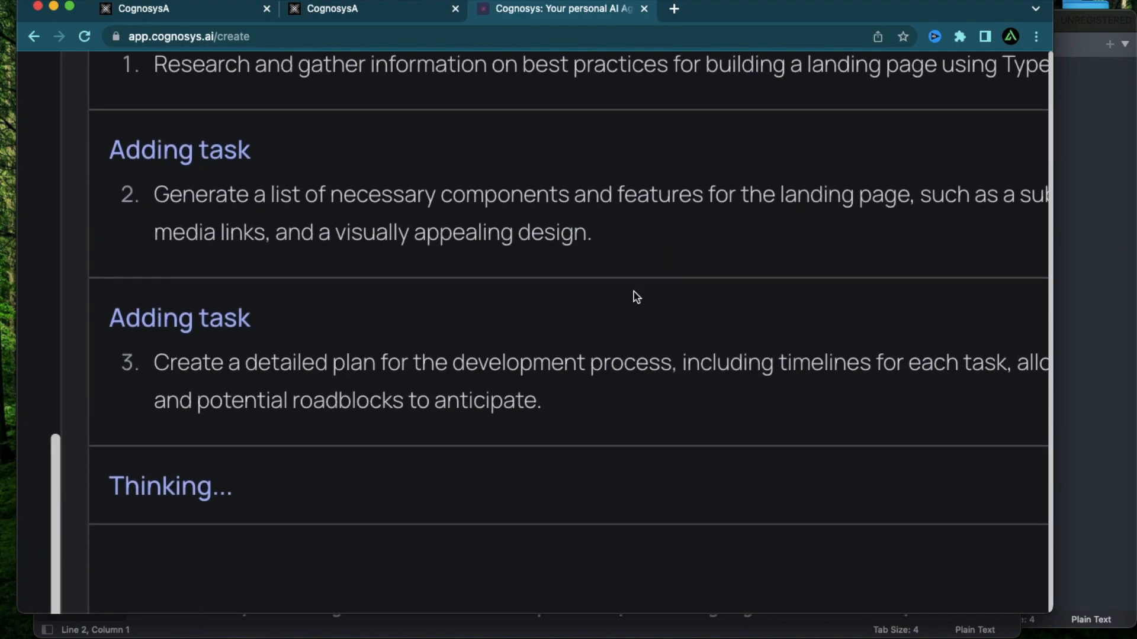
pyautogui.moveTo(650, 364)
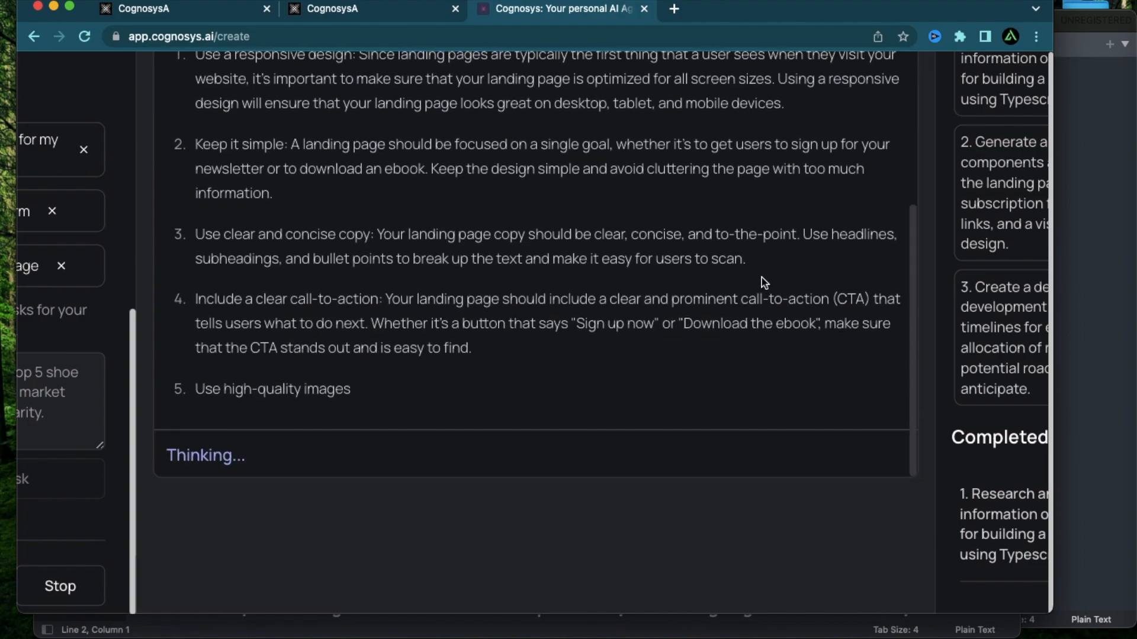
# Scroll through the agent's best practices and component list to the development timeline.
pyautogui.scroll(3)
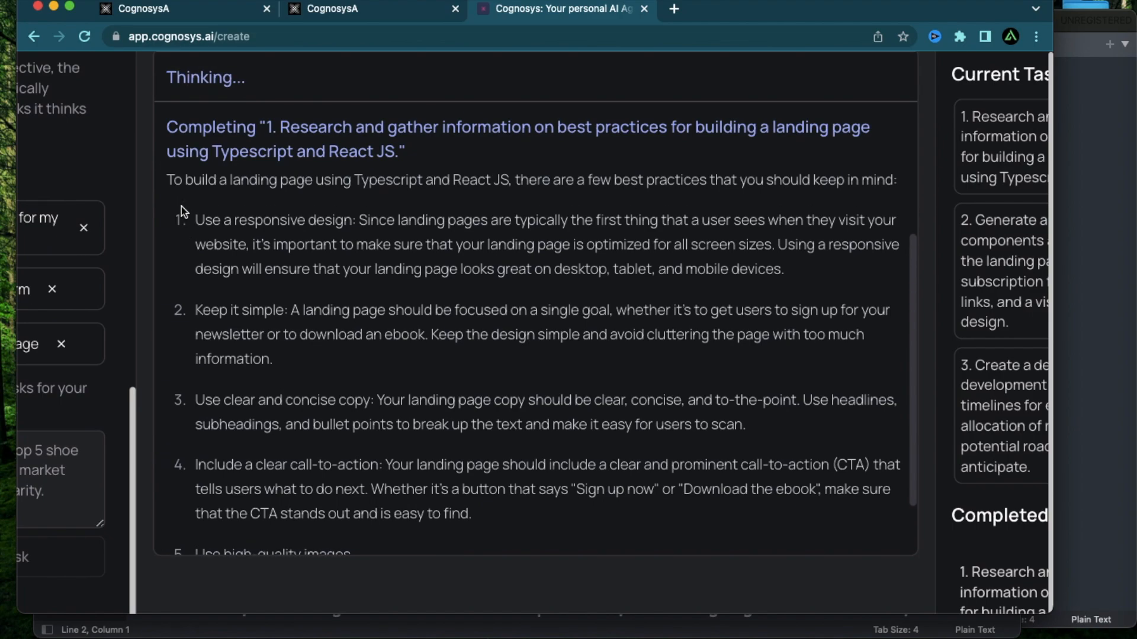
pyautogui.scroll(-3)
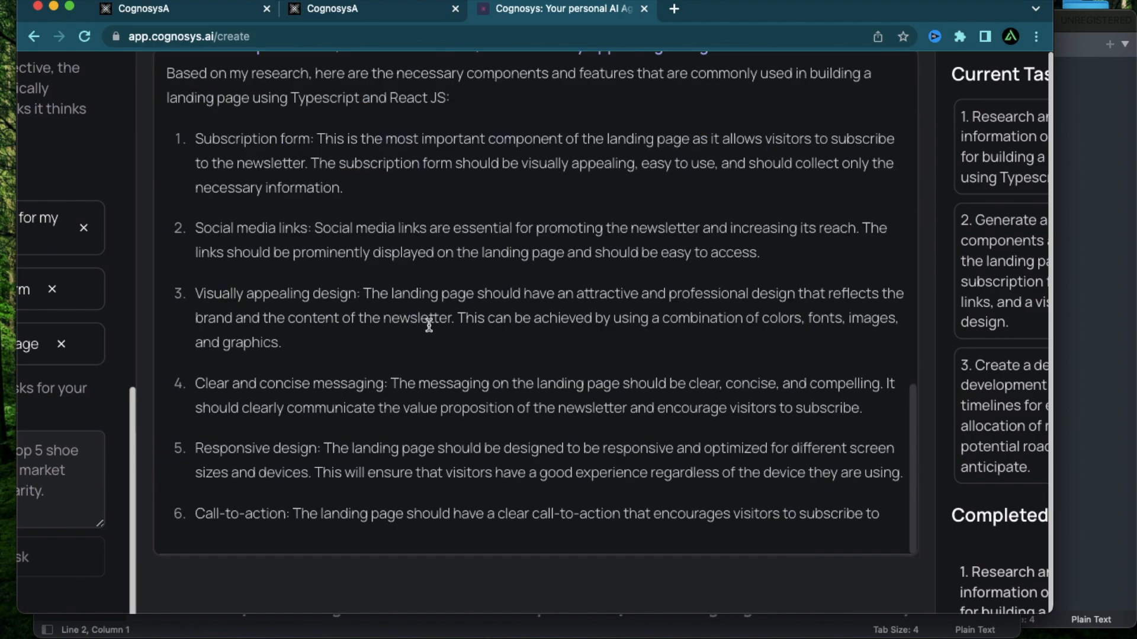
pyautogui.scroll(-3)
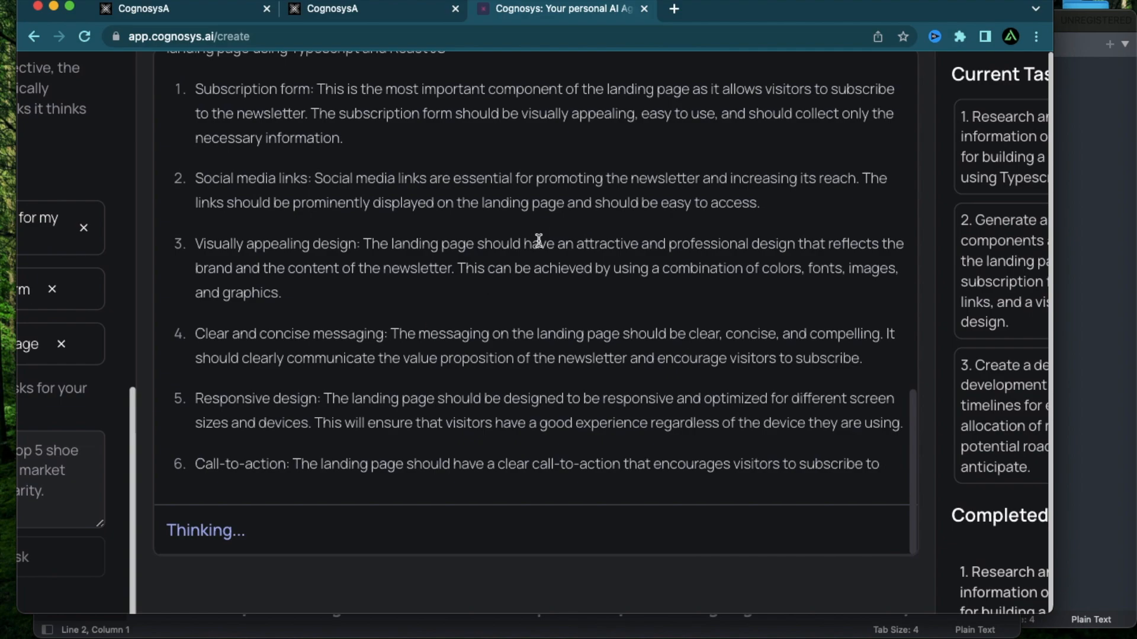
pyautogui.scroll(3)
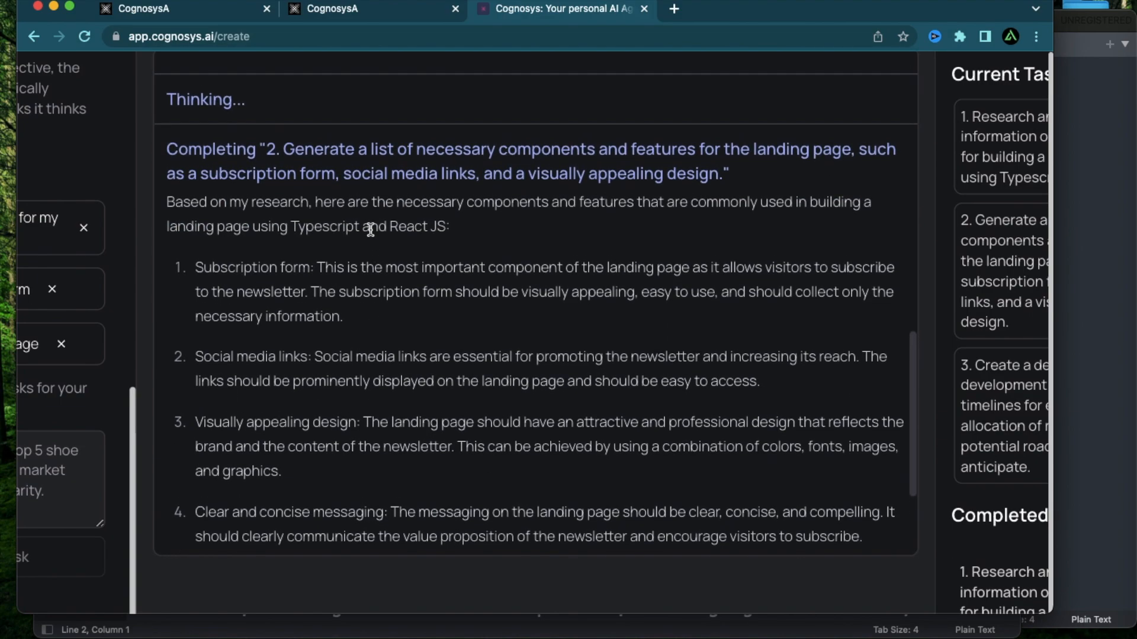
pyautogui.scroll(-3)
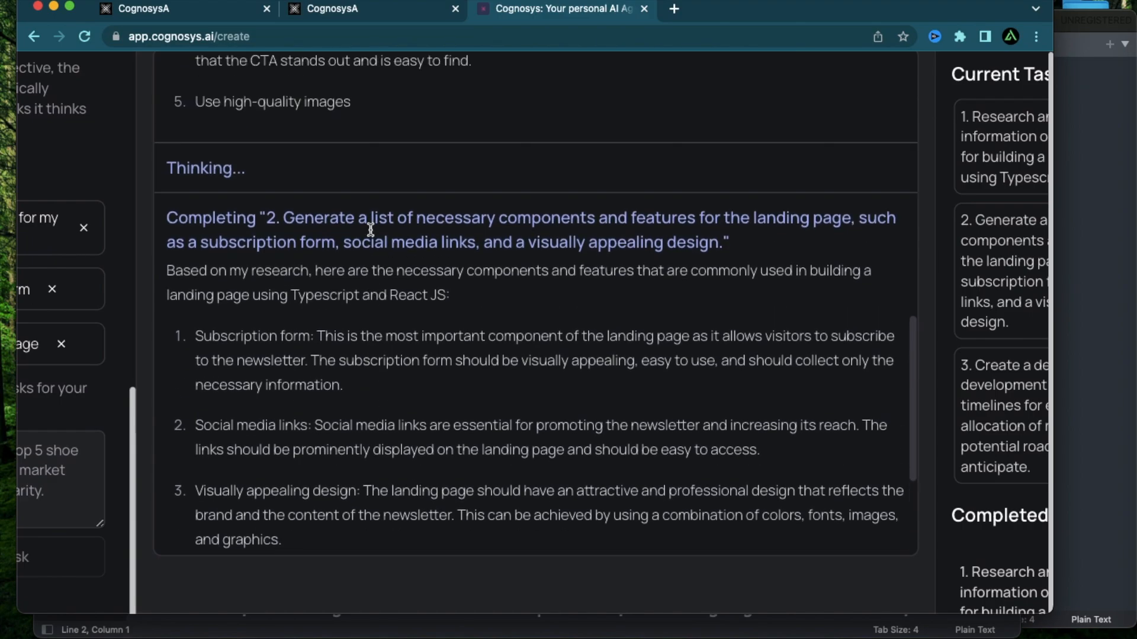
pyautogui.scroll(-3)
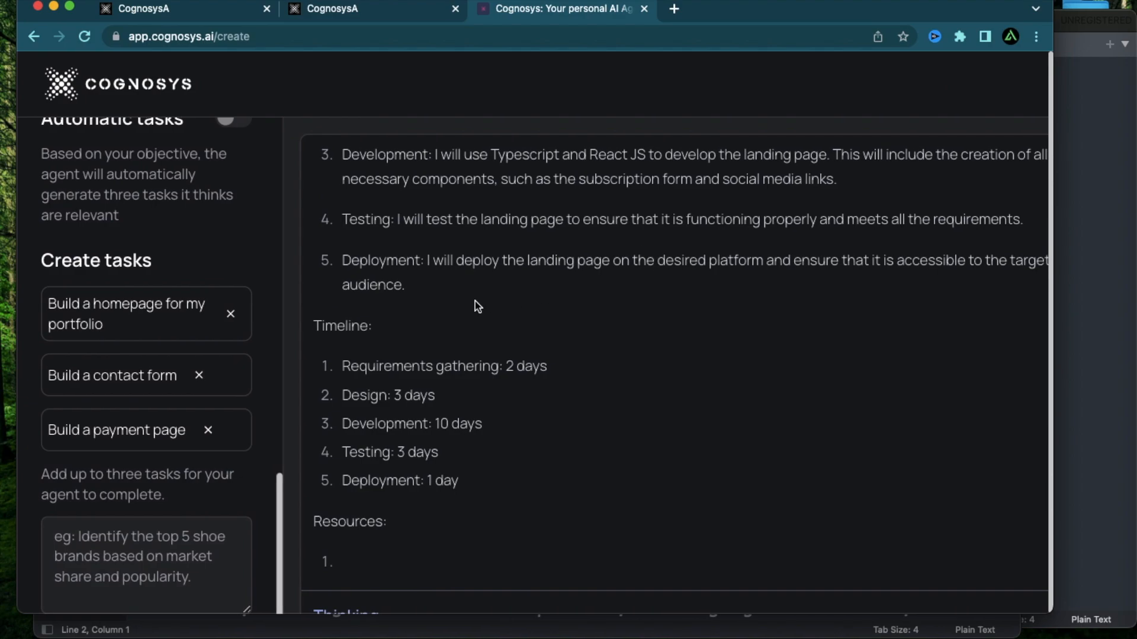
pyautogui.scroll(-3)
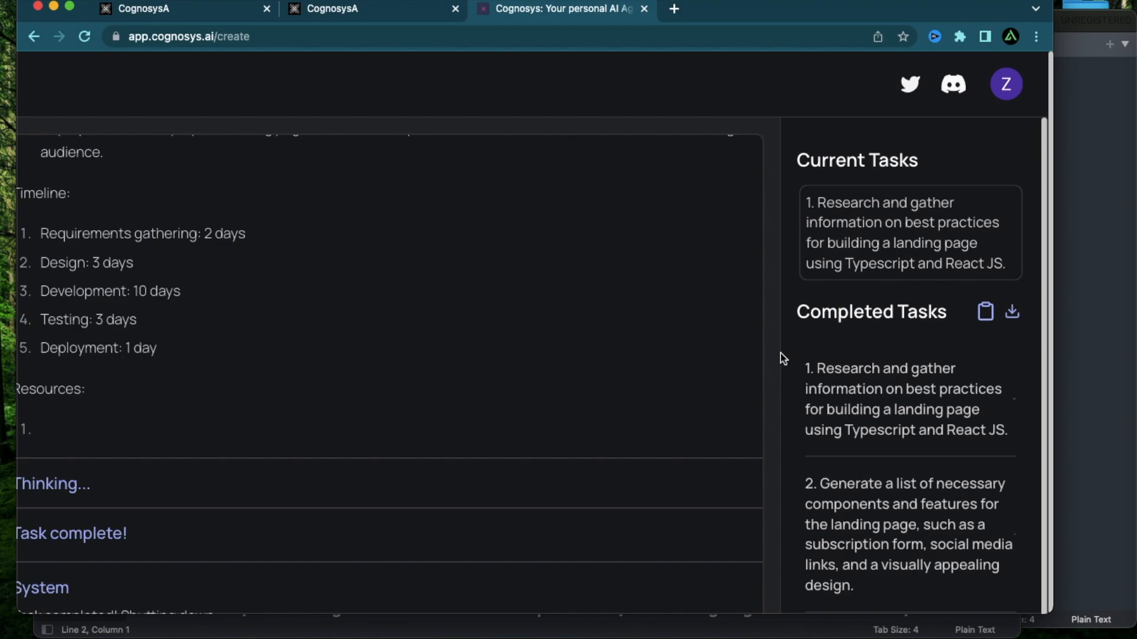
pyautogui.moveTo(680, 322)
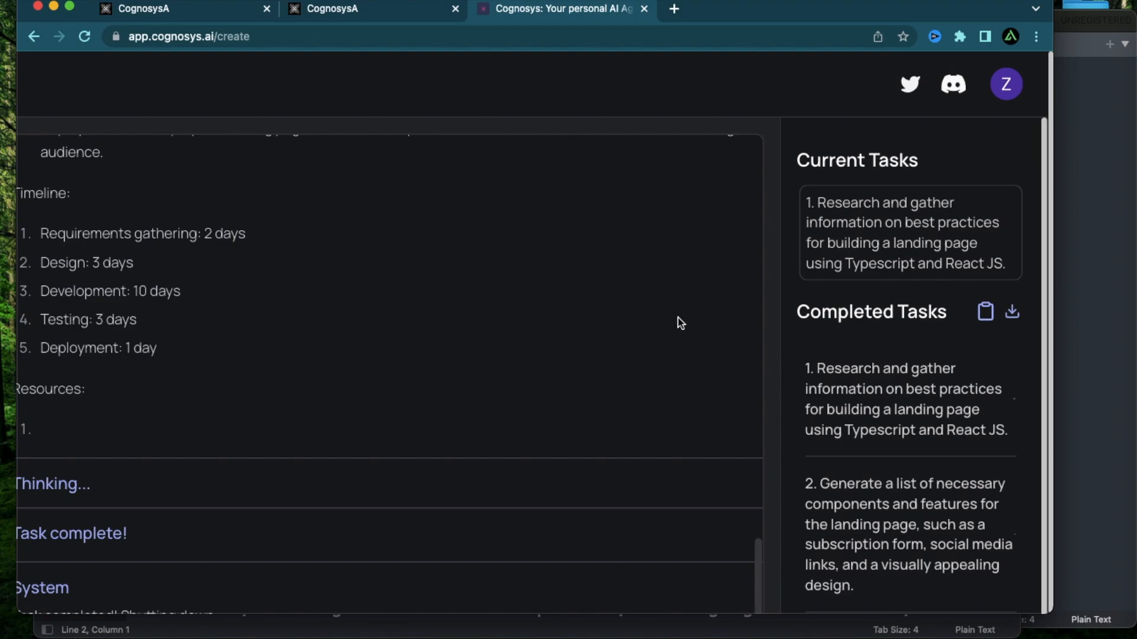
pyautogui.scroll(3)
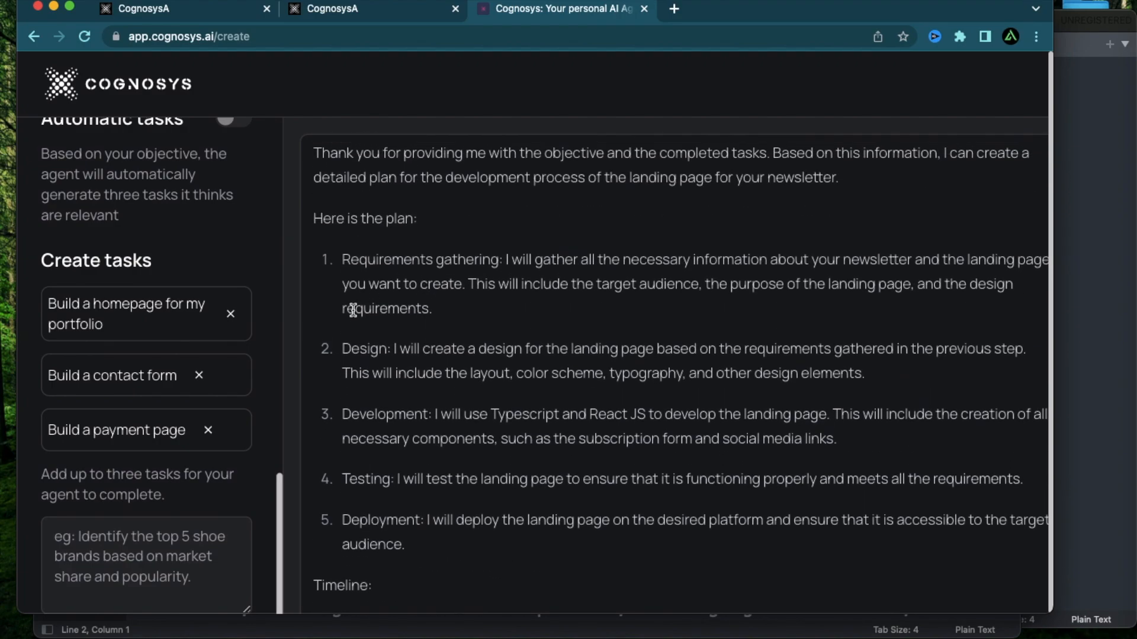
pyautogui.moveTo(270, 378)
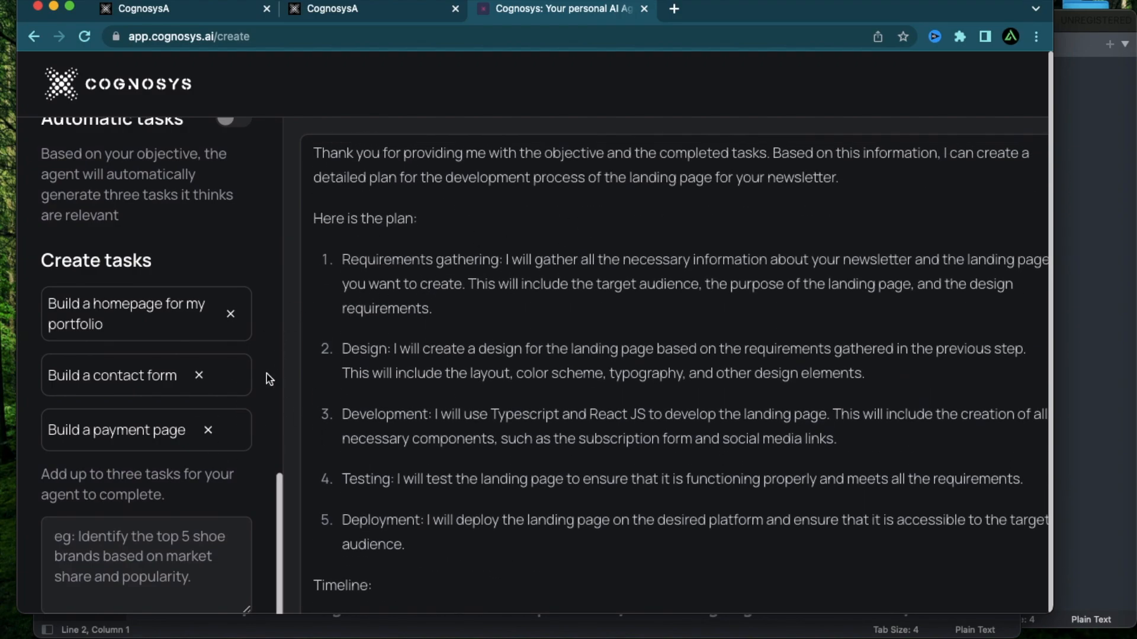
pyautogui.scroll(3)
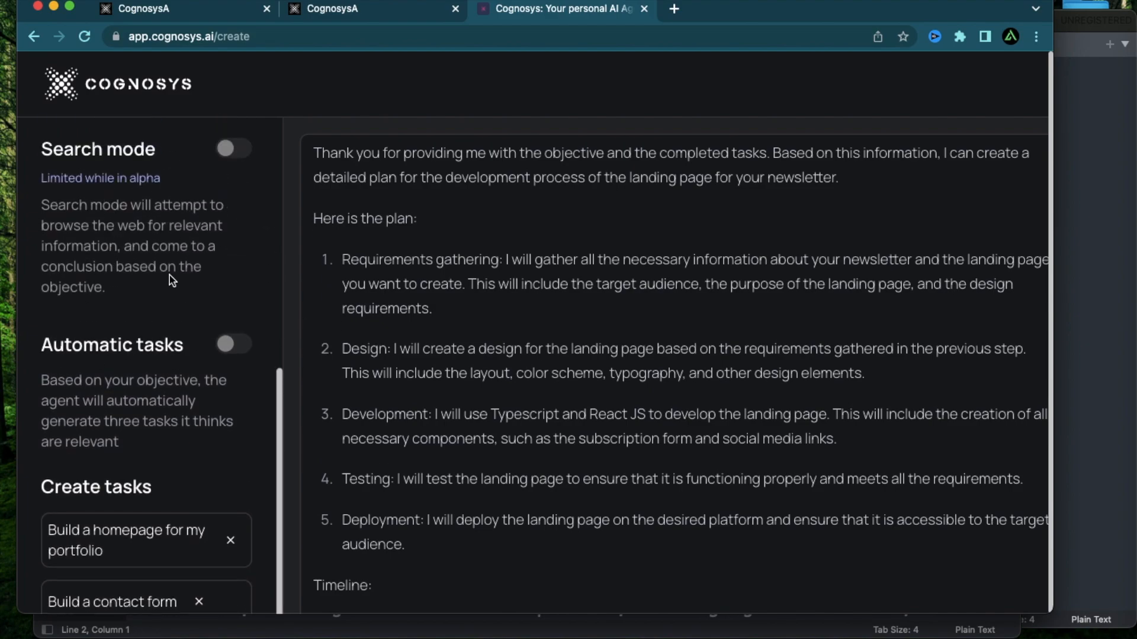
pyautogui.scroll(3)
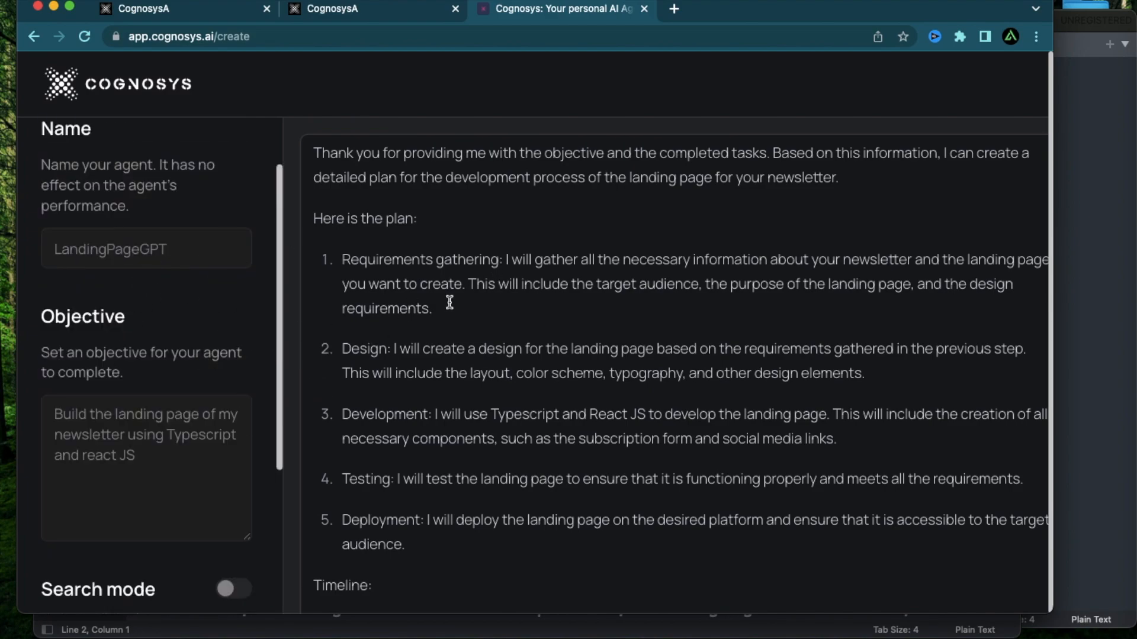
pyautogui.scroll(-3)
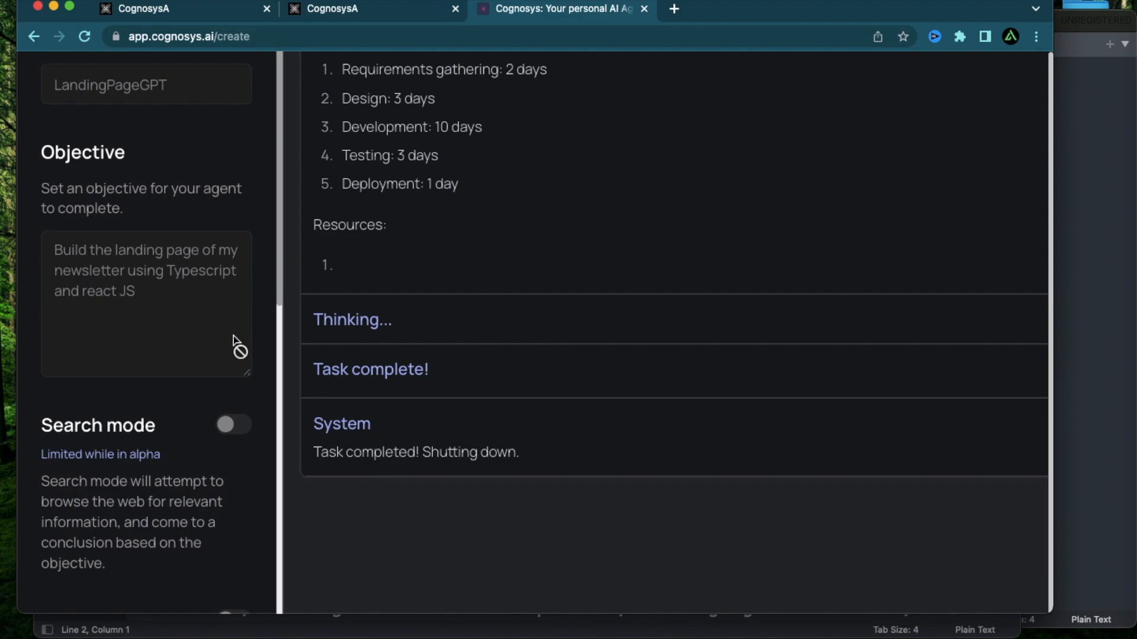
pyautogui.moveTo(555, 377)
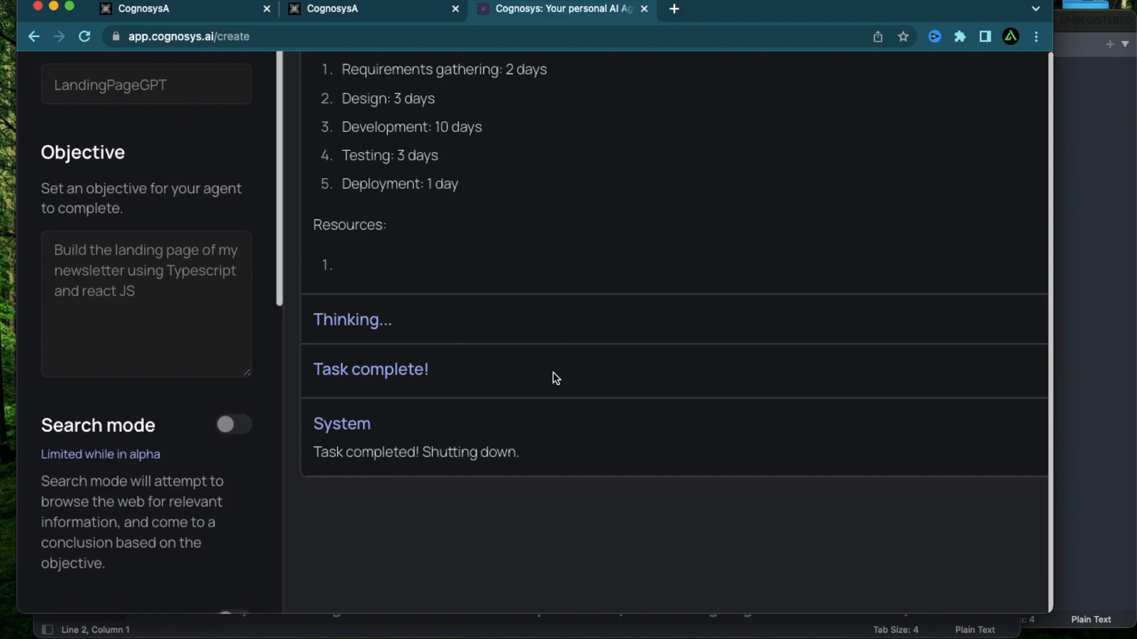
pyautogui.moveTo(88, 355)
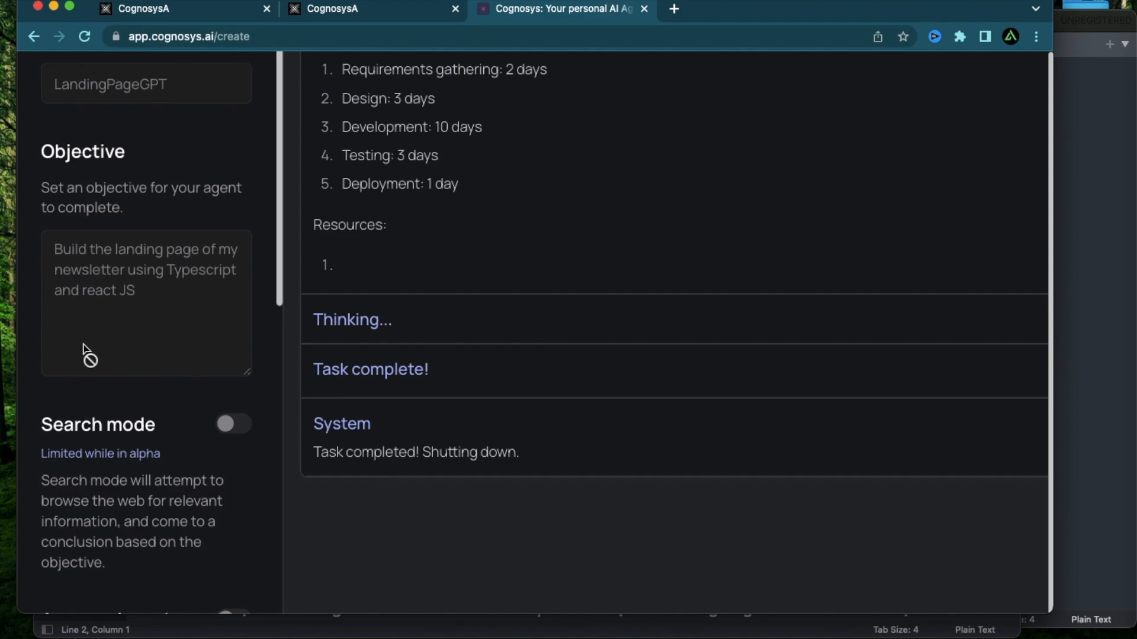
pyautogui.scroll(-3)
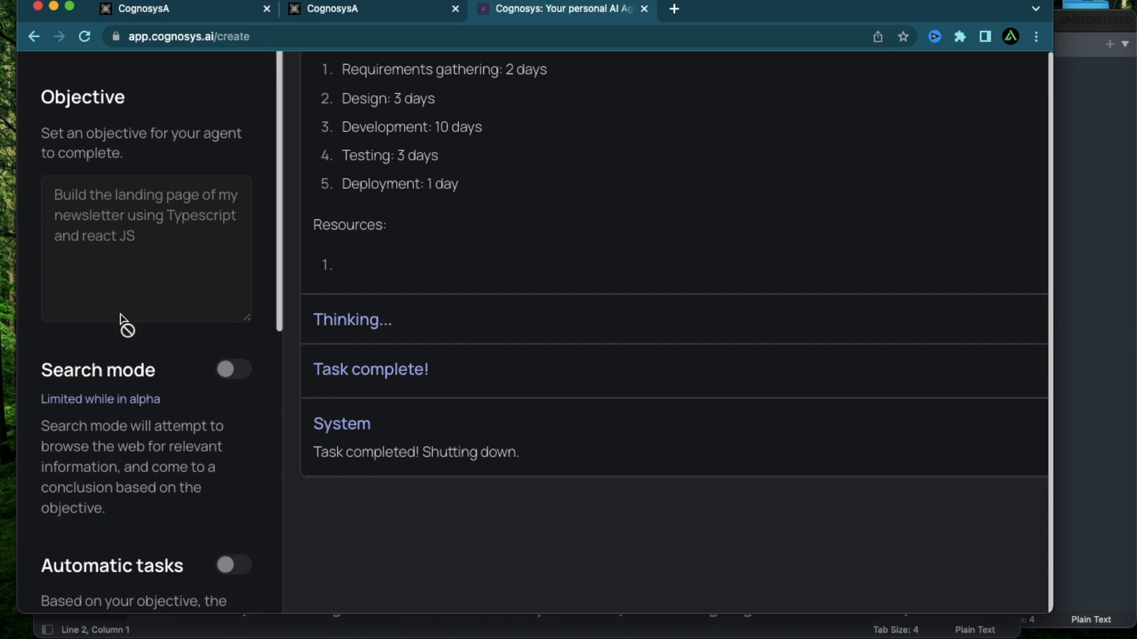
pyautogui.scroll(-3)
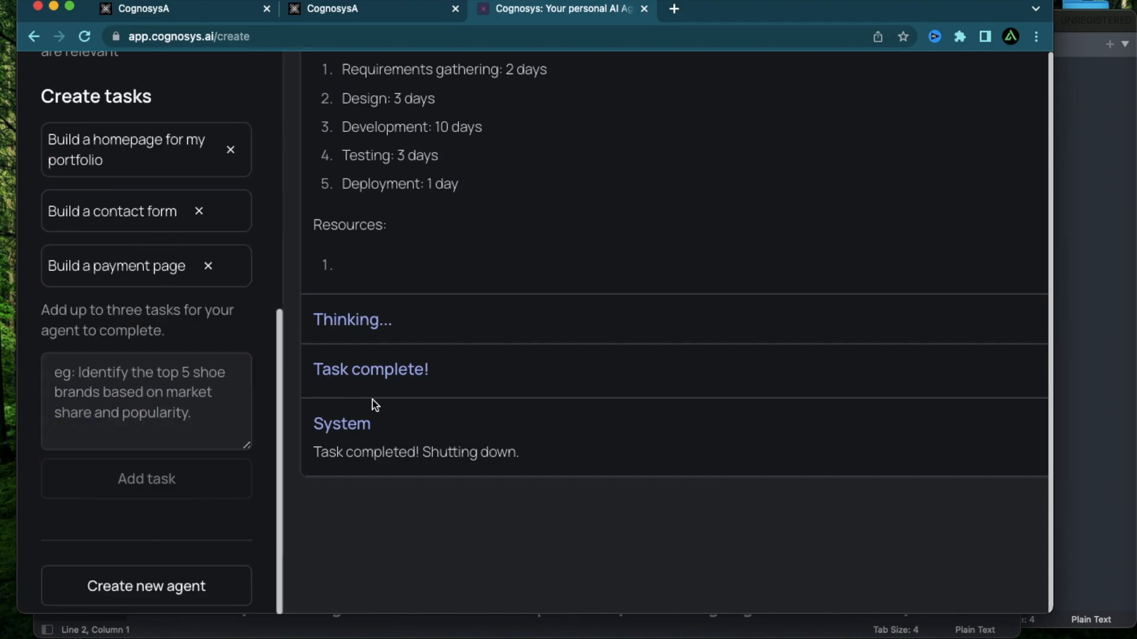
pyautogui.scroll(3)
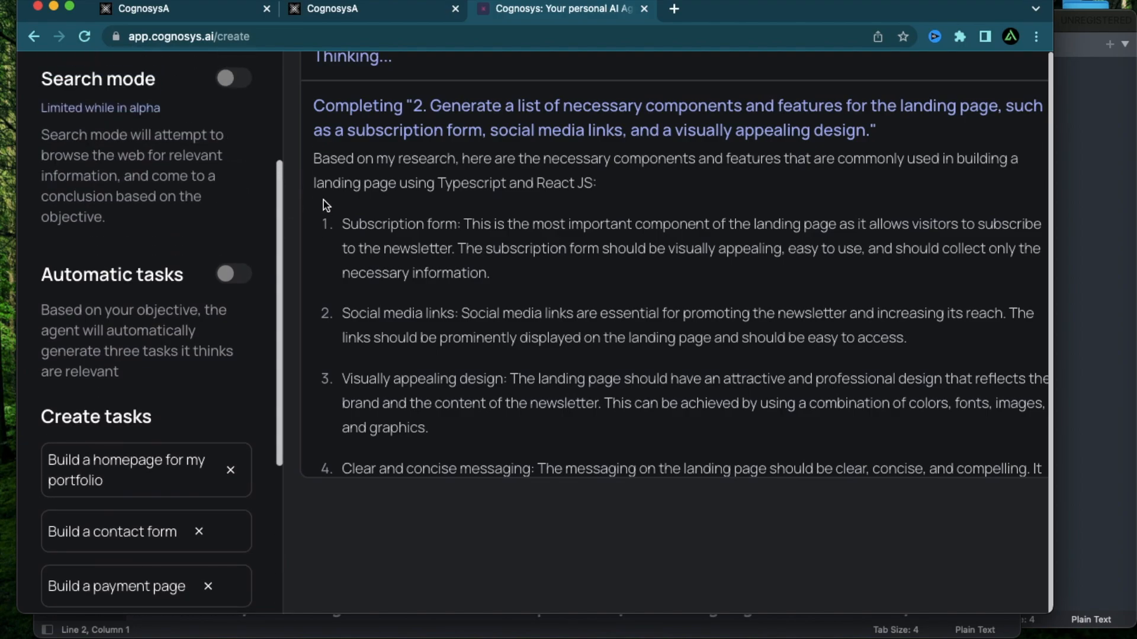
pyautogui.scroll(3)
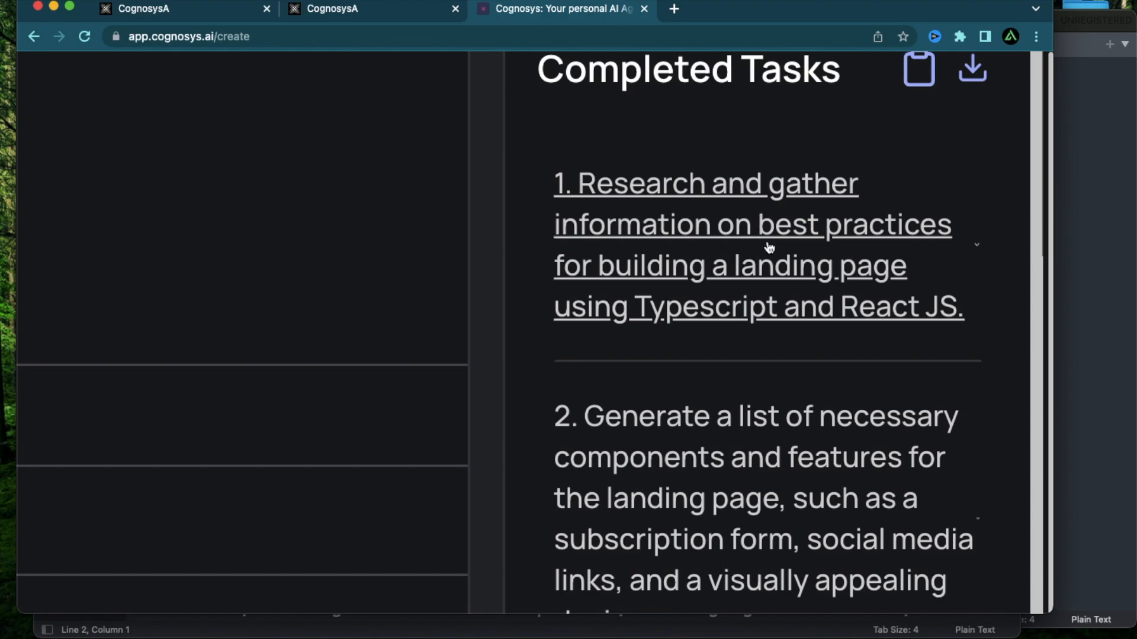
pyautogui.scroll(-3)
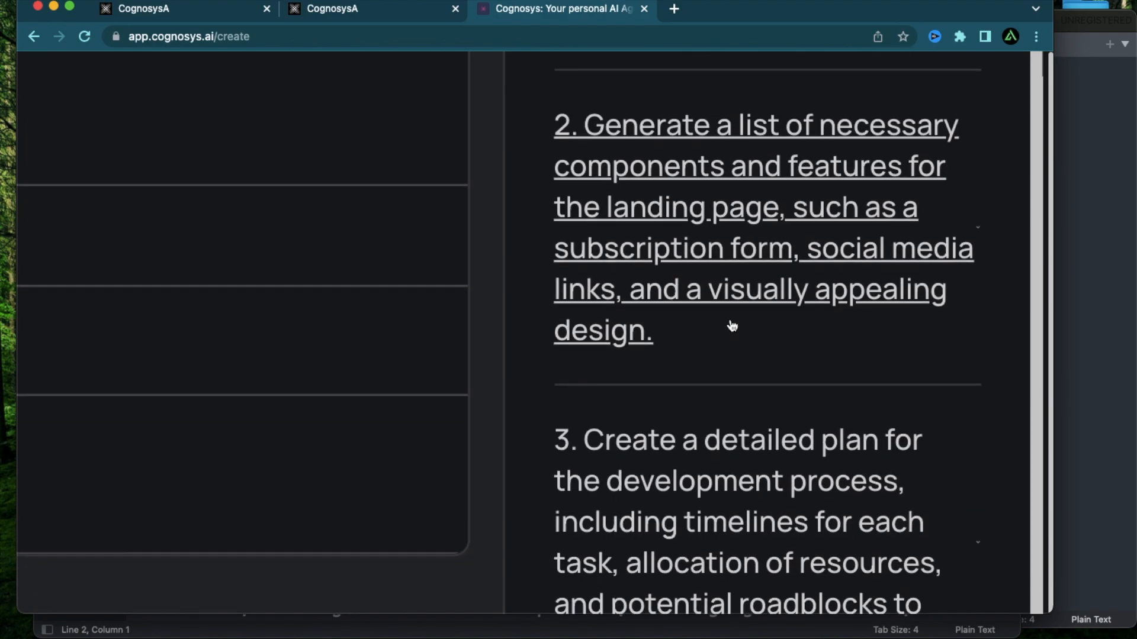
pyautogui.scroll(-3)
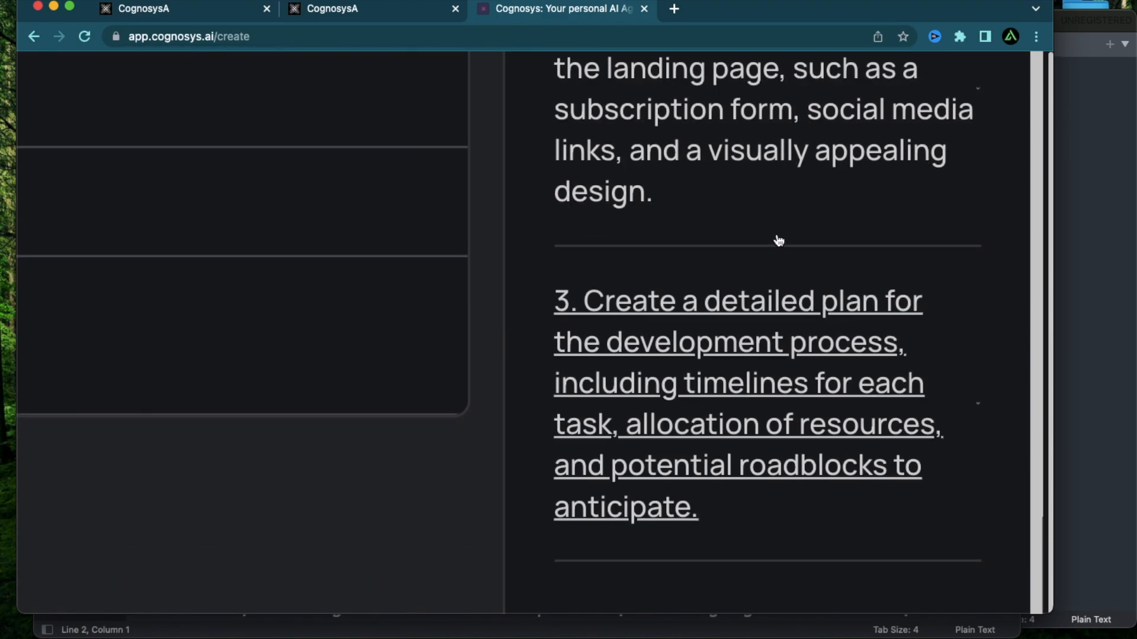
pyautogui.scroll(3)
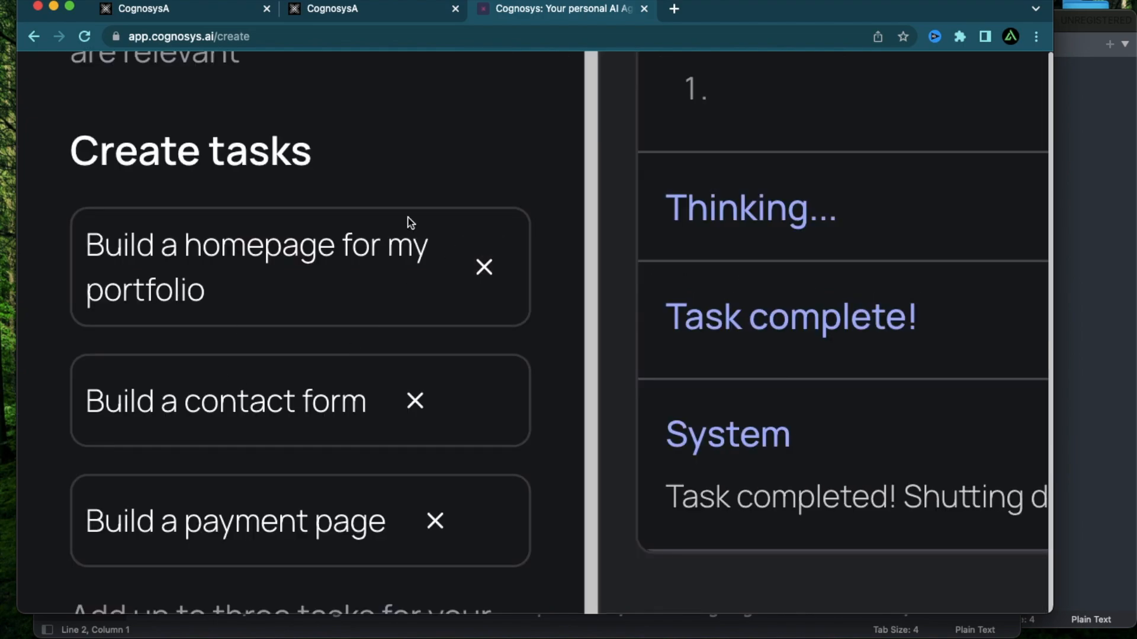
pyautogui.scroll(3)
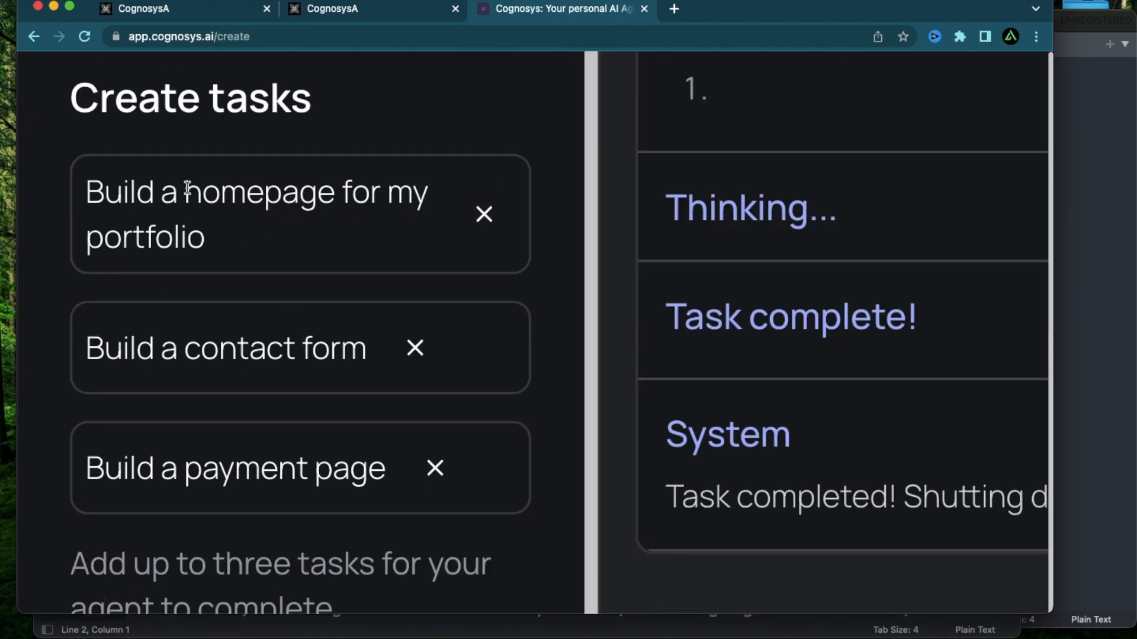
pyautogui.moveTo(187, 378)
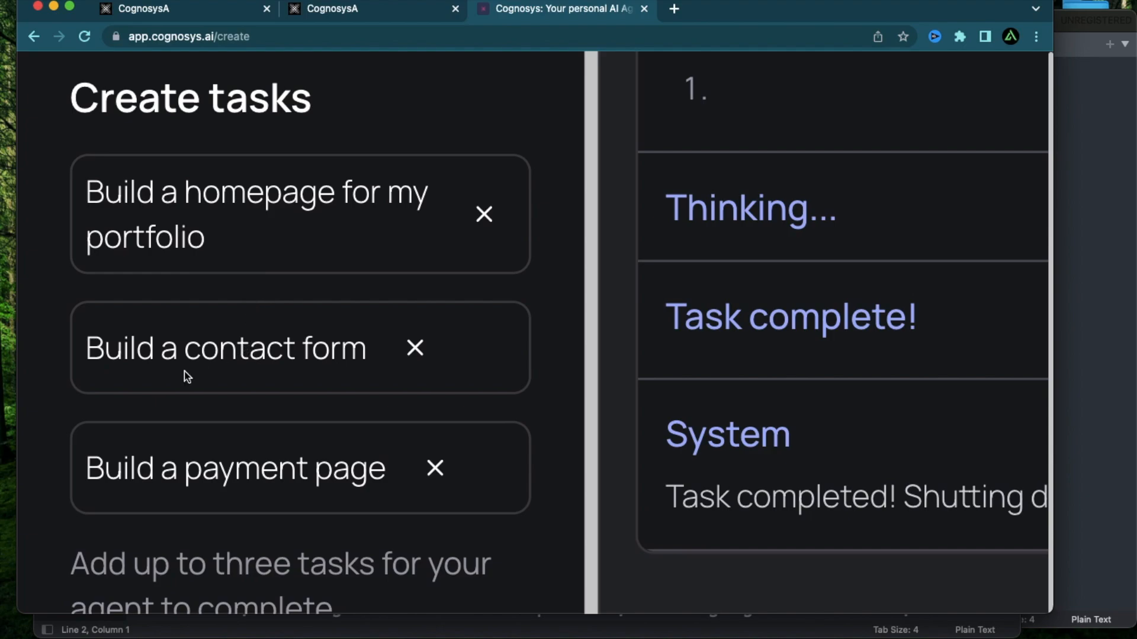
pyautogui.moveTo(658, 381)
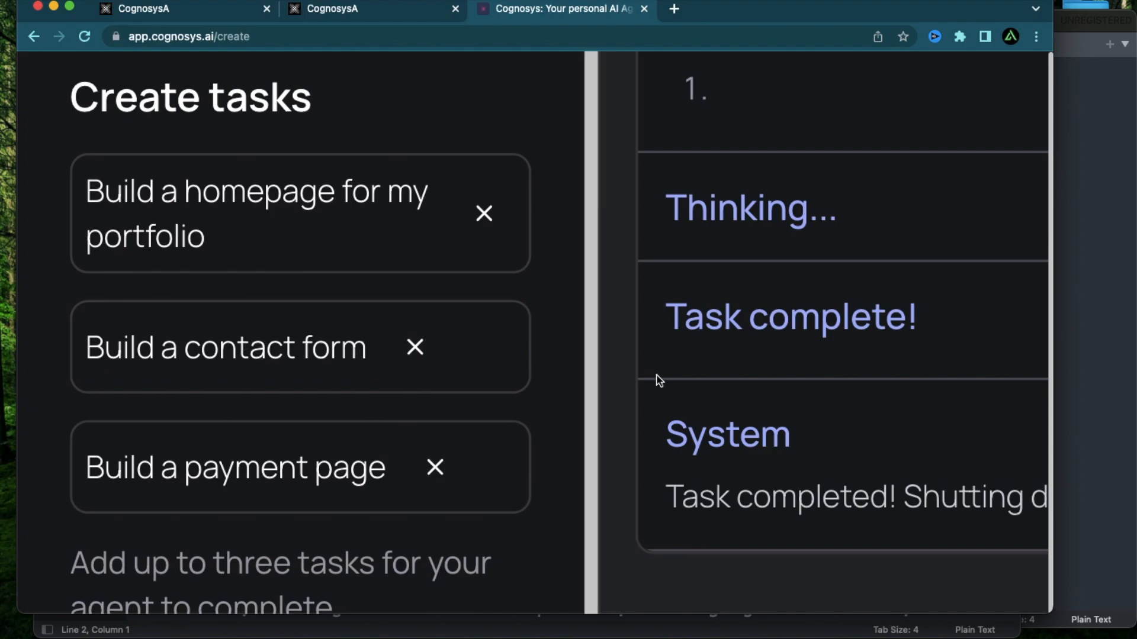
pyautogui.scroll(-3)
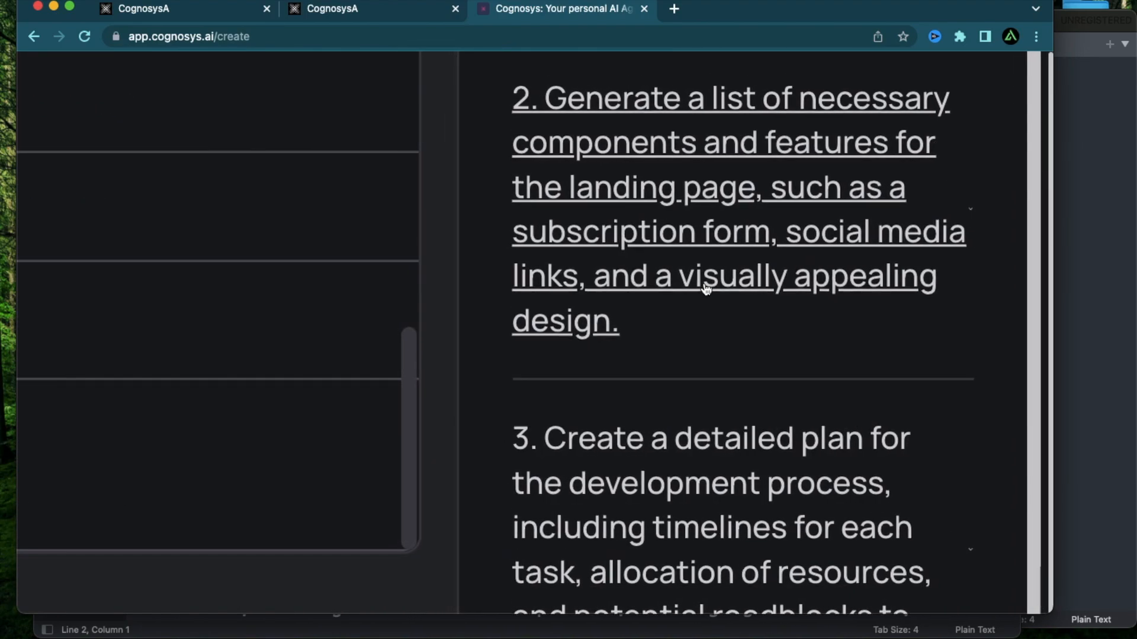
pyautogui.scroll(3)
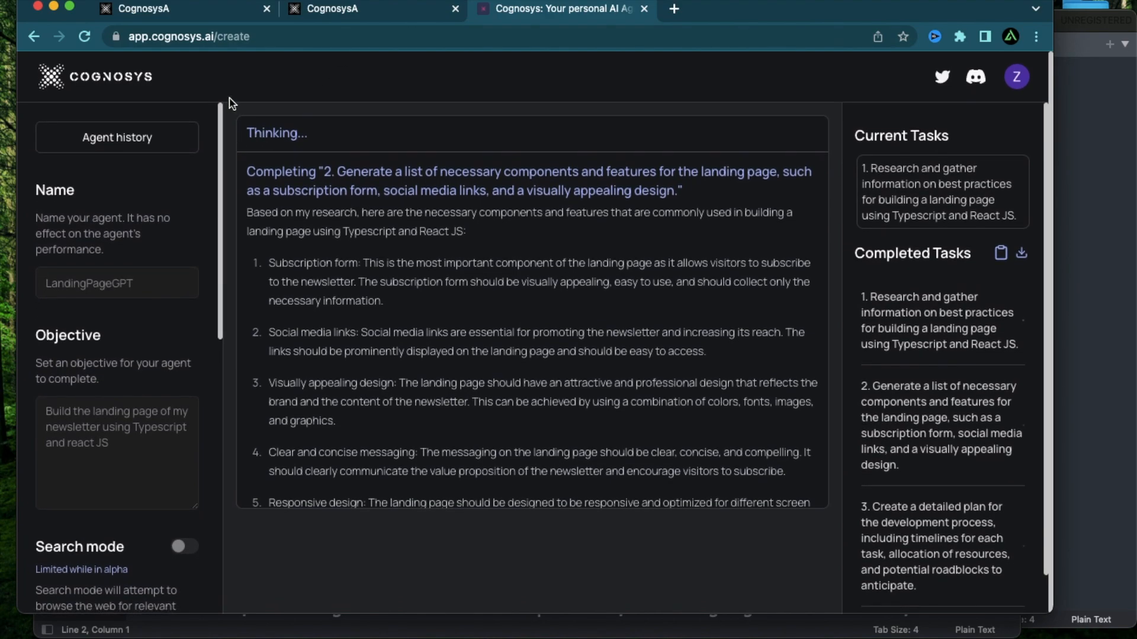
pyautogui.scroll(-3)
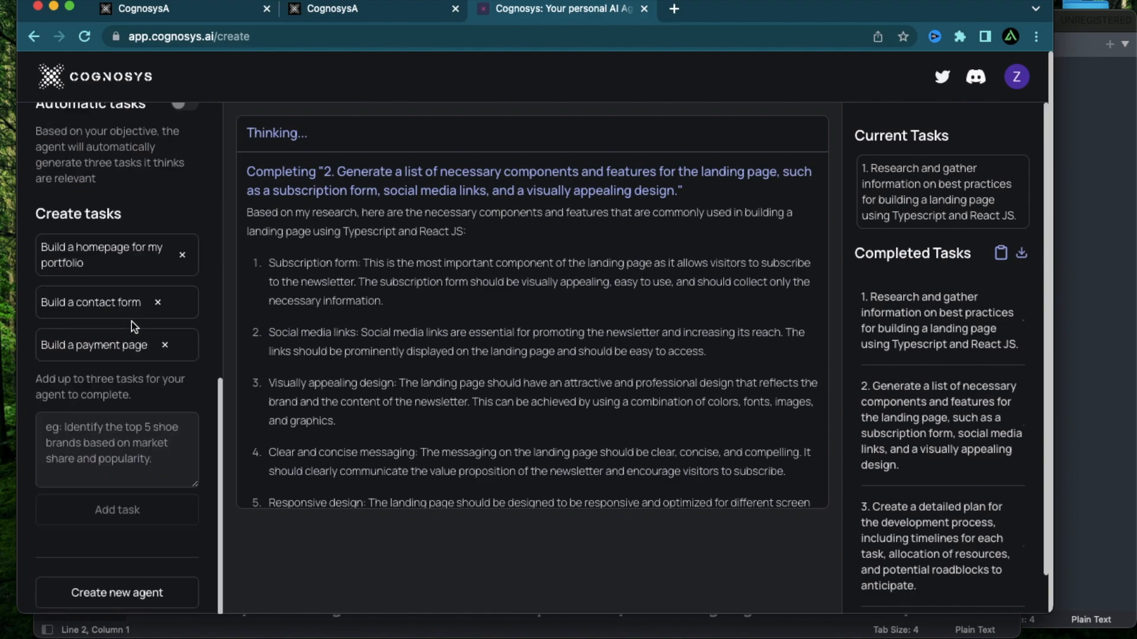
pyautogui.scroll(3)
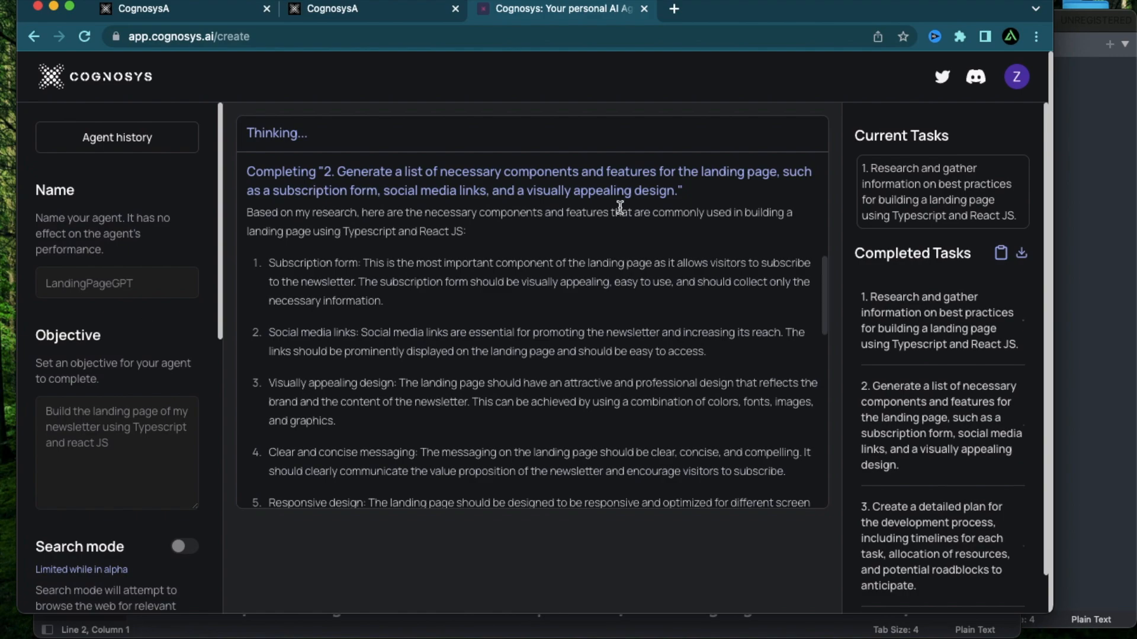
pyautogui.moveTo(161, 207)
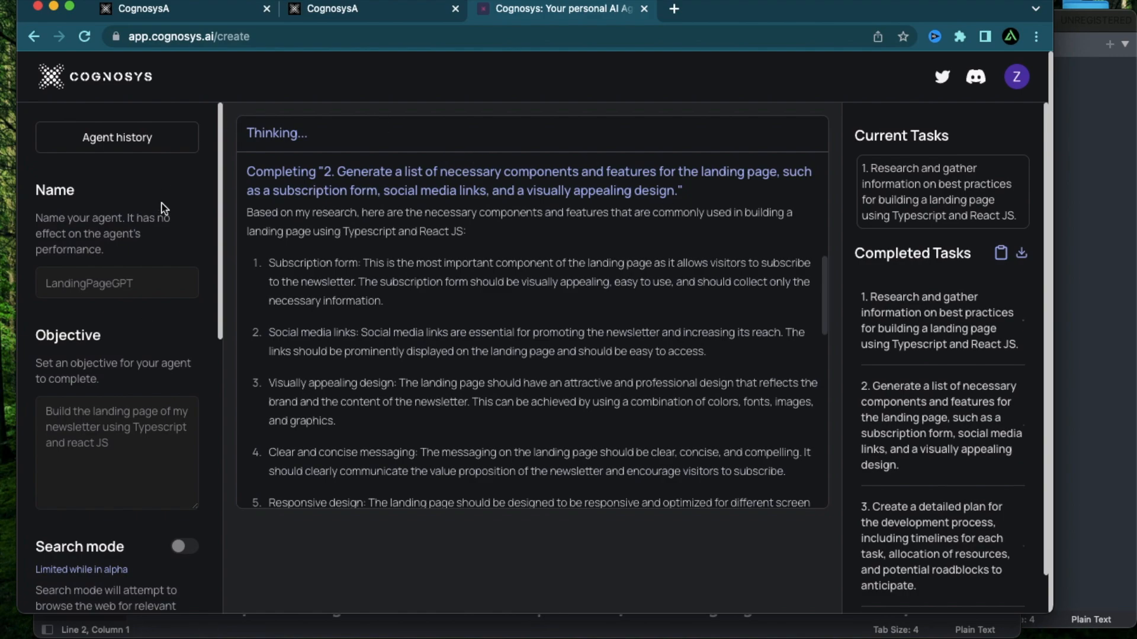
pyautogui.moveTo(231, 249)
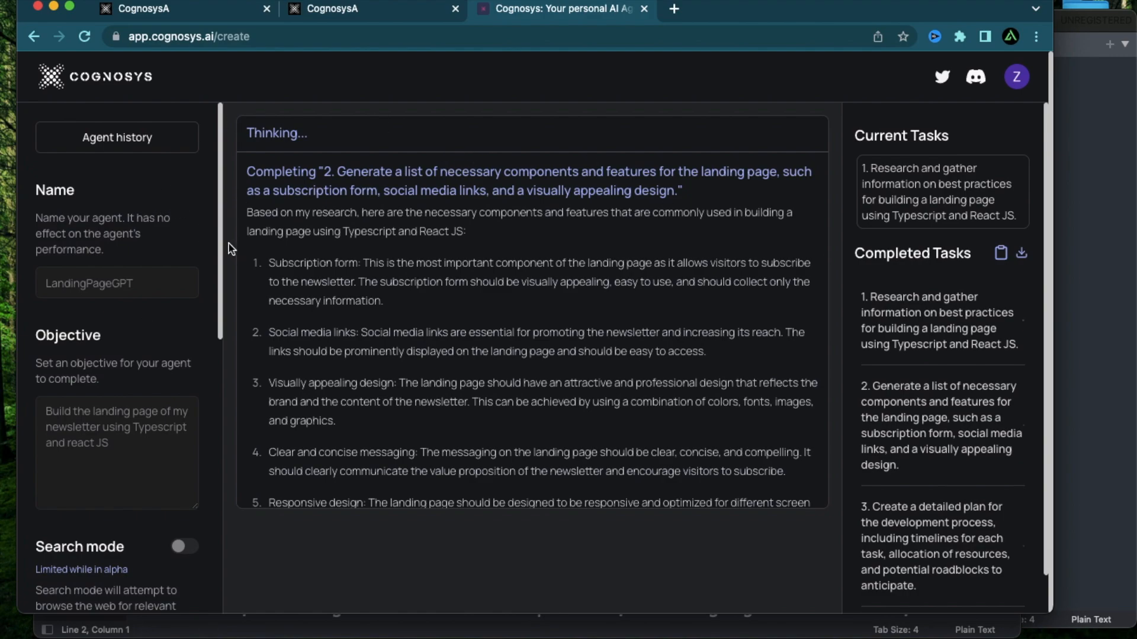
pyautogui.moveTo(824, 265)
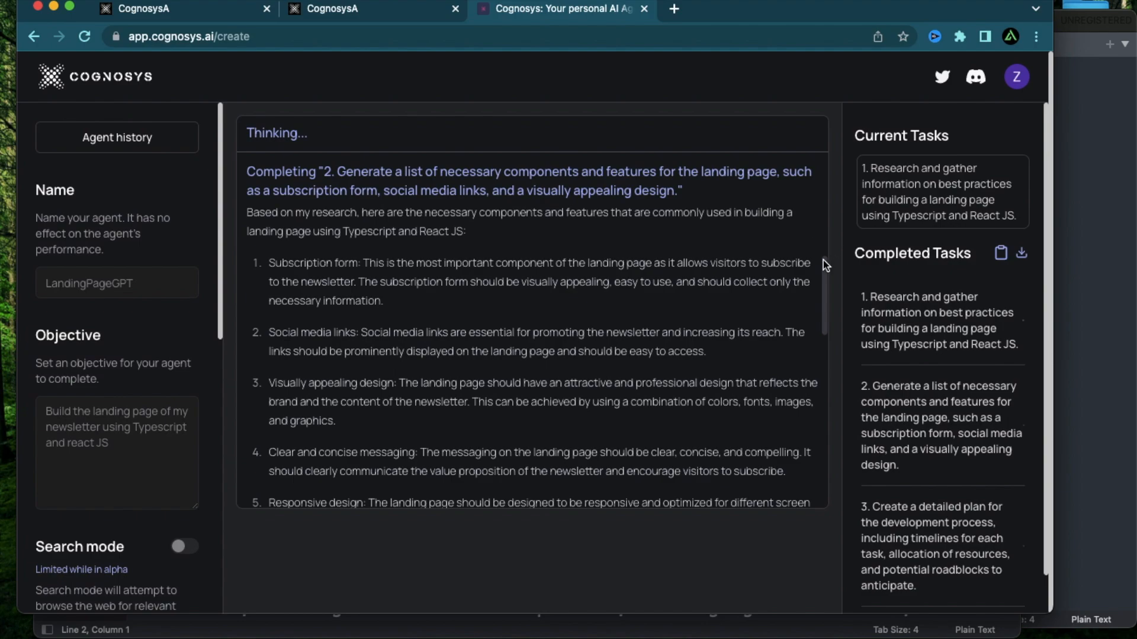
pyautogui.scroll(3)
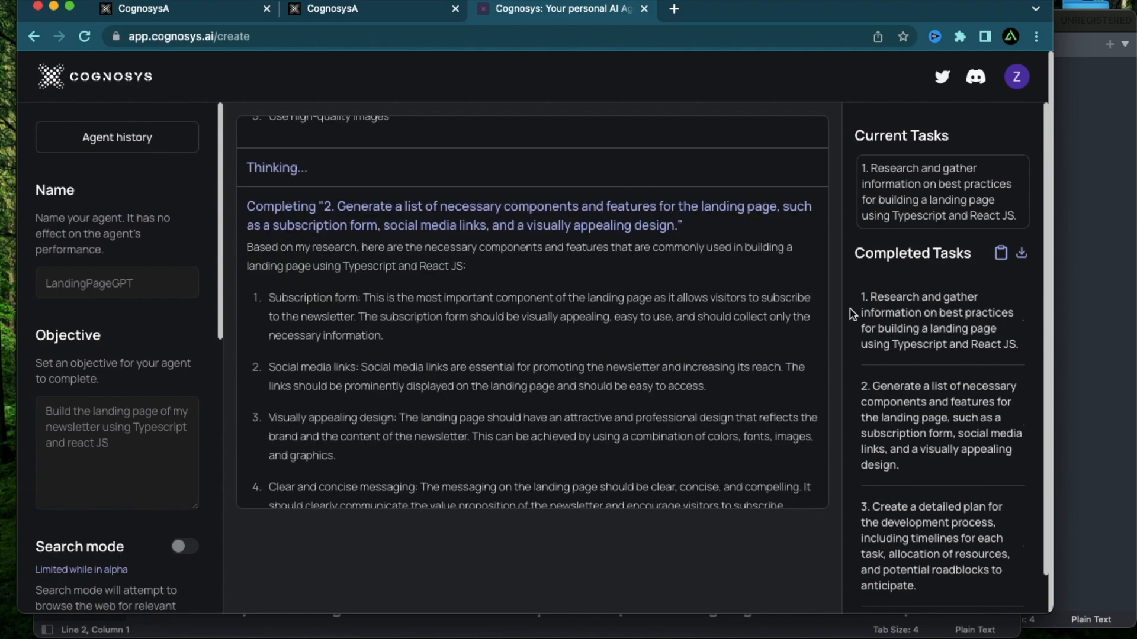